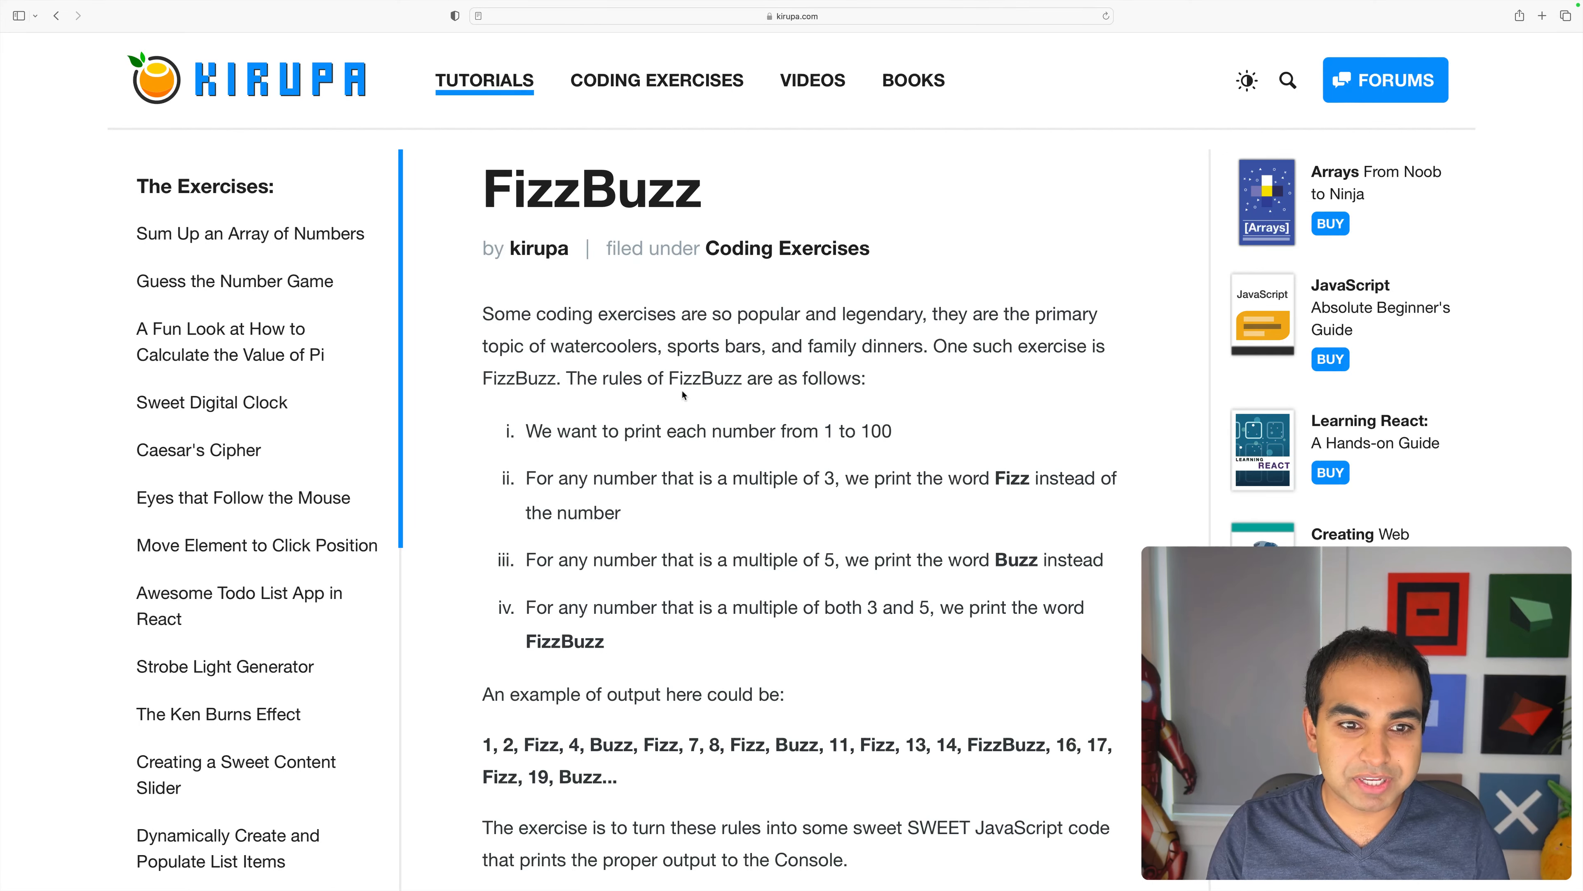
Step: Write the for loop header iterating i from 1 to 100 inside the script tag
scroll(down, 3)
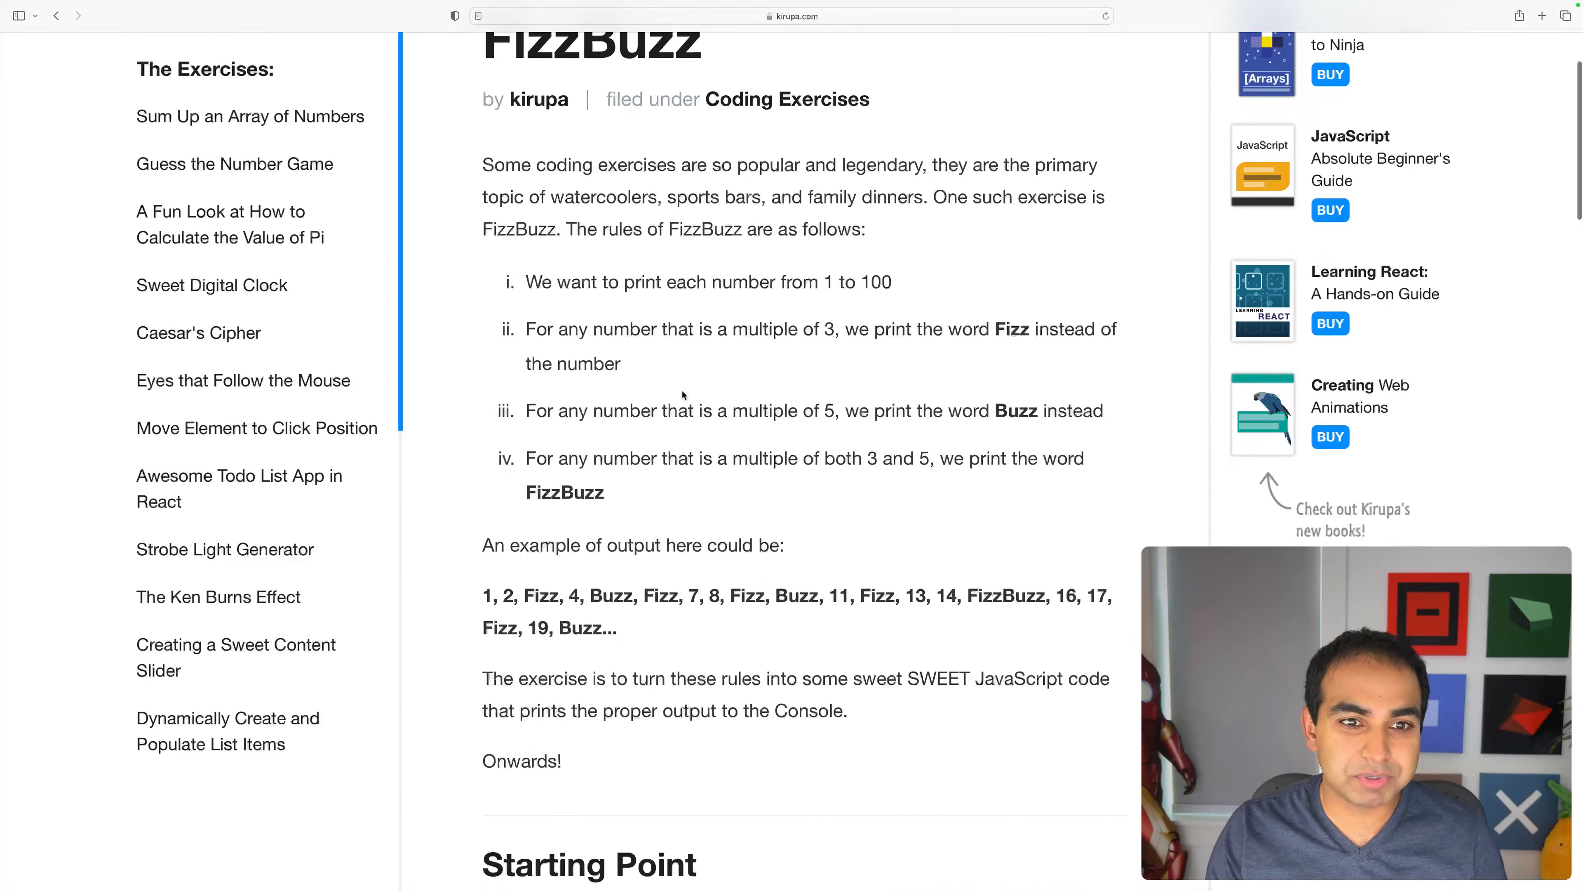
scroll(down, 3)
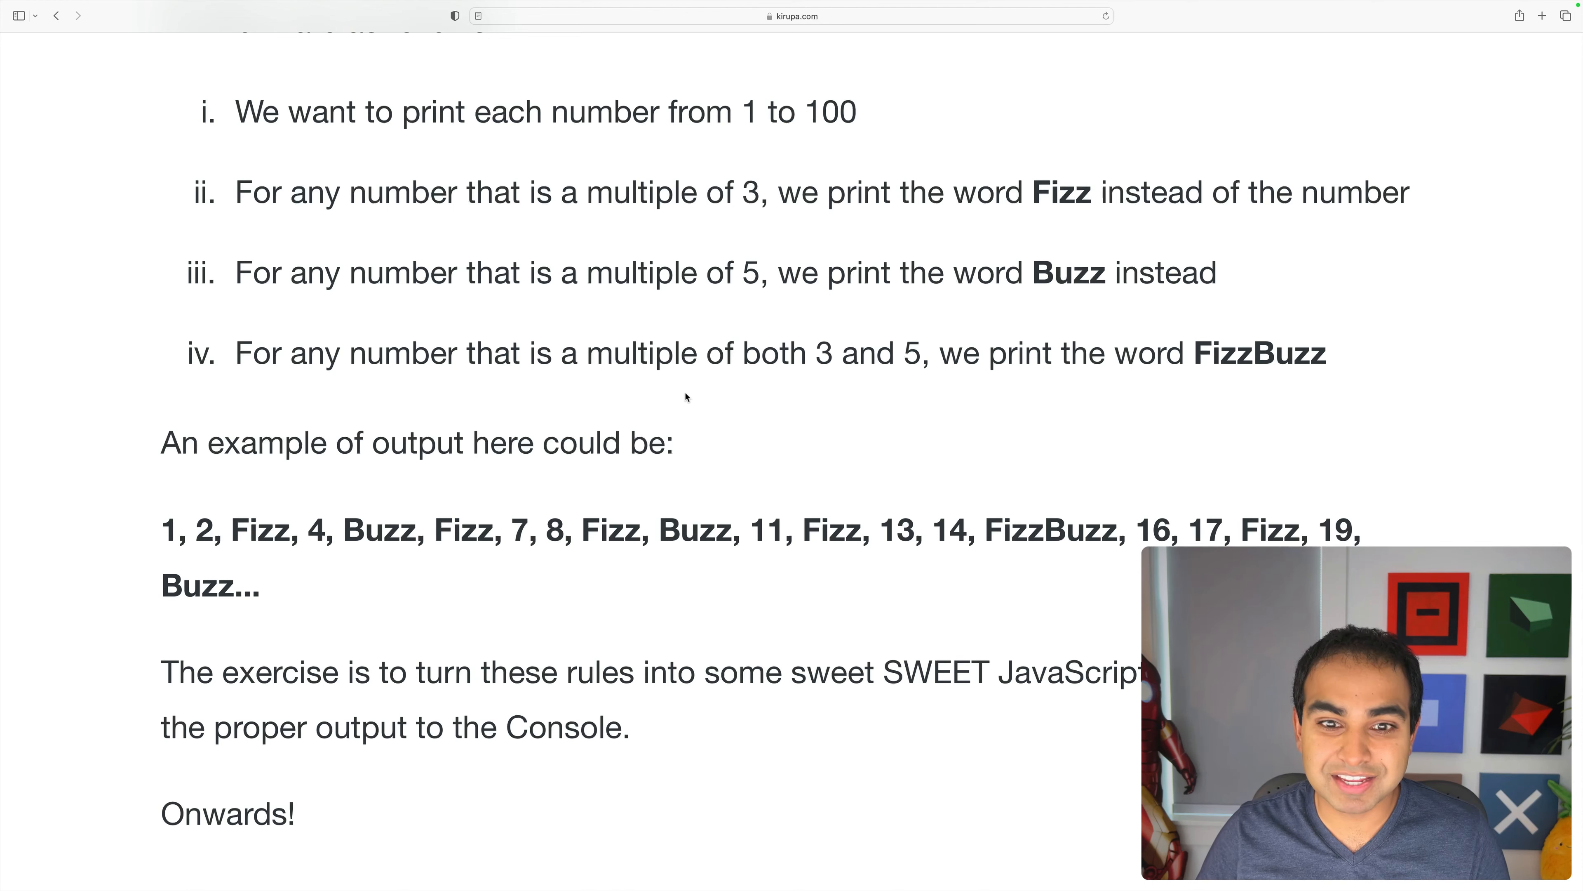
mouse_move(751, 435)
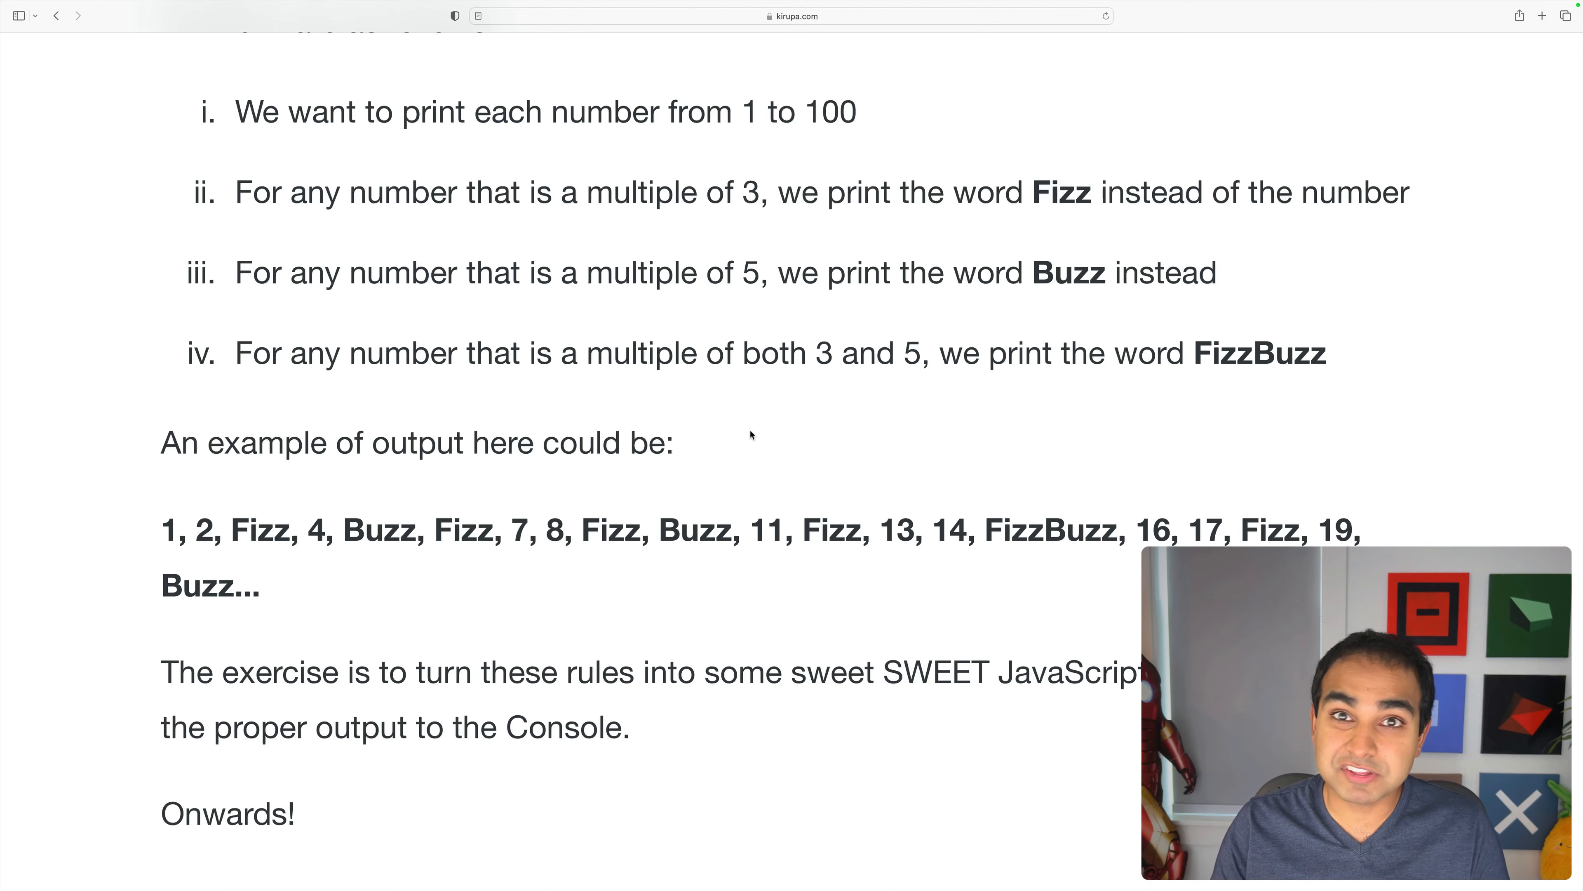
scroll(down, 3)
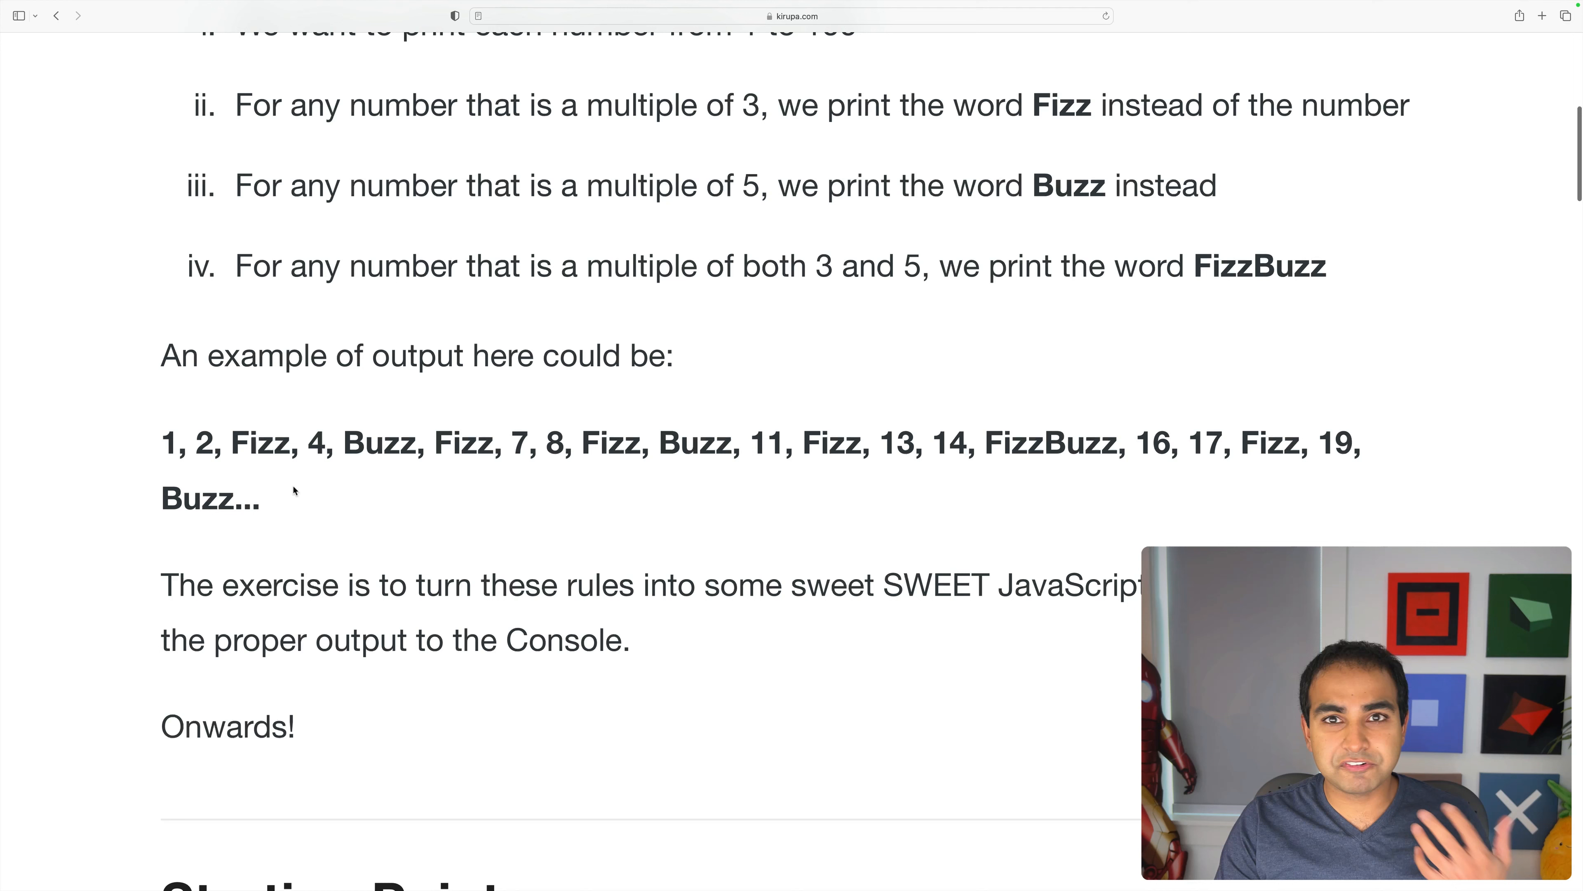
mouse_move(273, 503)
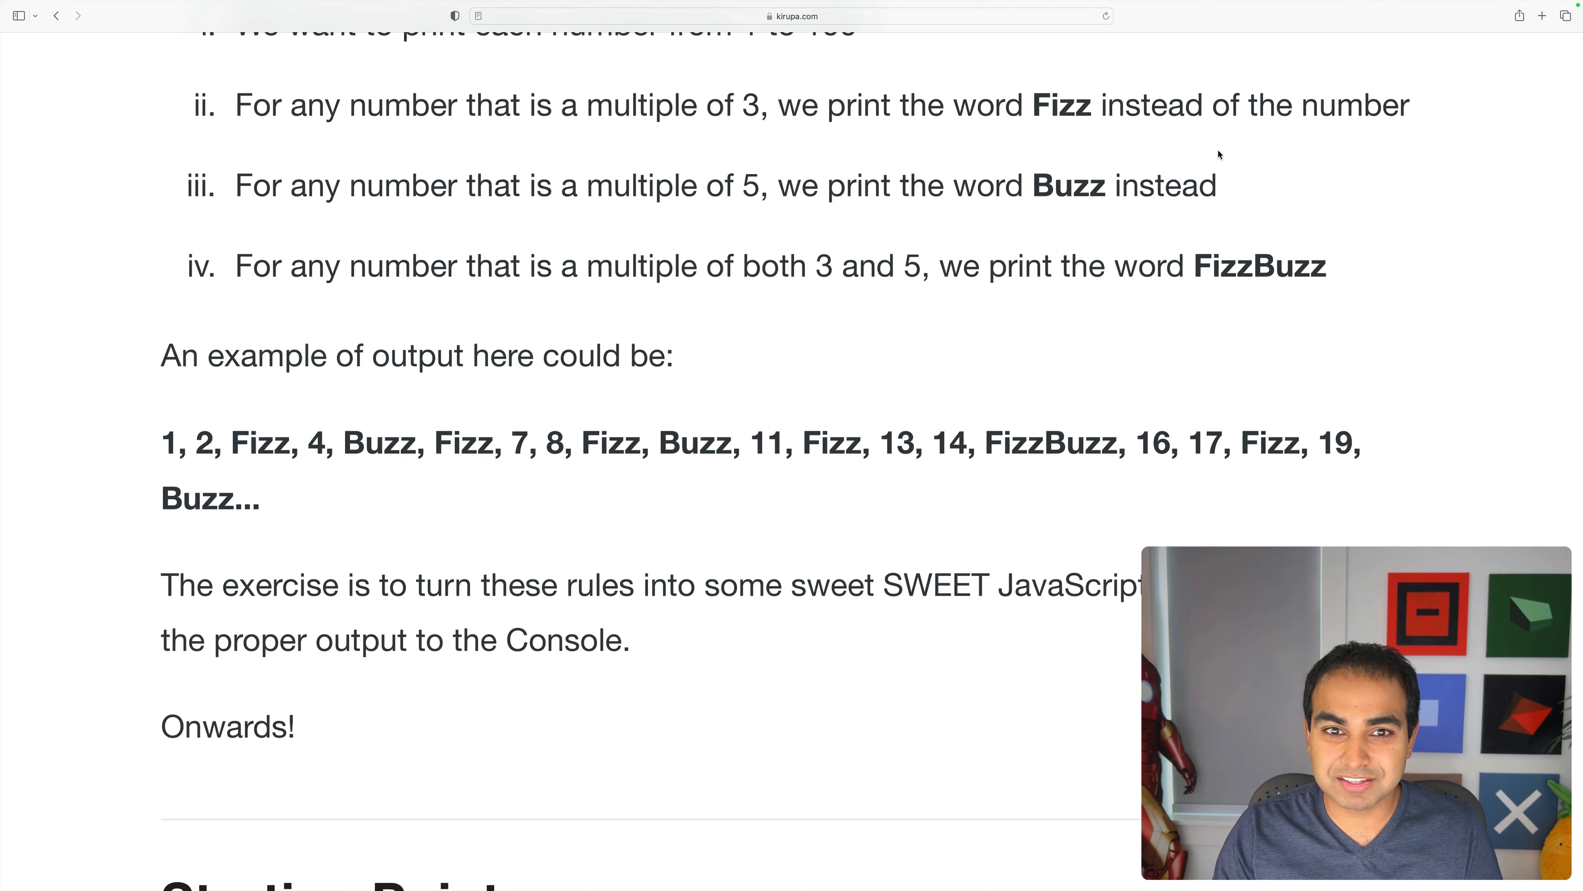
mouse_move(1050, 193)
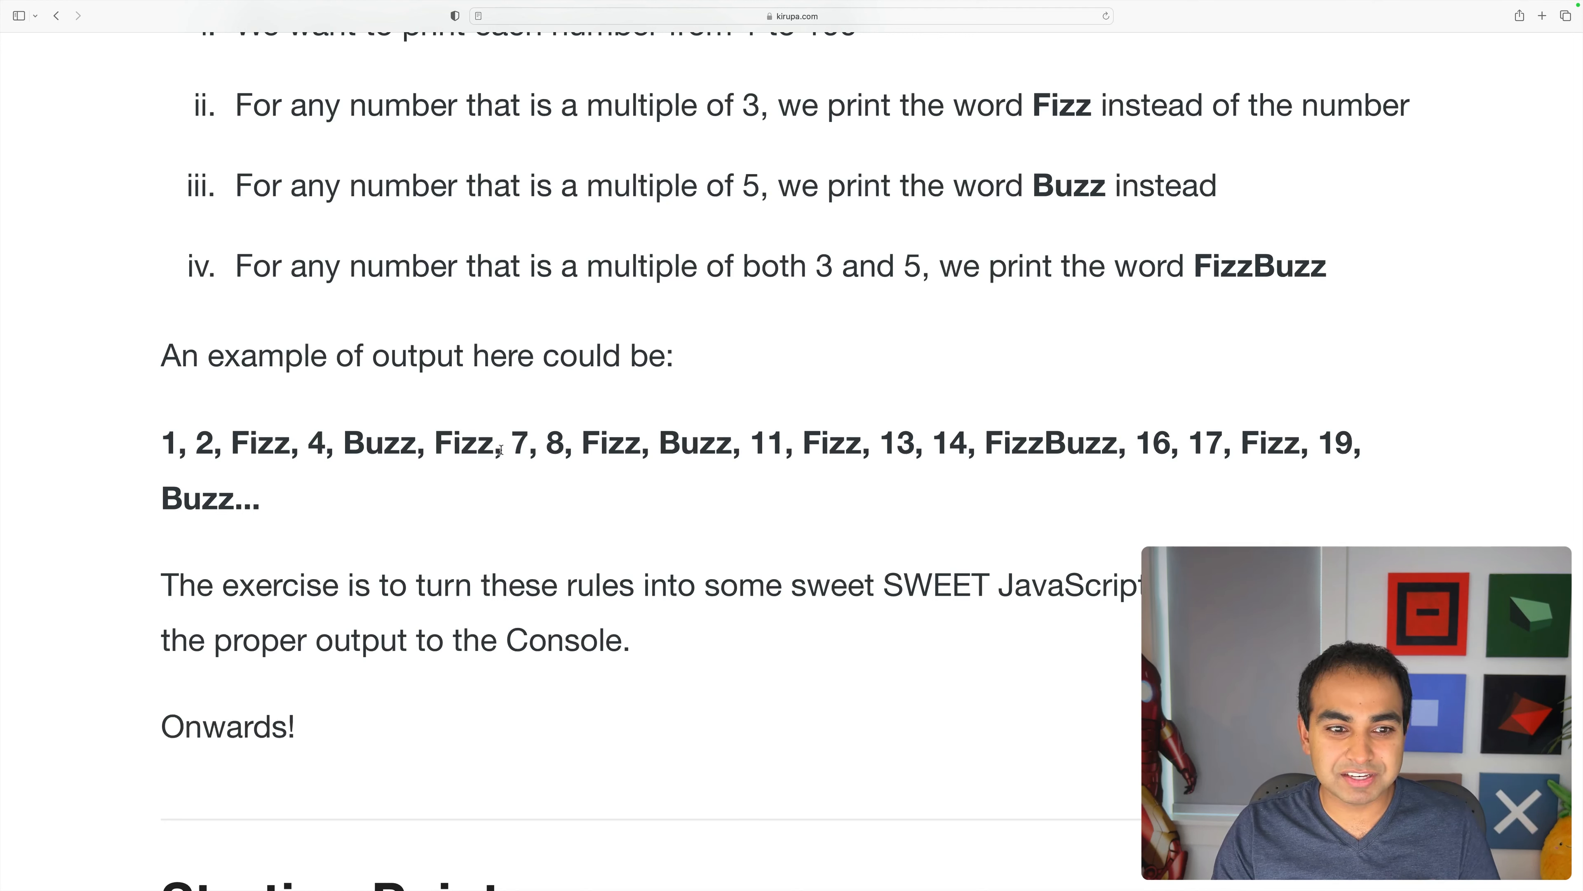
mouse_move(747, 450)
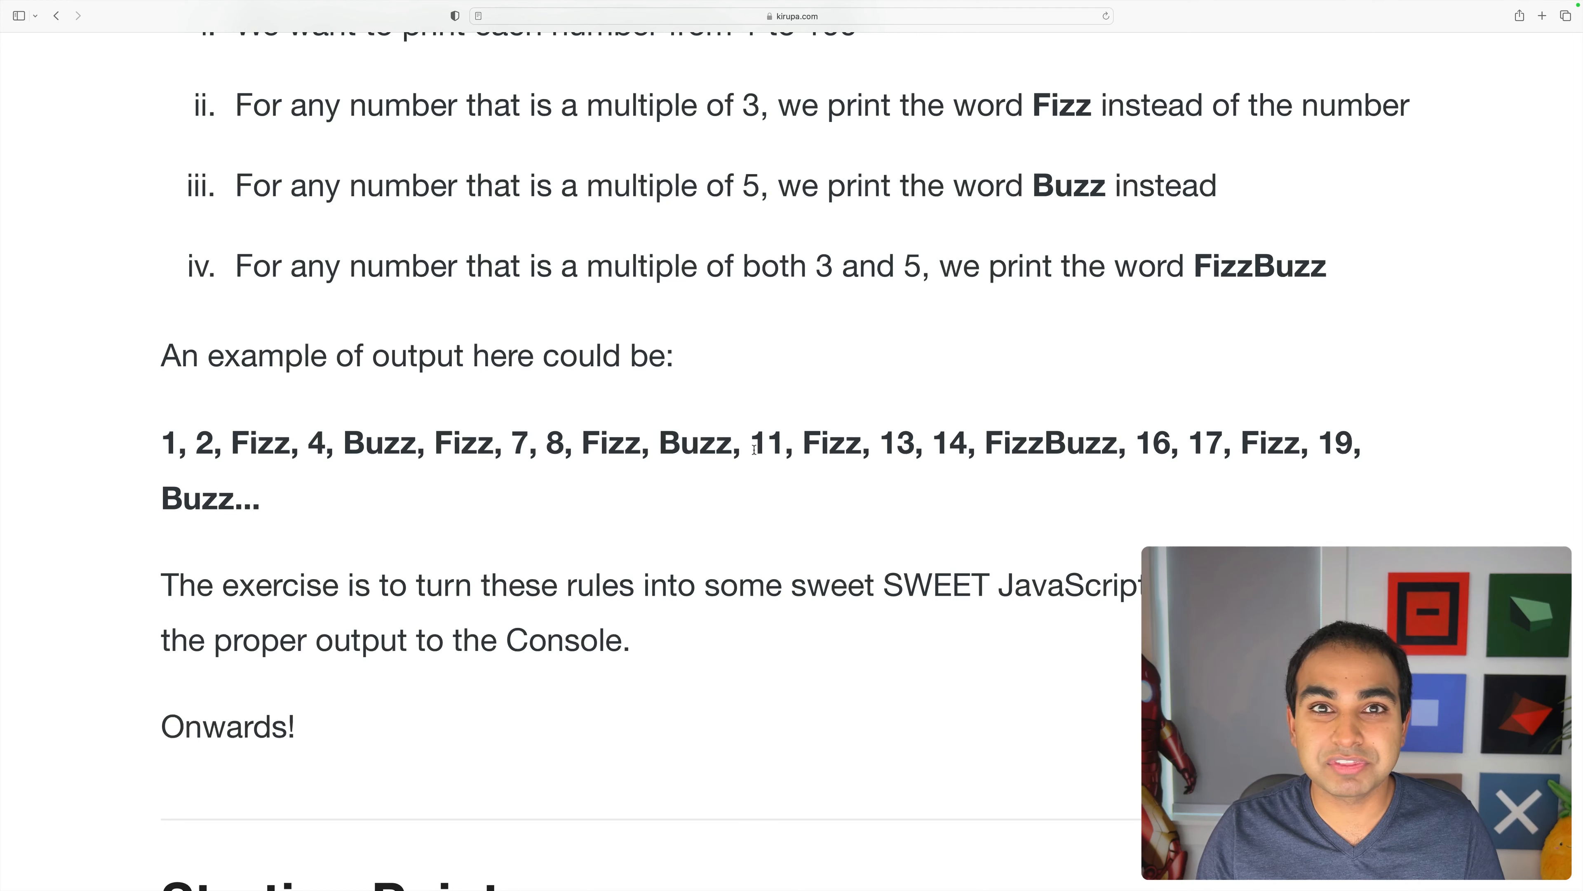
mouse_move(858, 366)
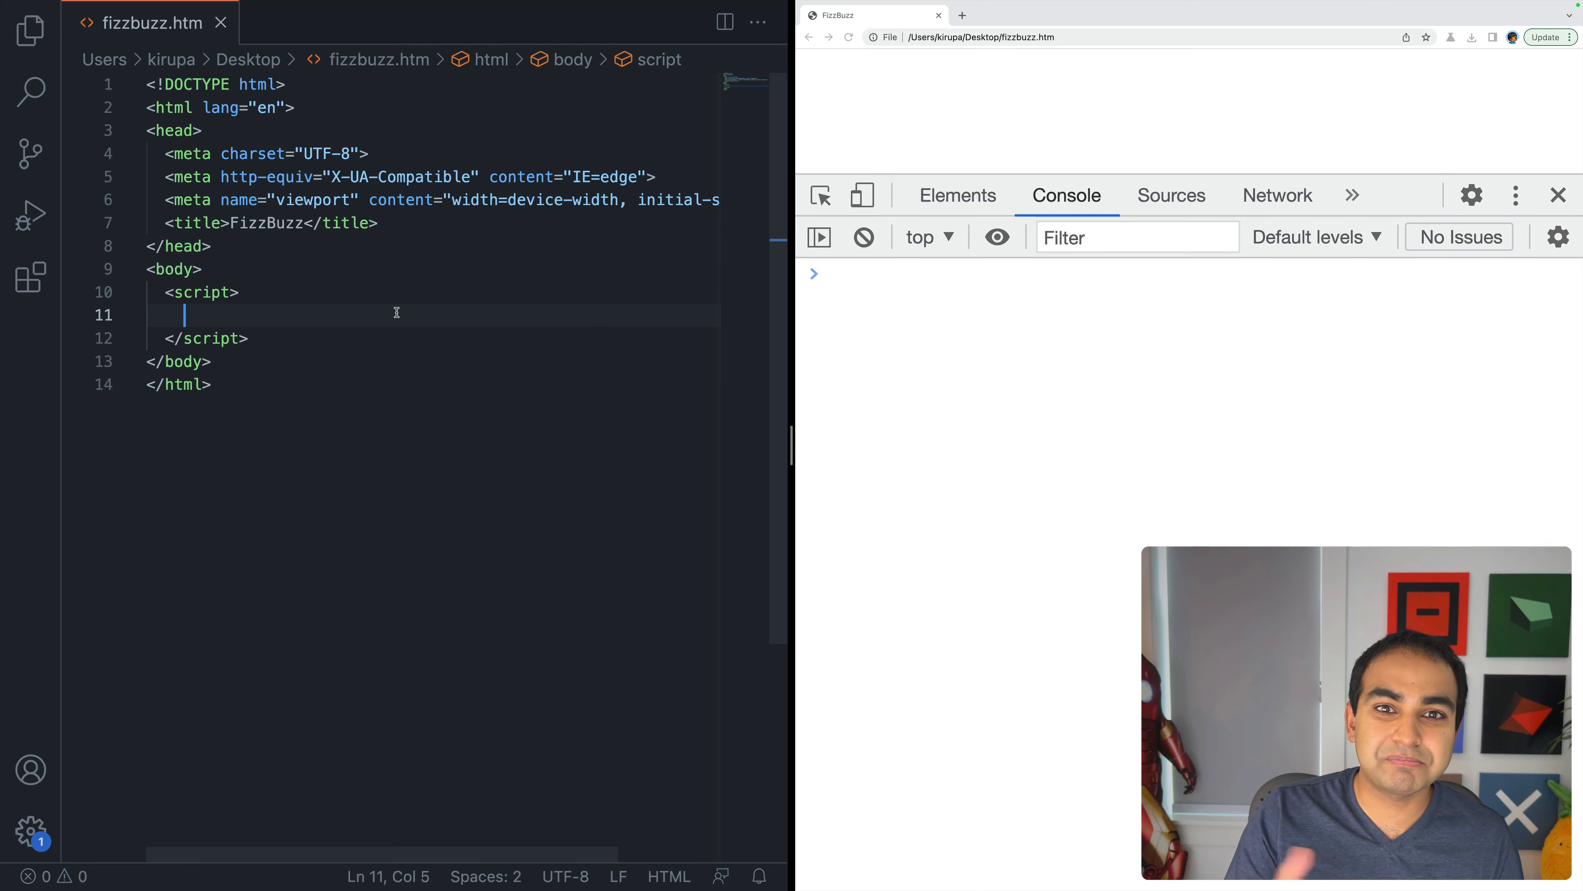
mouse_move(907, 174)
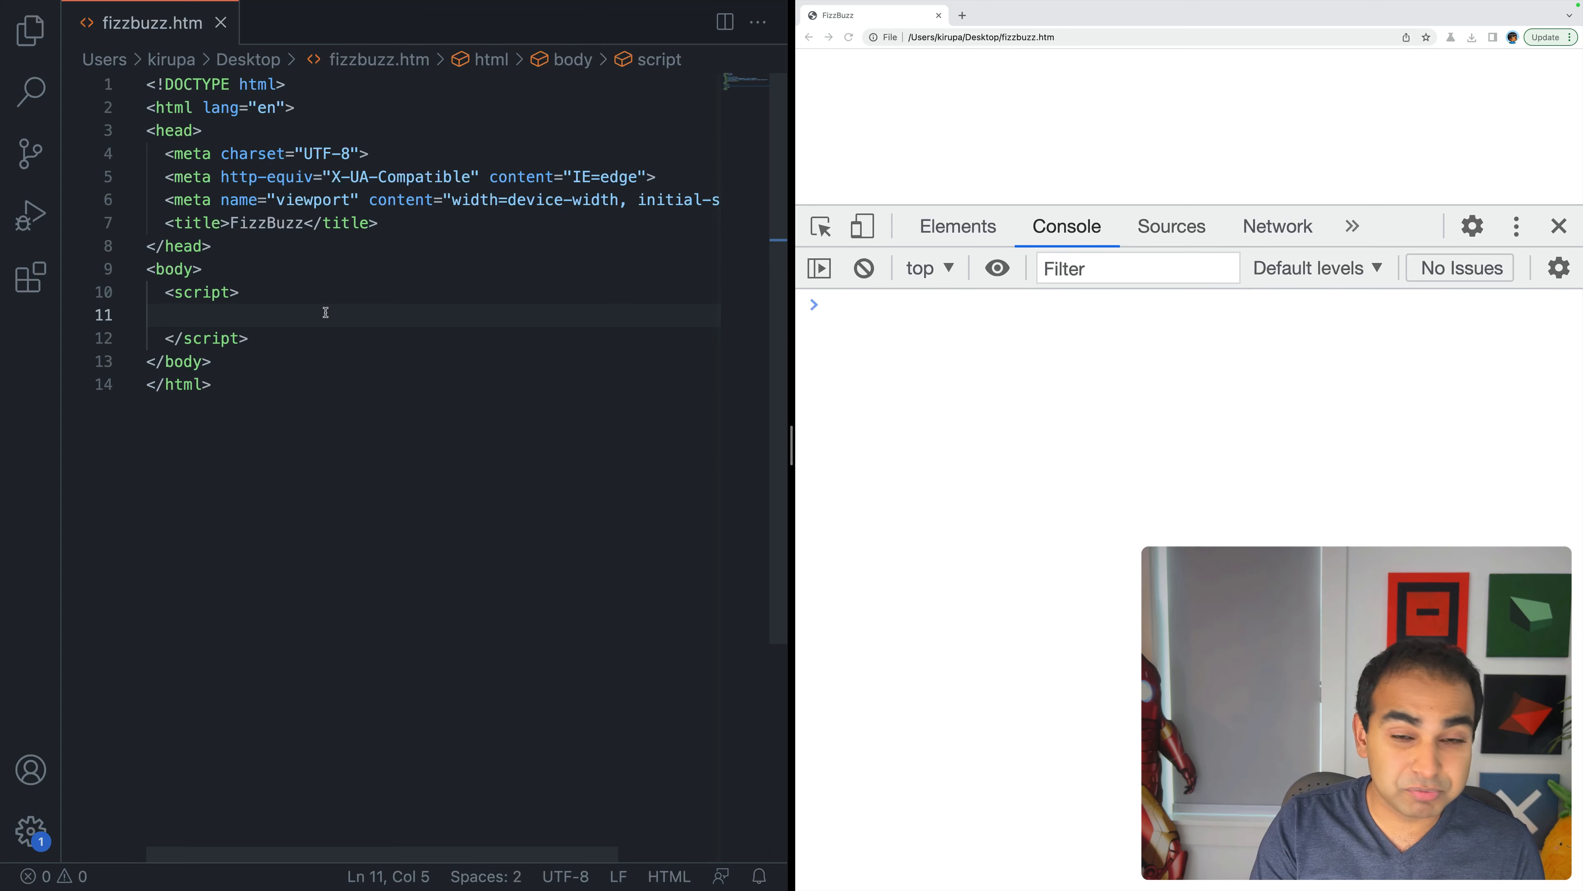
text(for (i)
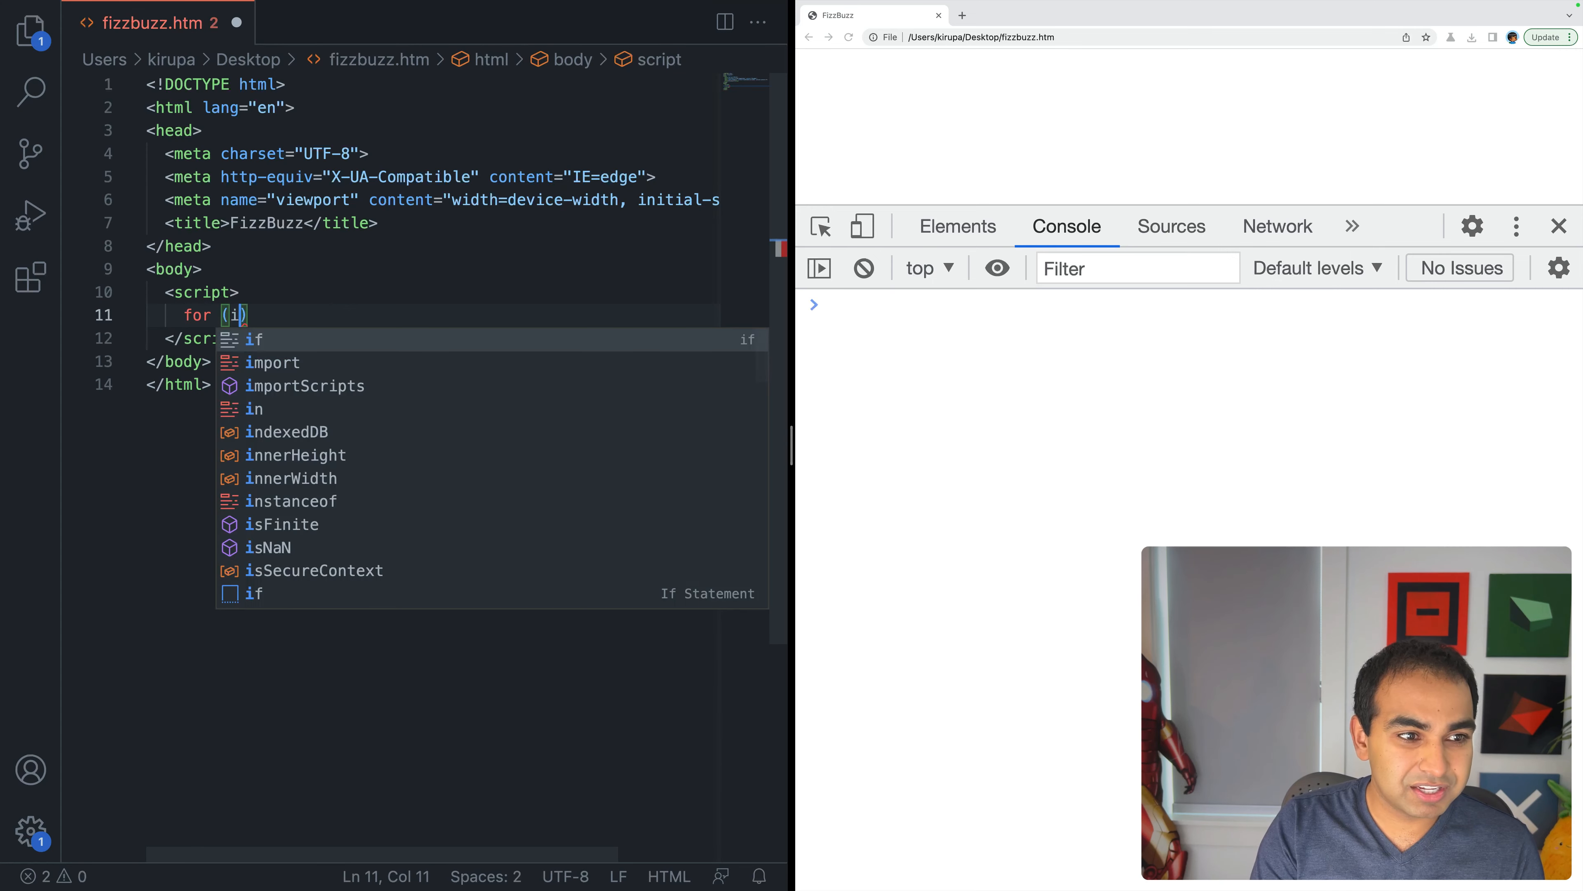
text(let i = 0)
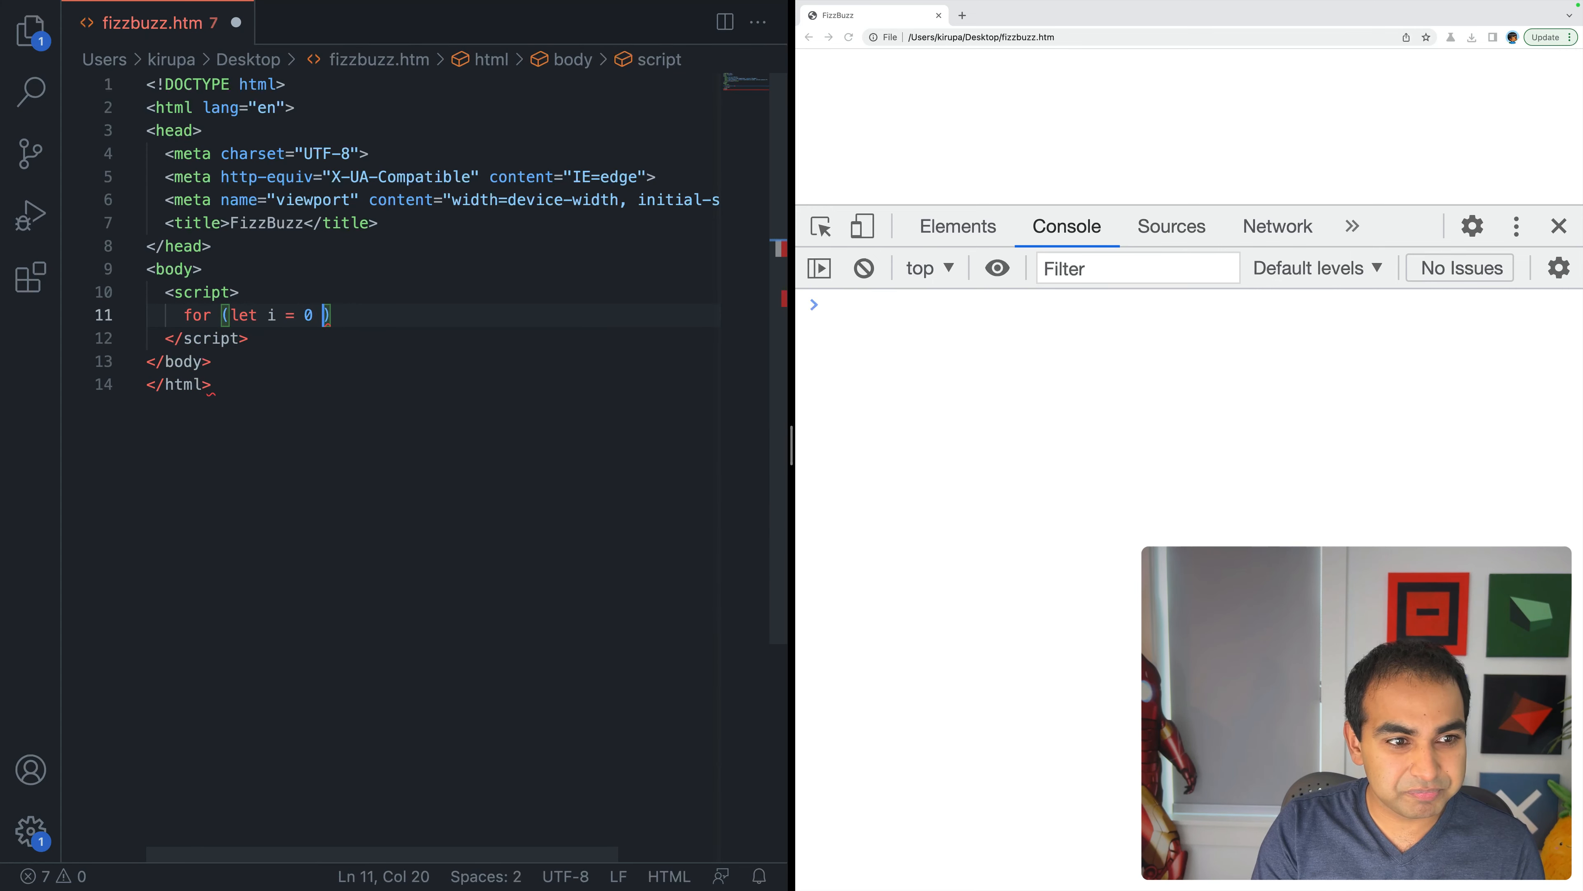
text(; i <)
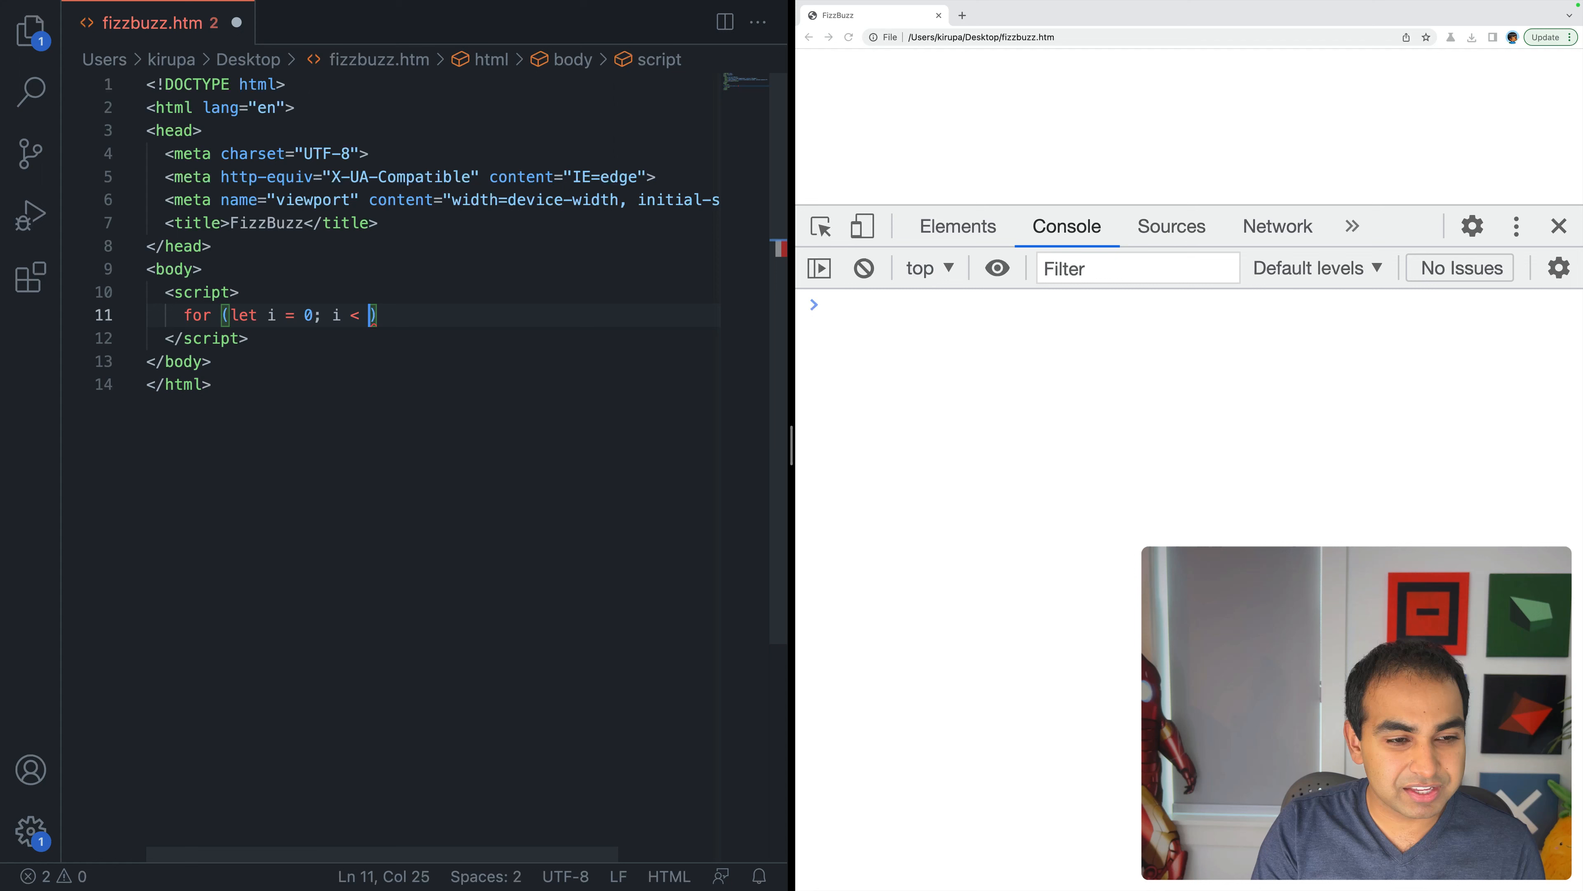
text(100; i++)
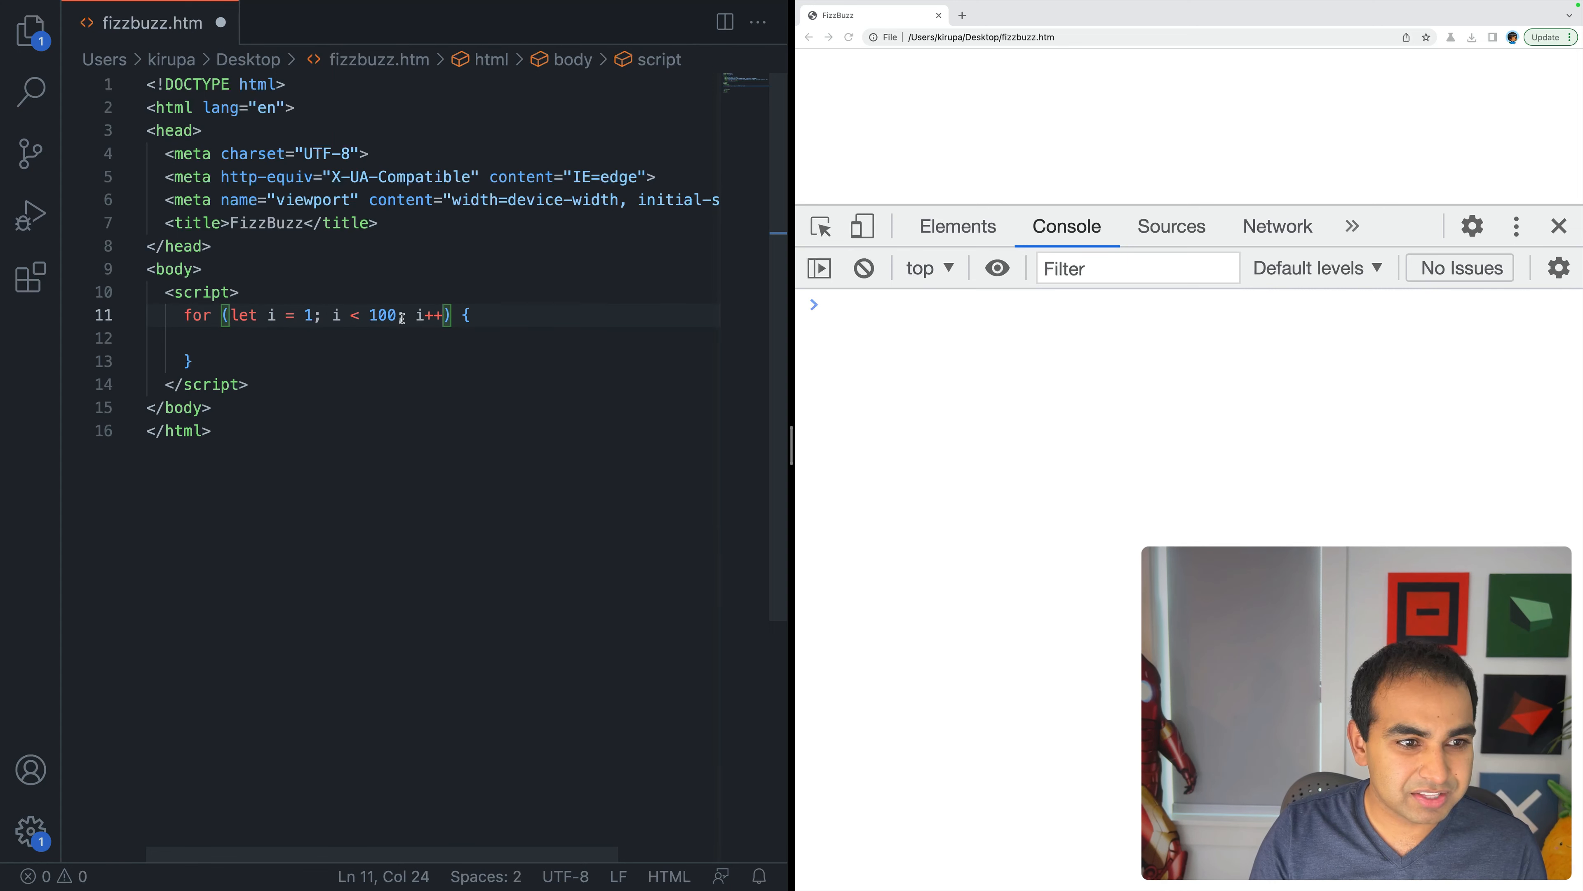
text(=)
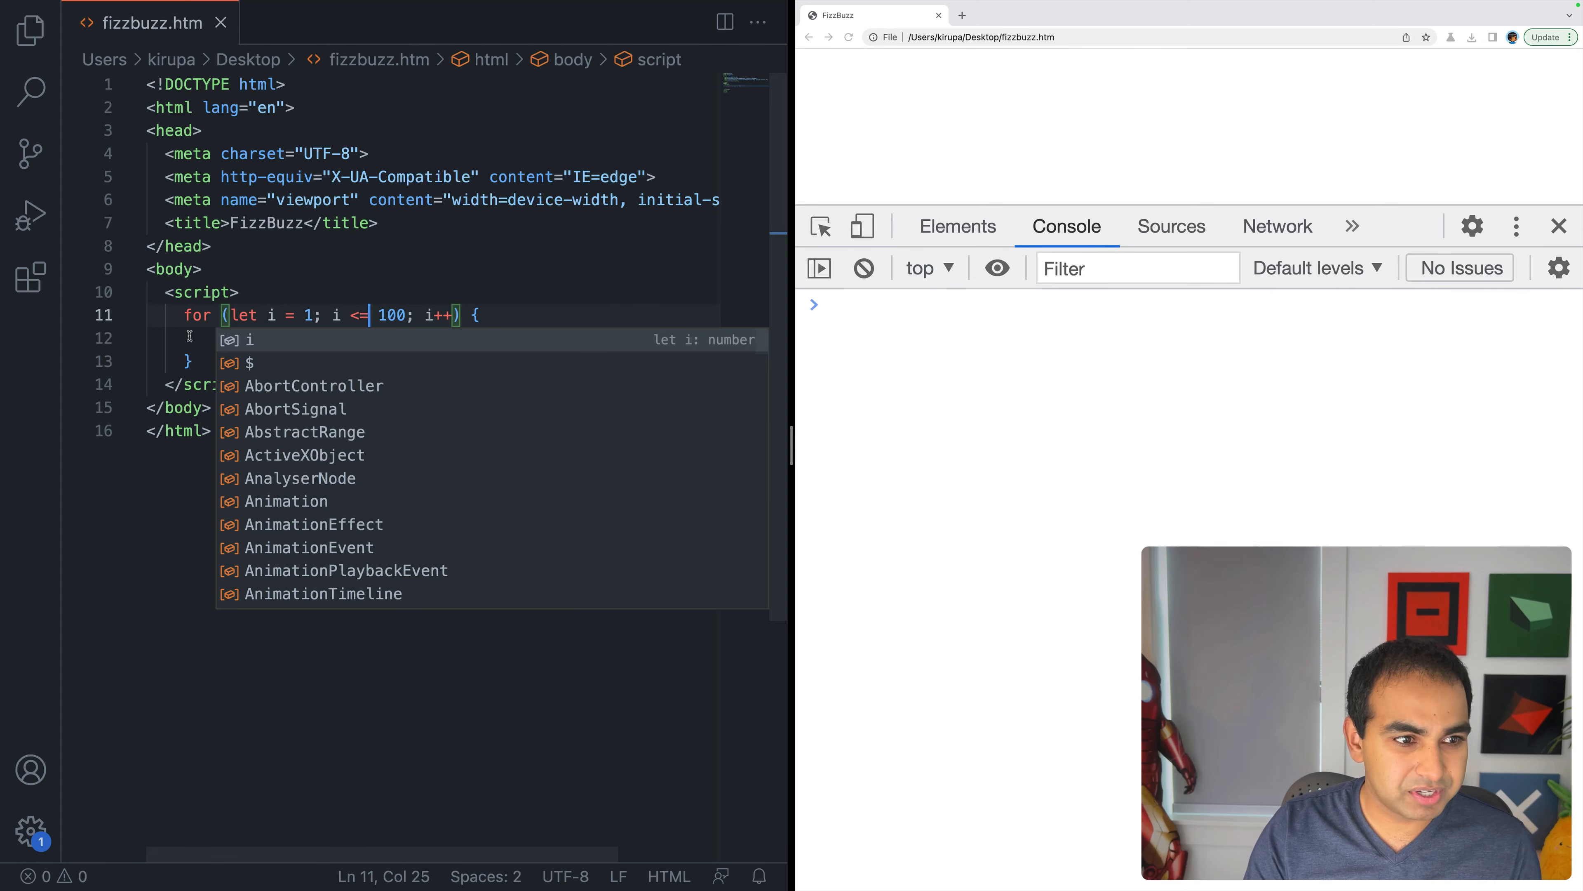
Step: Add console.log(i) as the loop body so every number is logged
text(console.log(i);)
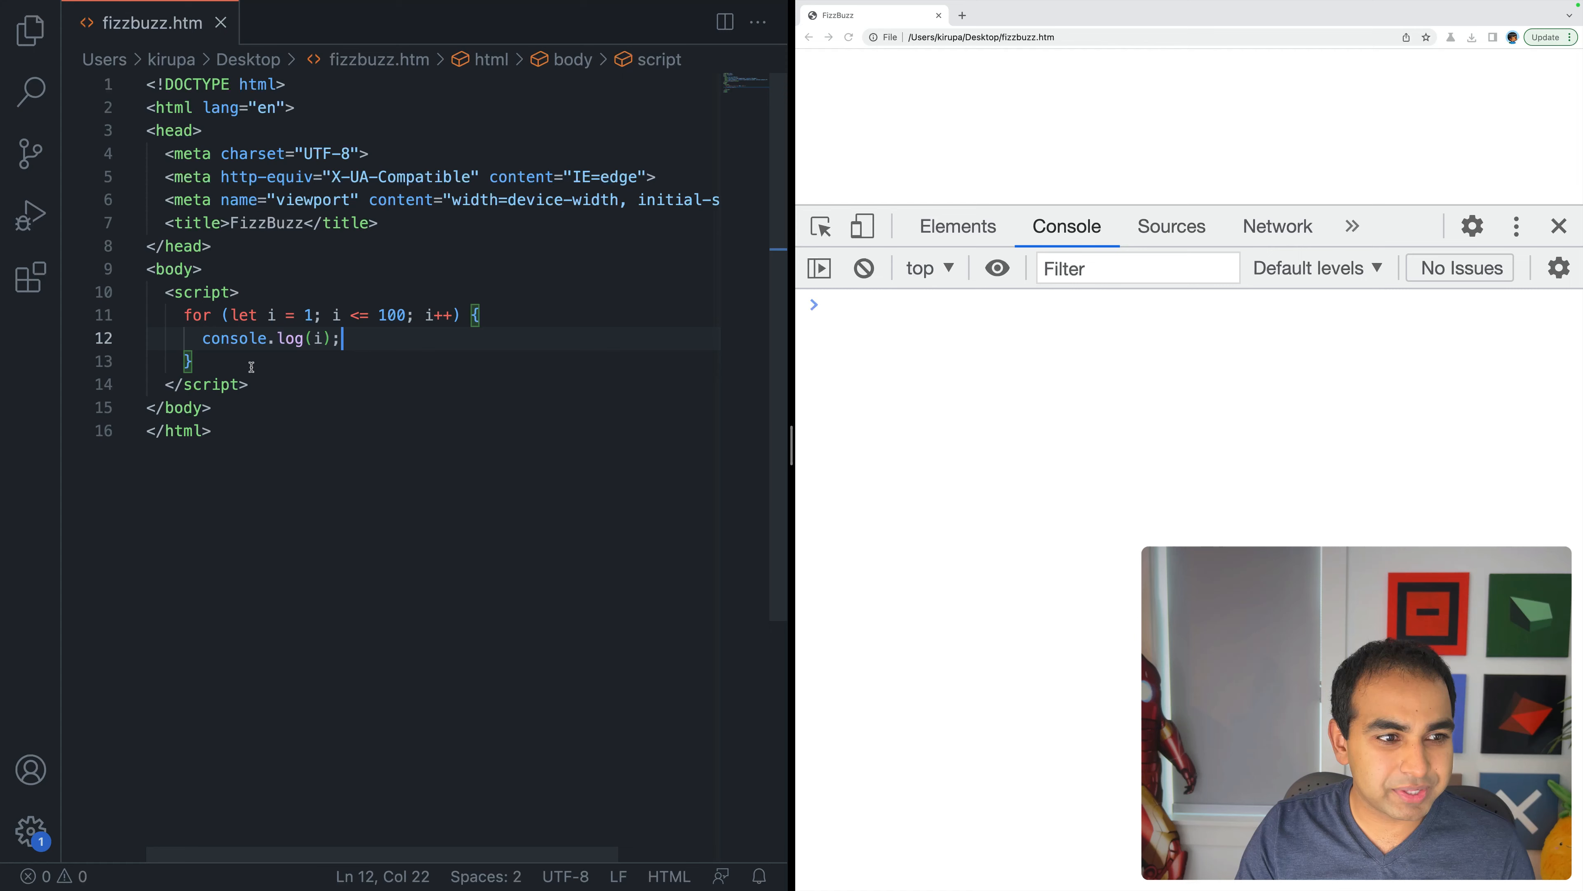
click(189, 361)
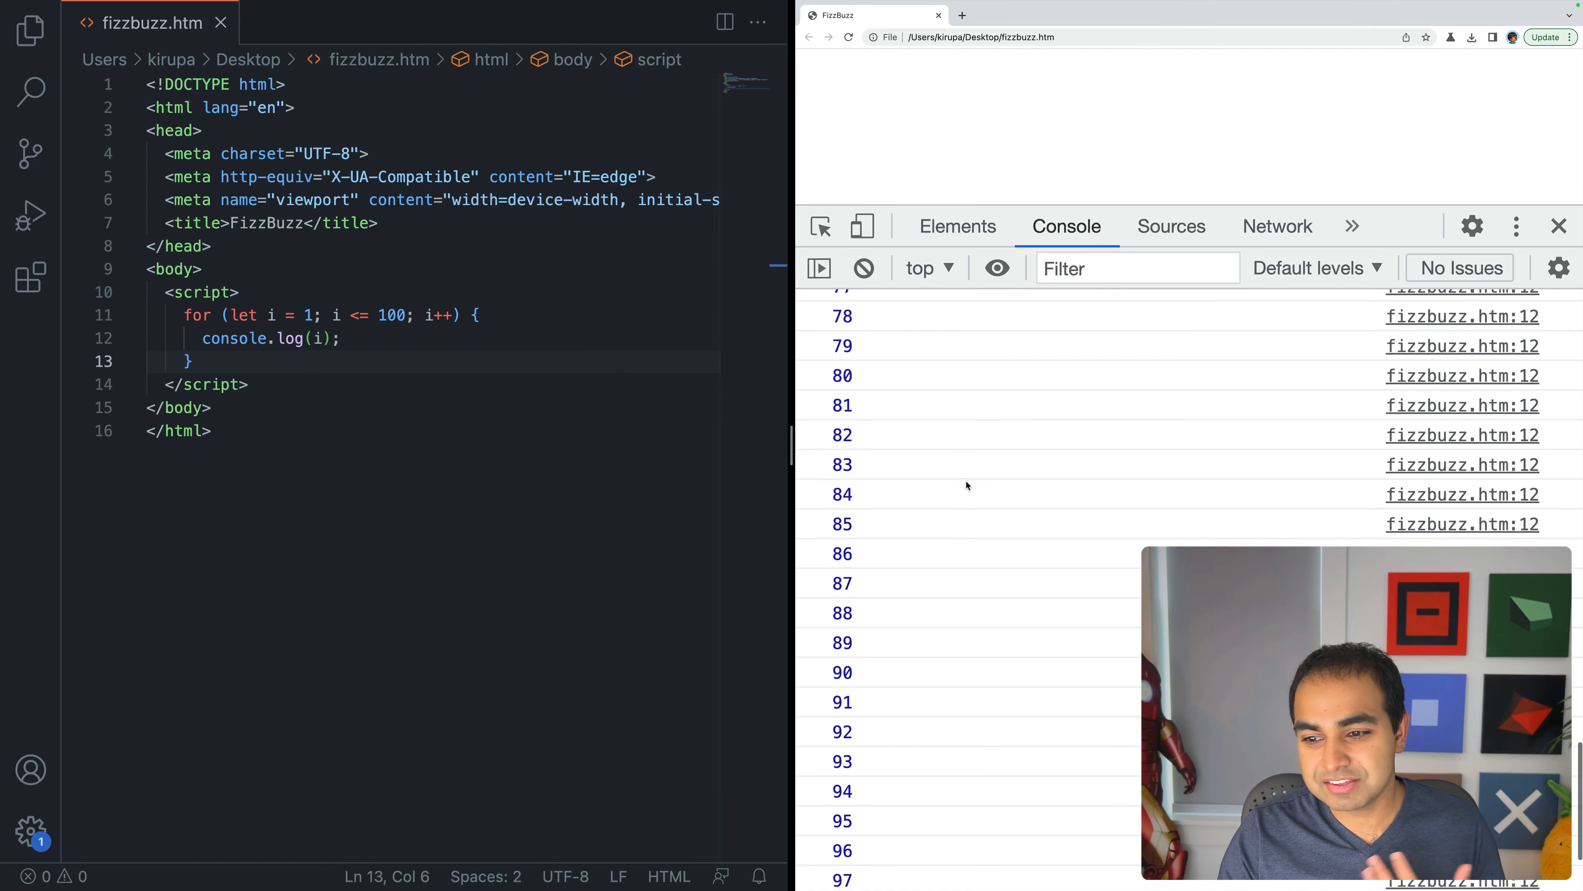
scroll(up, 3)
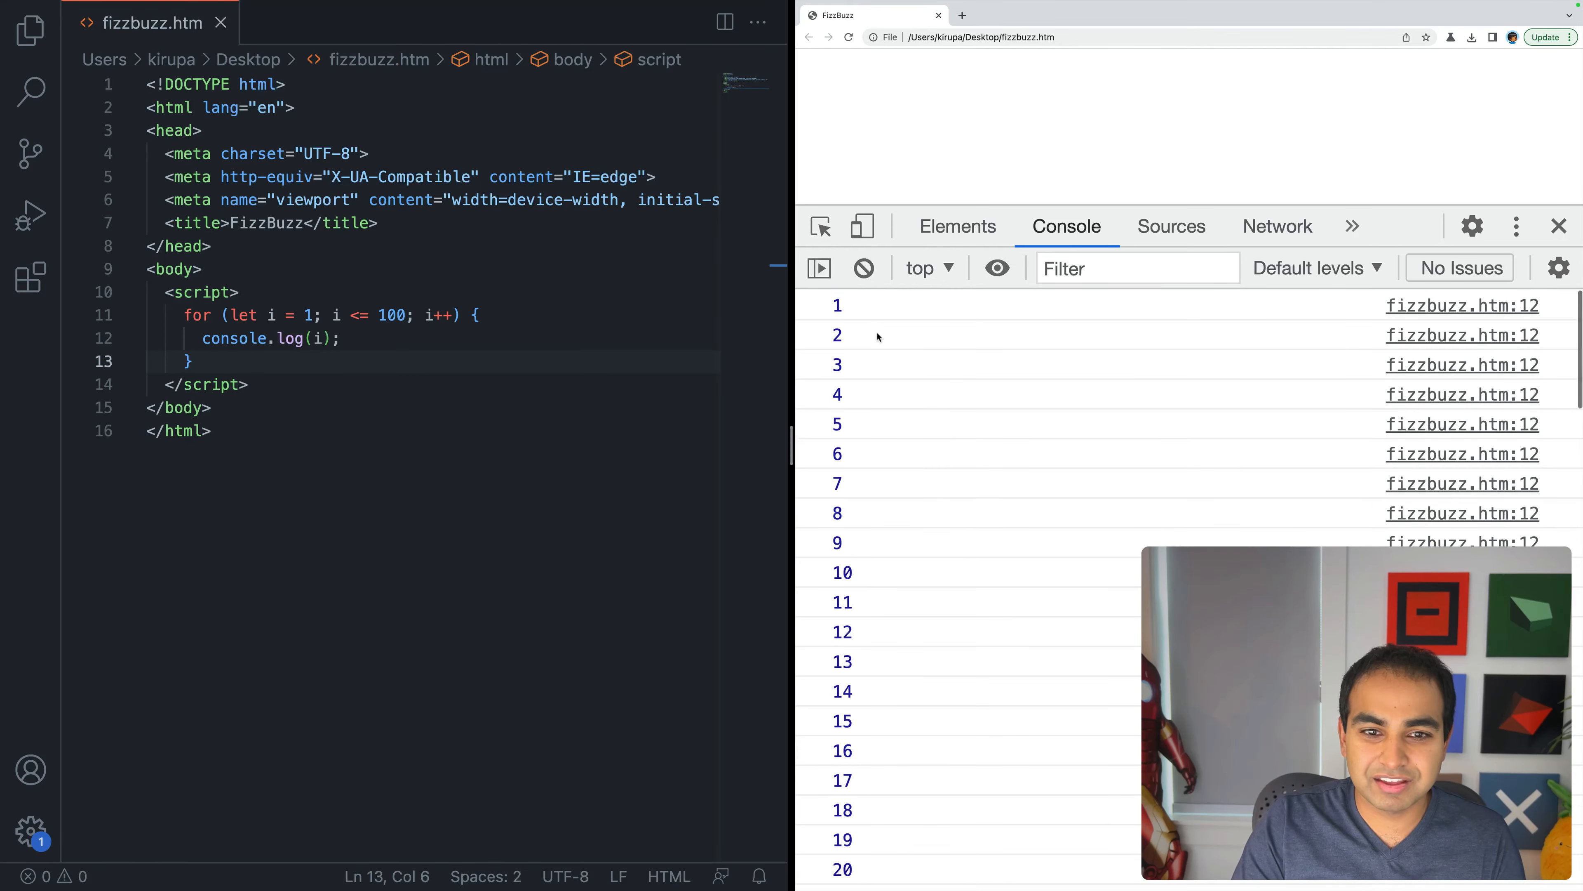
mouse_move(836, 334)
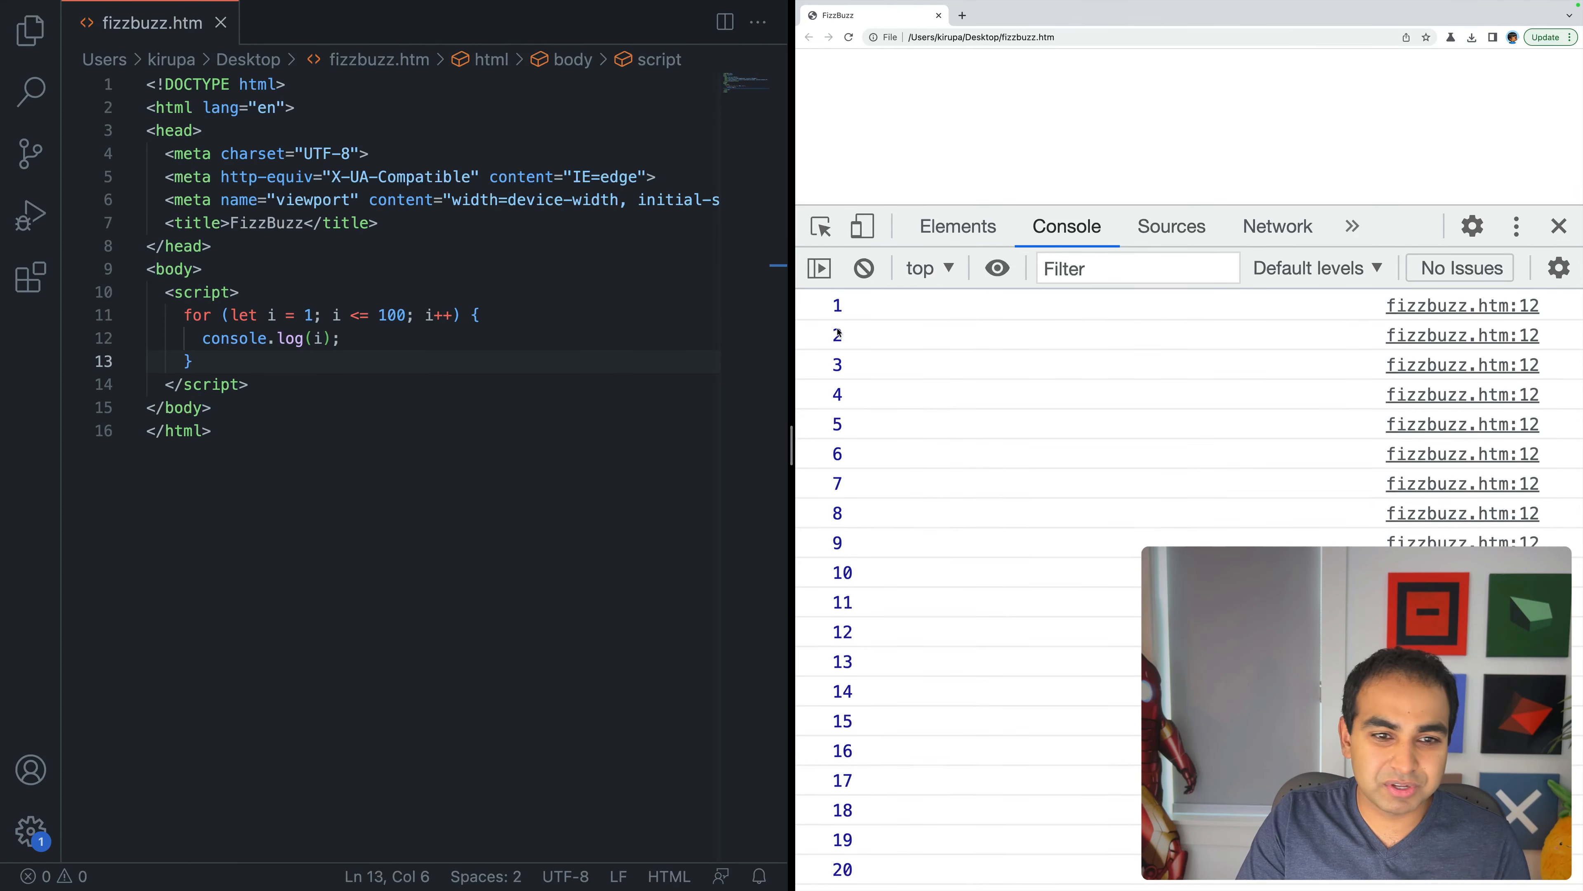
scroll(down, 3)
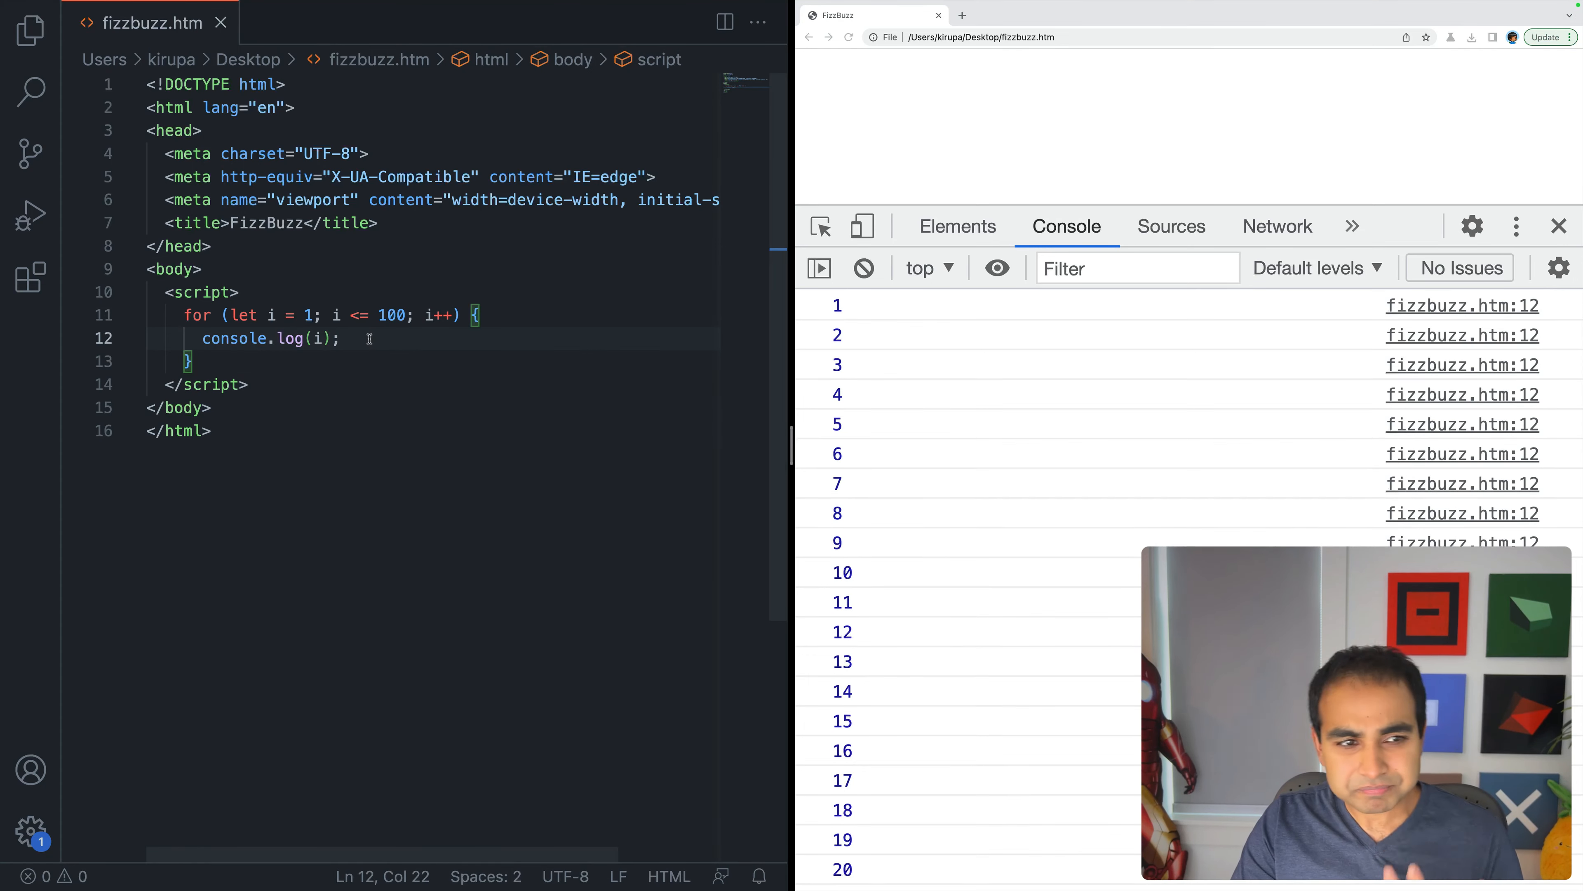
click(475, 315)
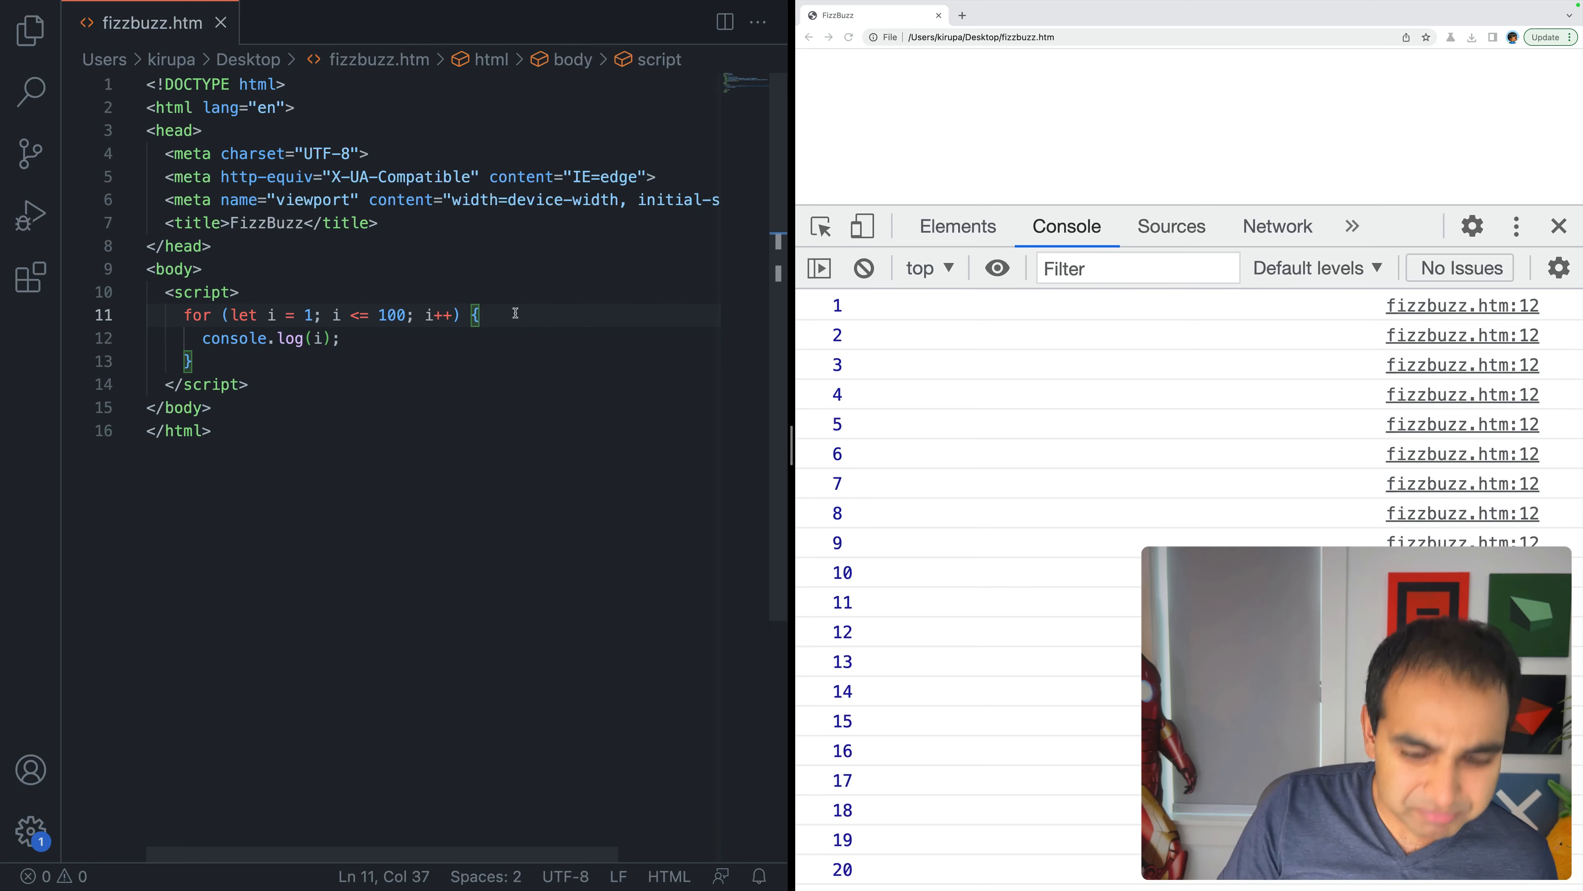
Step: Add an if (i % 3 == 0) condition at the top of the loop body
key(enter)
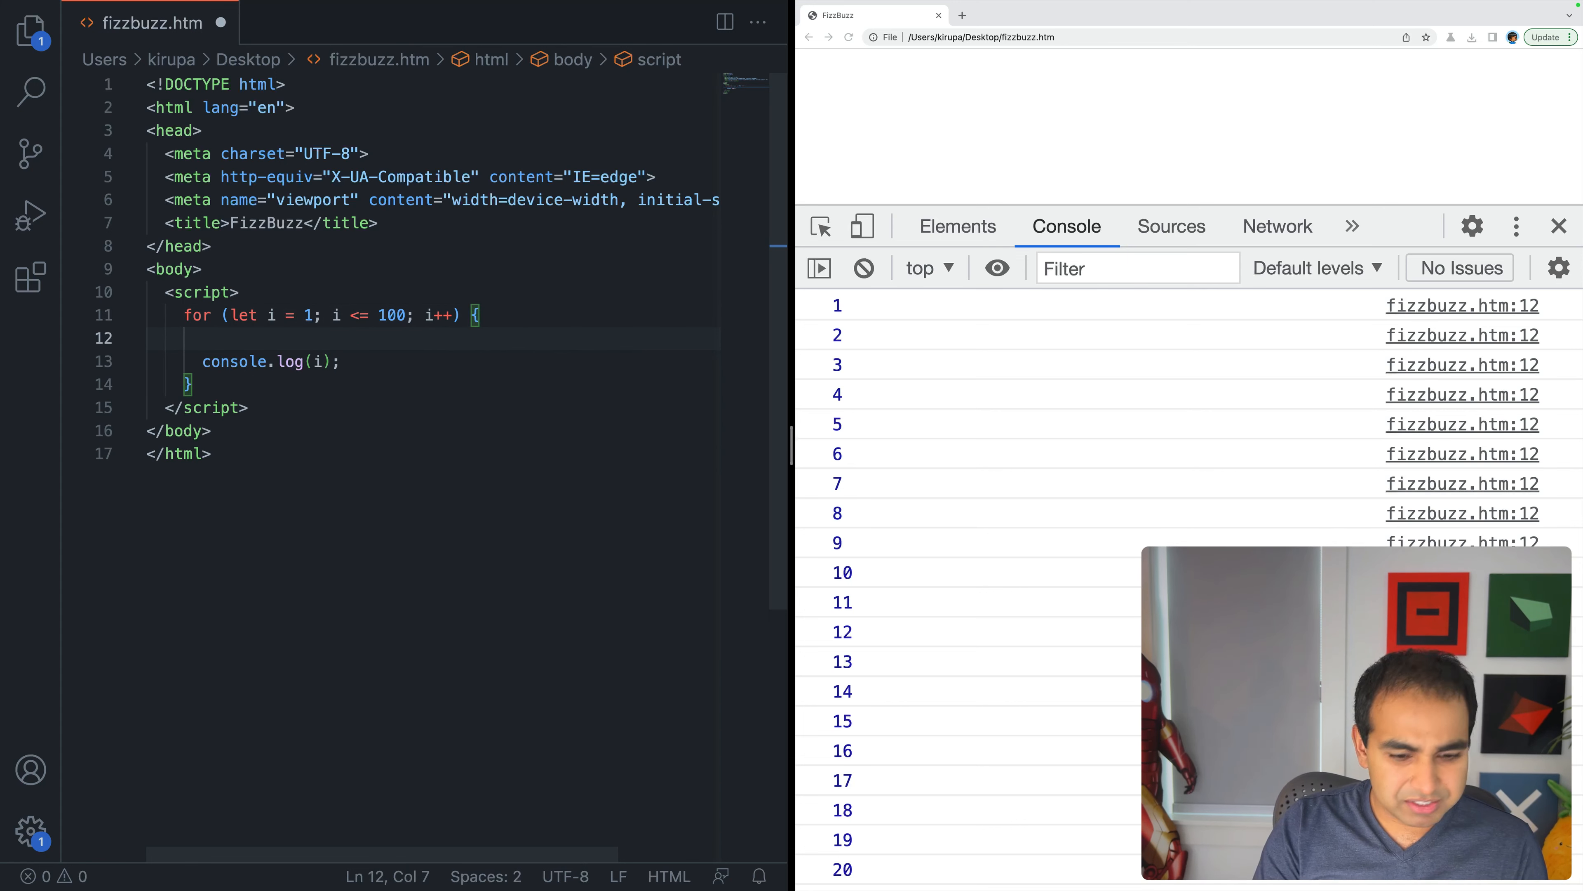
key(enter)
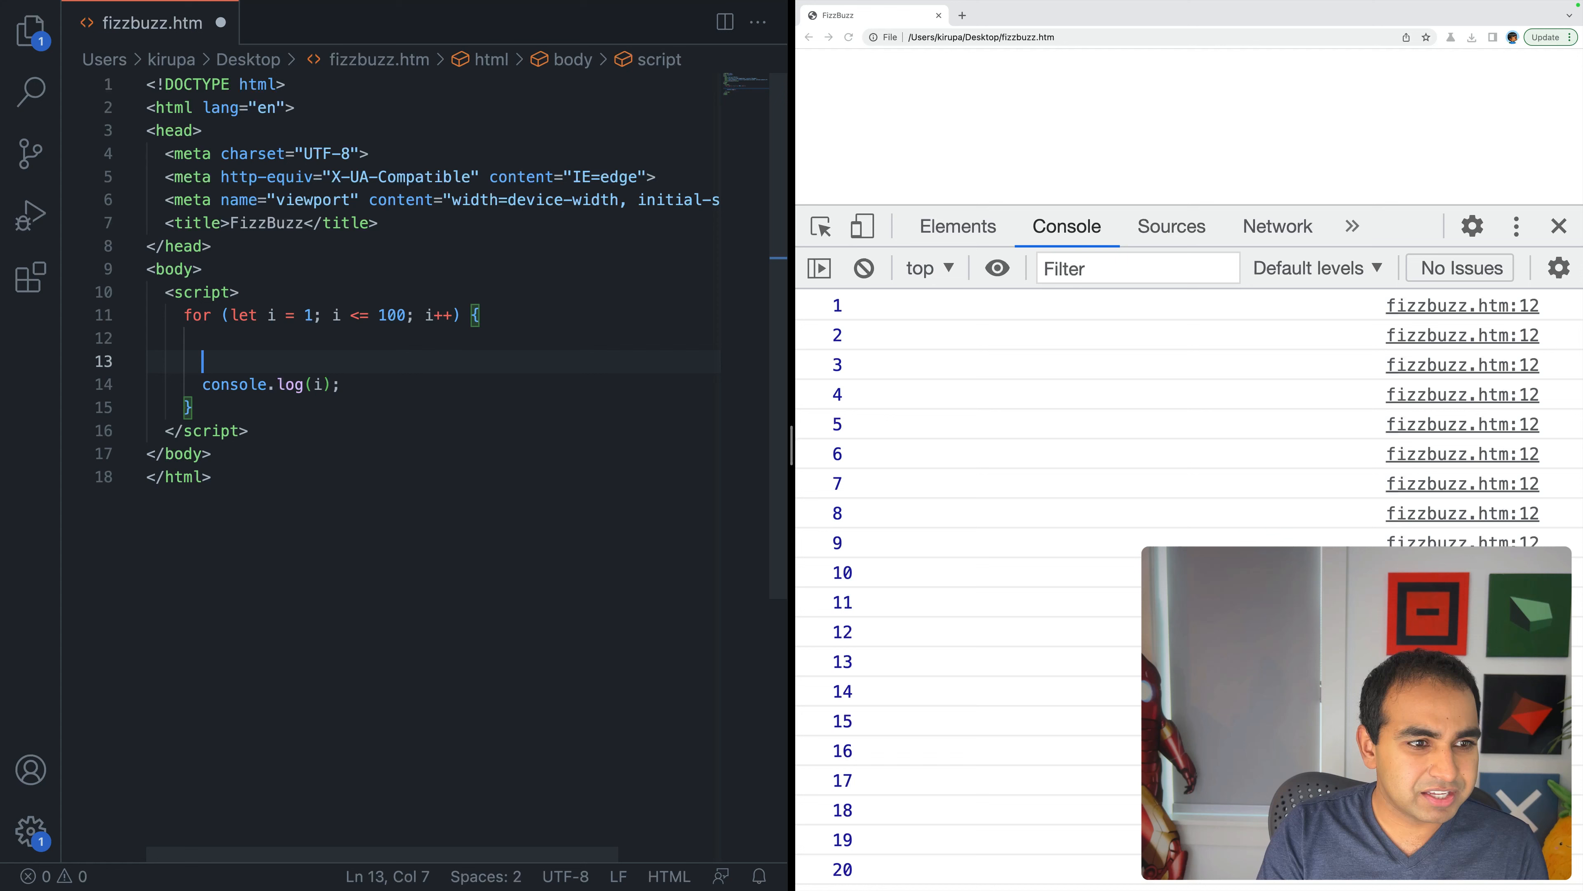
text(if ()
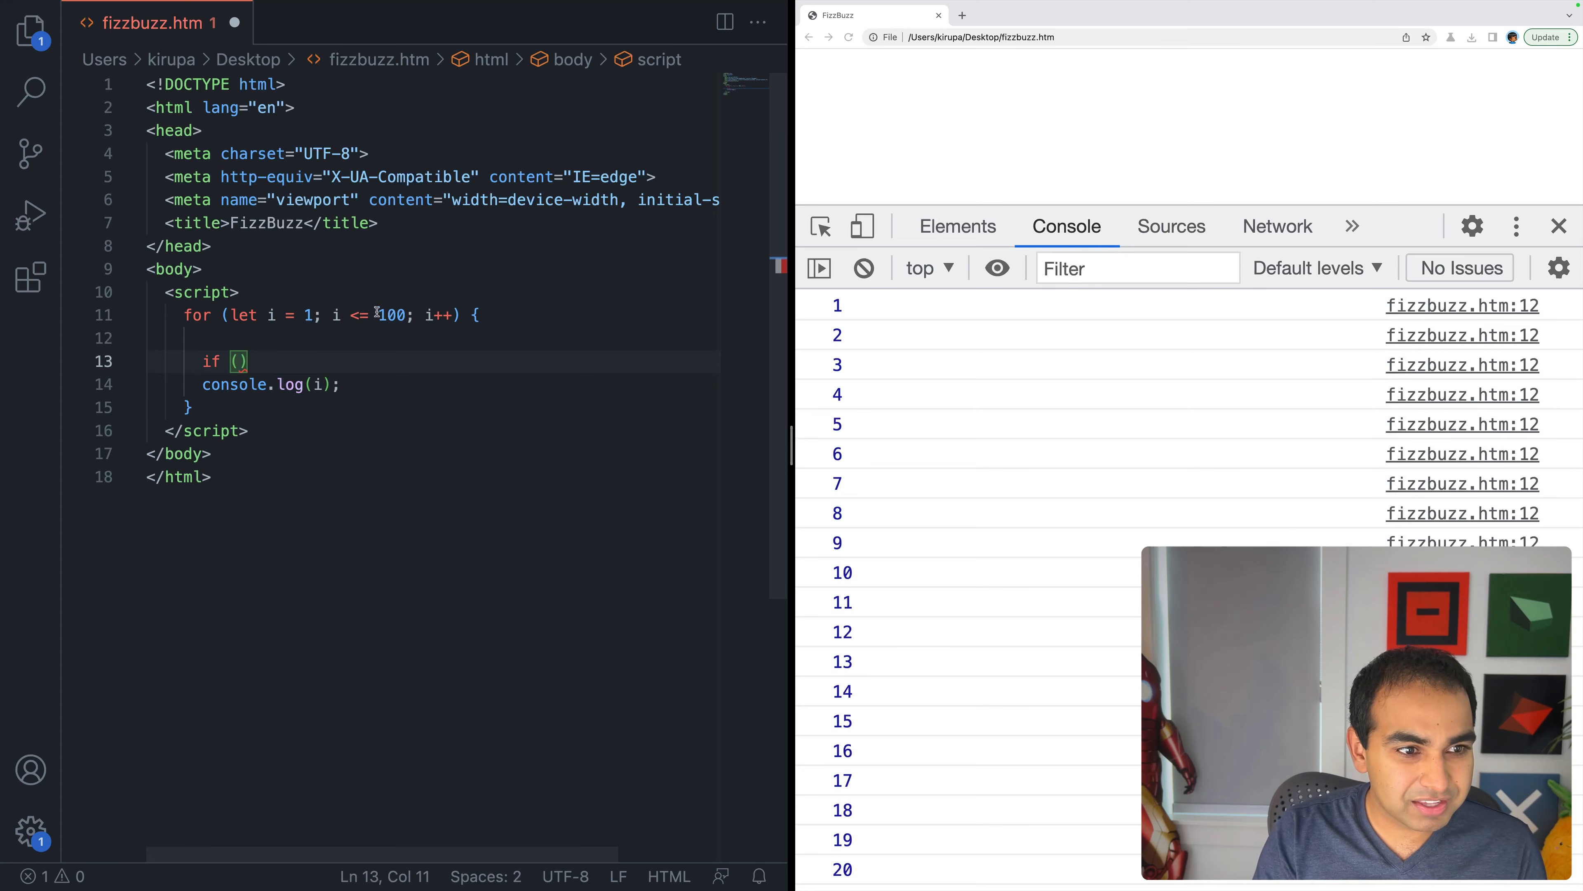
text(i % 3)
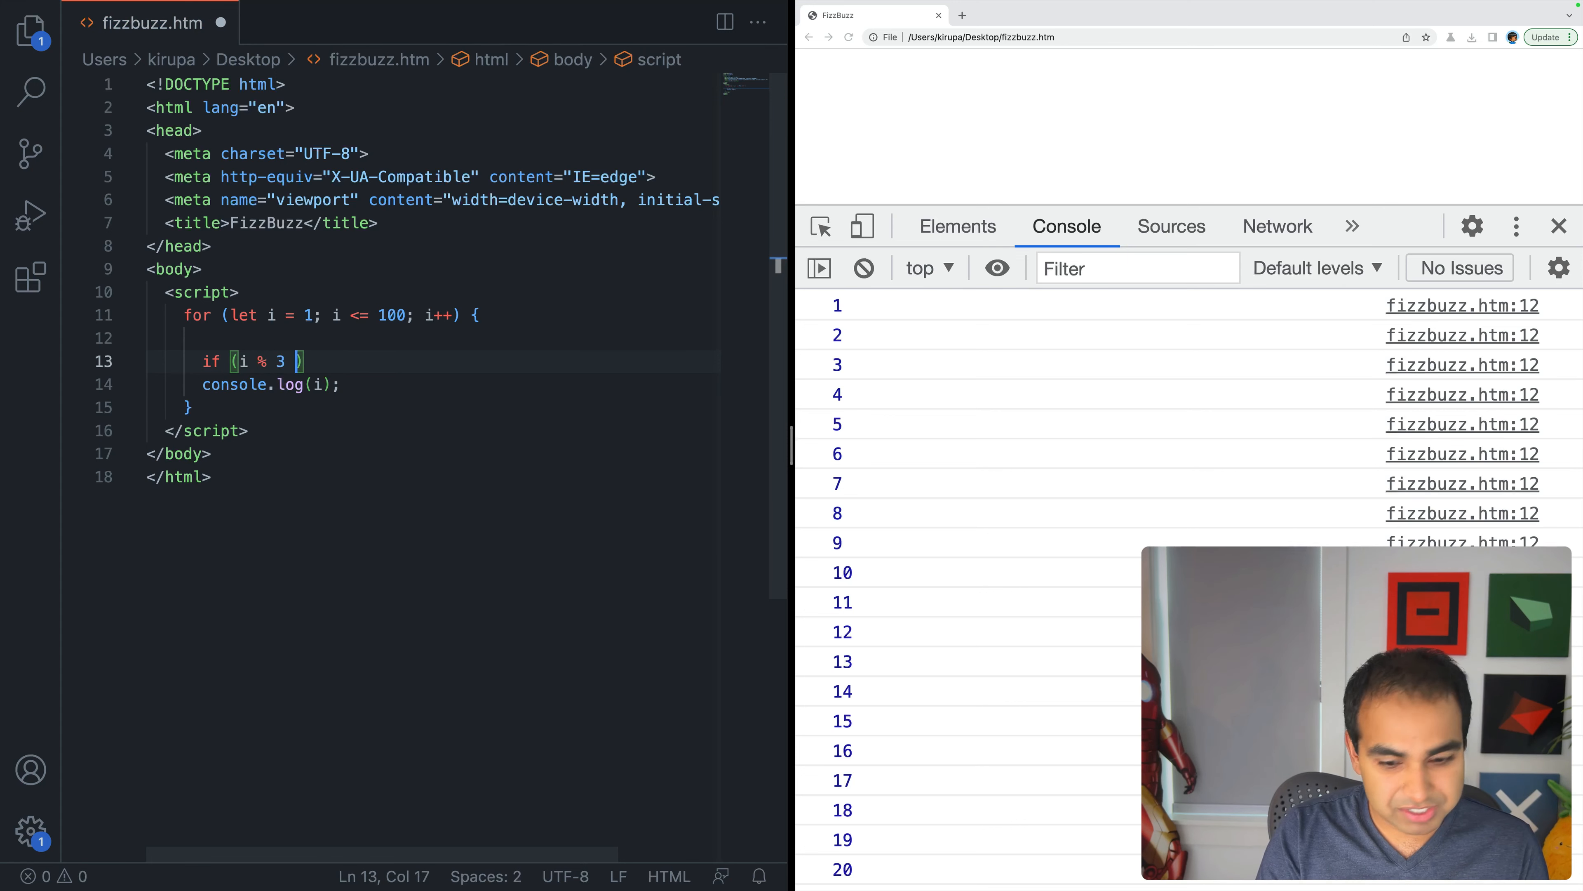
text(== 0)
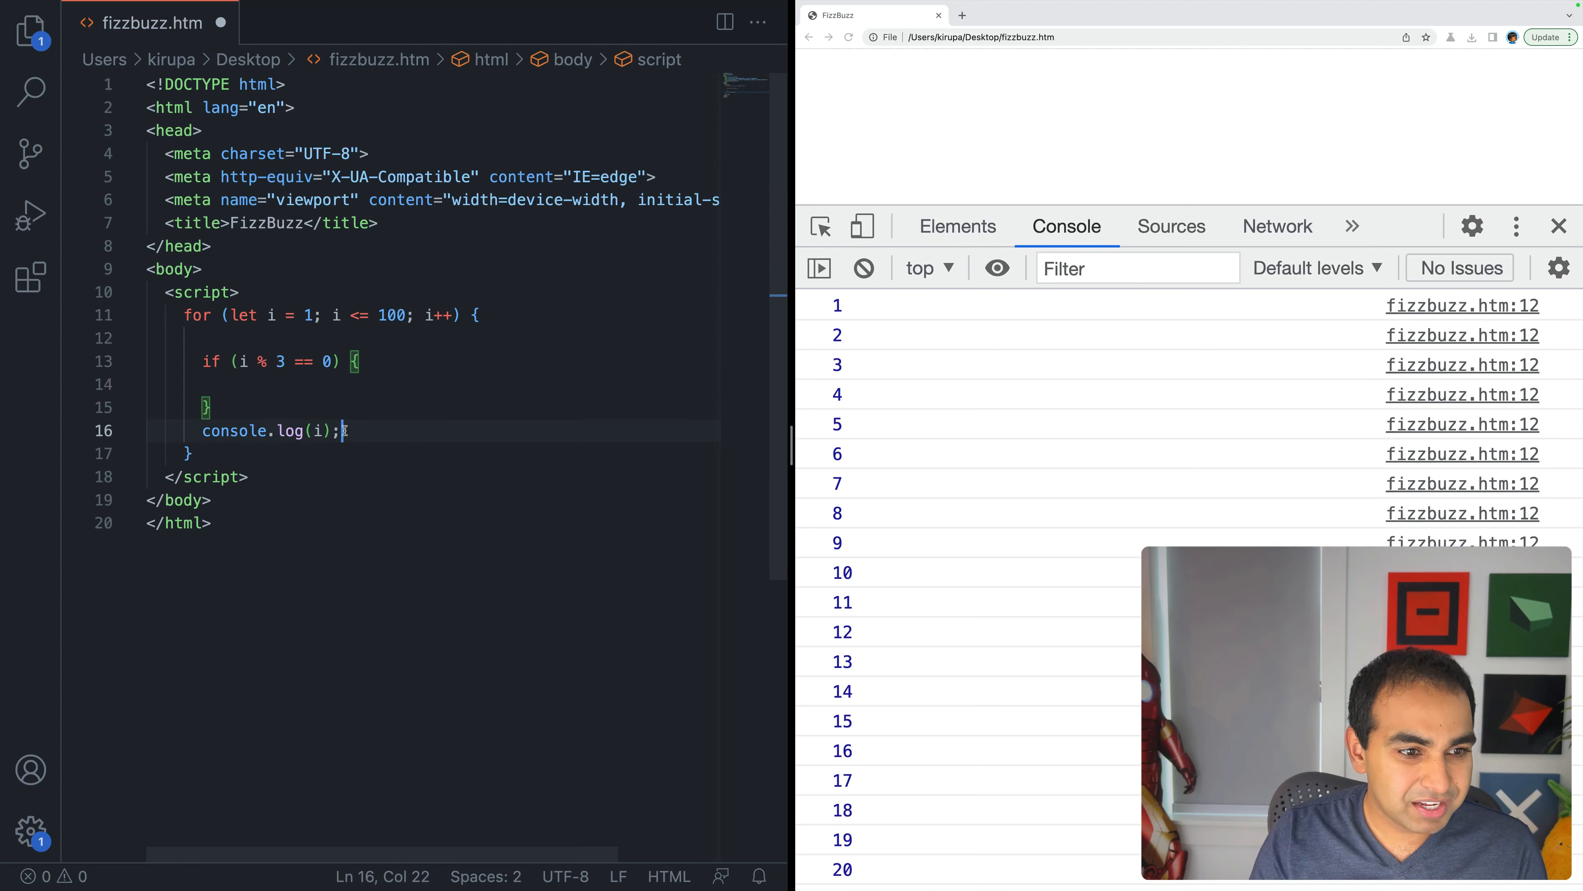
Step: Log "Fizz" inside the if and console.log(i) in the else branch
text(c)
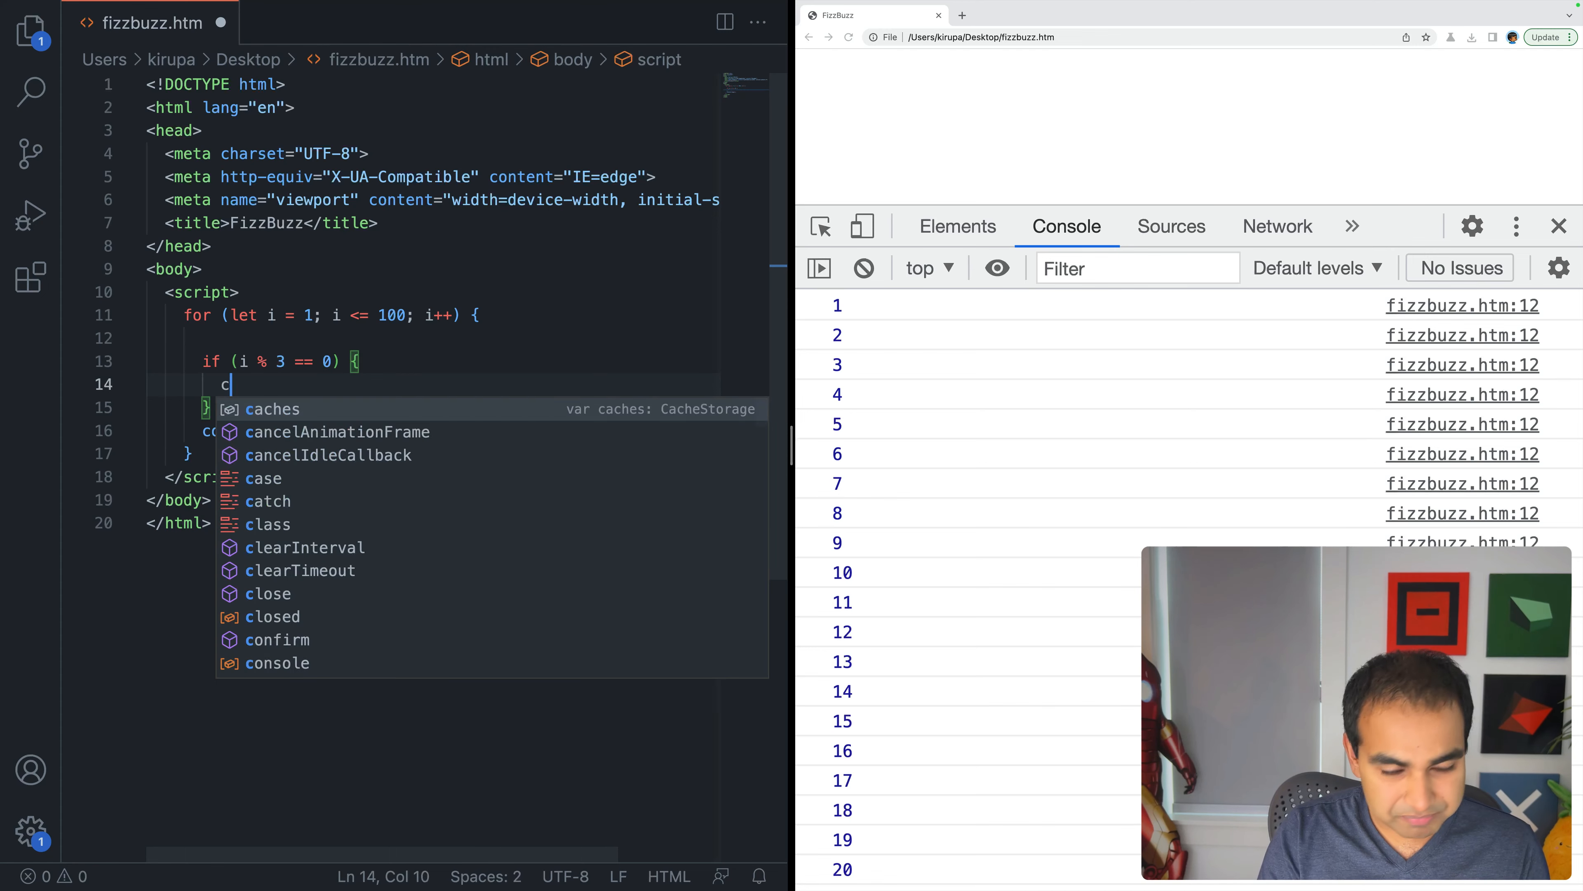
text(onsole.)
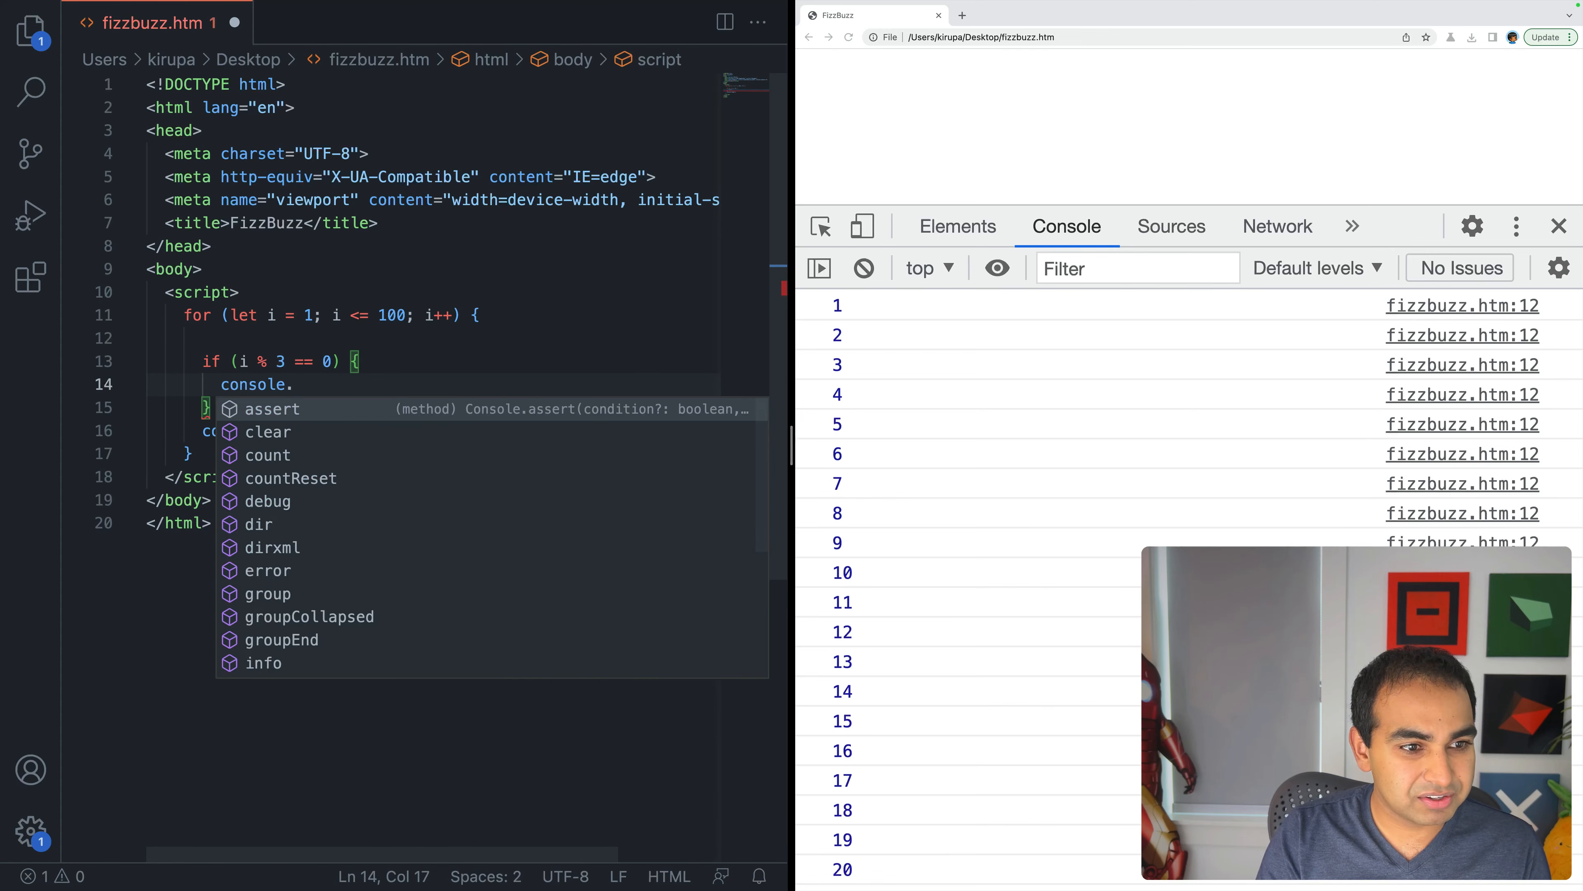
text(log("Fizz");)
click(433, 407)
text( else {)
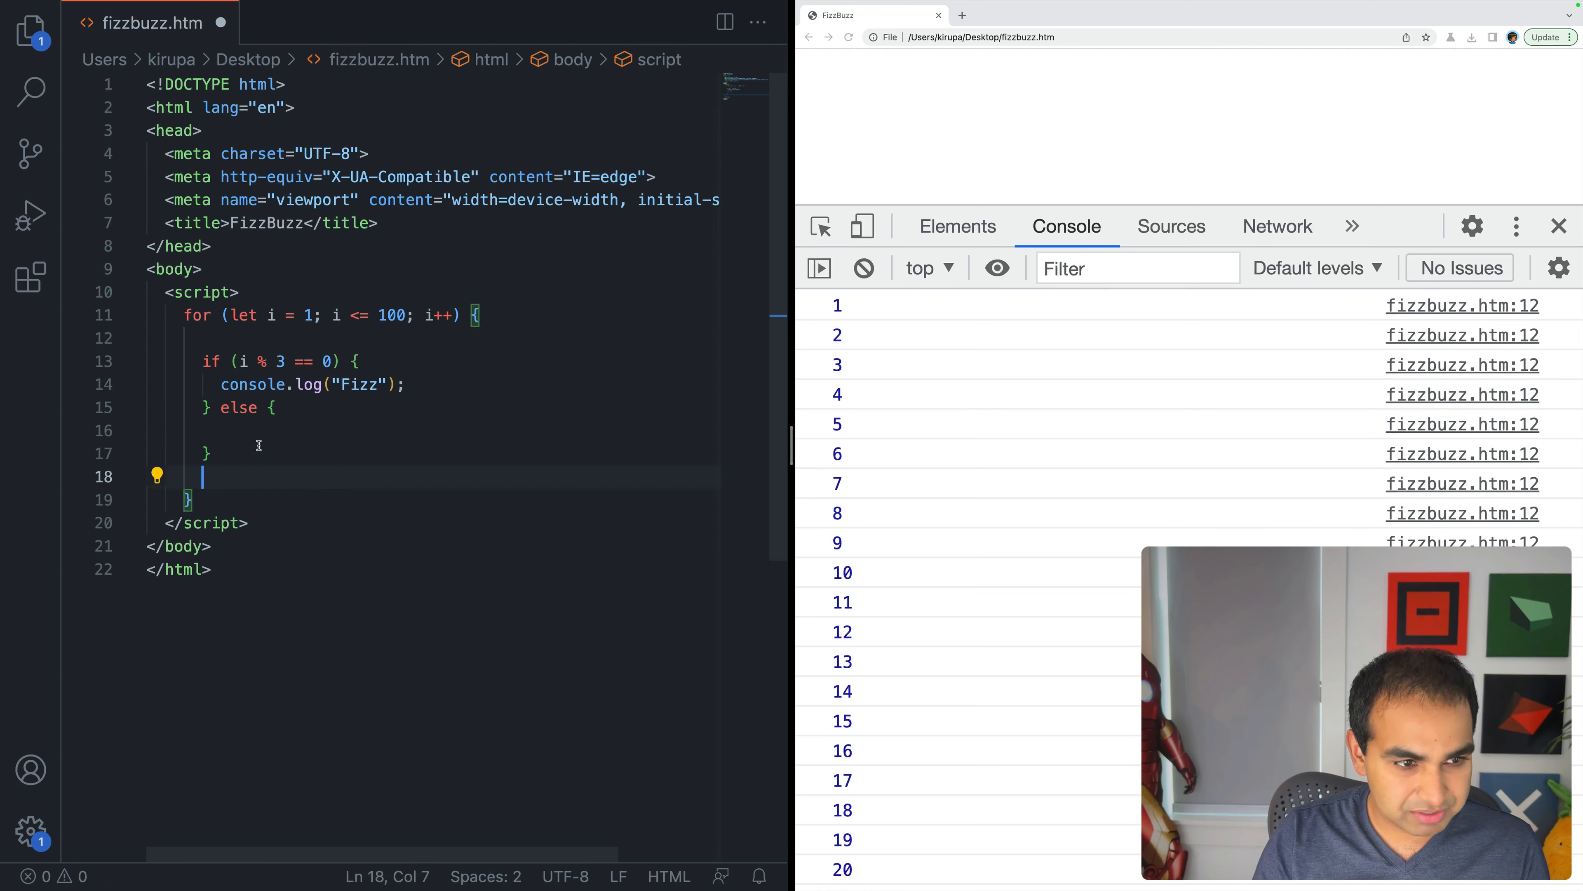
text(console.log(i);)
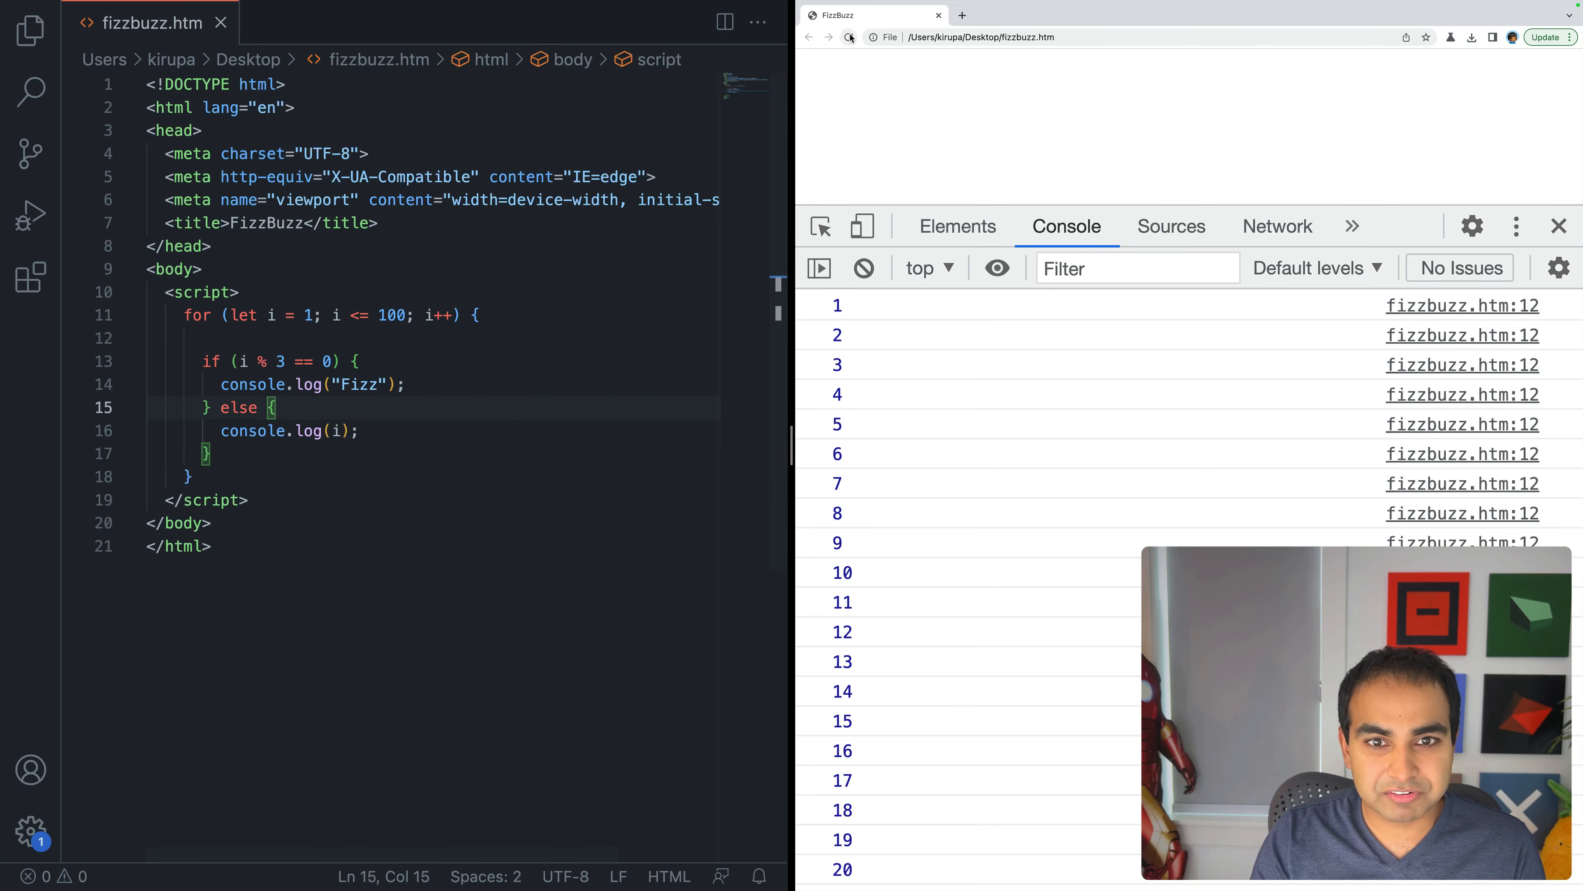
Step: Reload the page and scroll the Console to confirm Fizz replaces multiples of 3
click(849, 37)
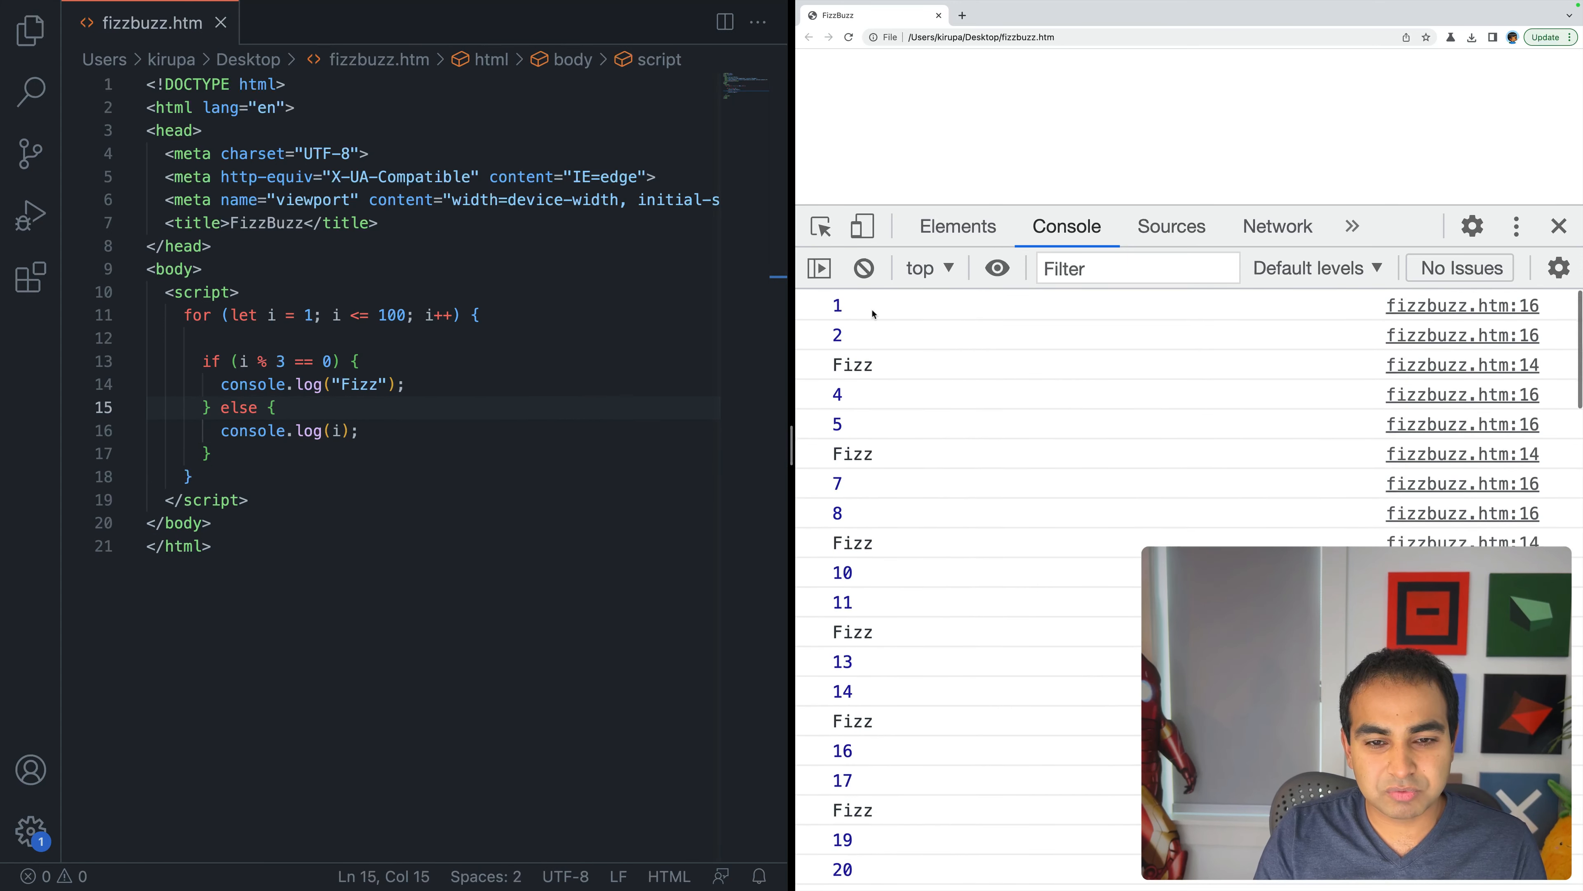
mouse_move(859, 462)
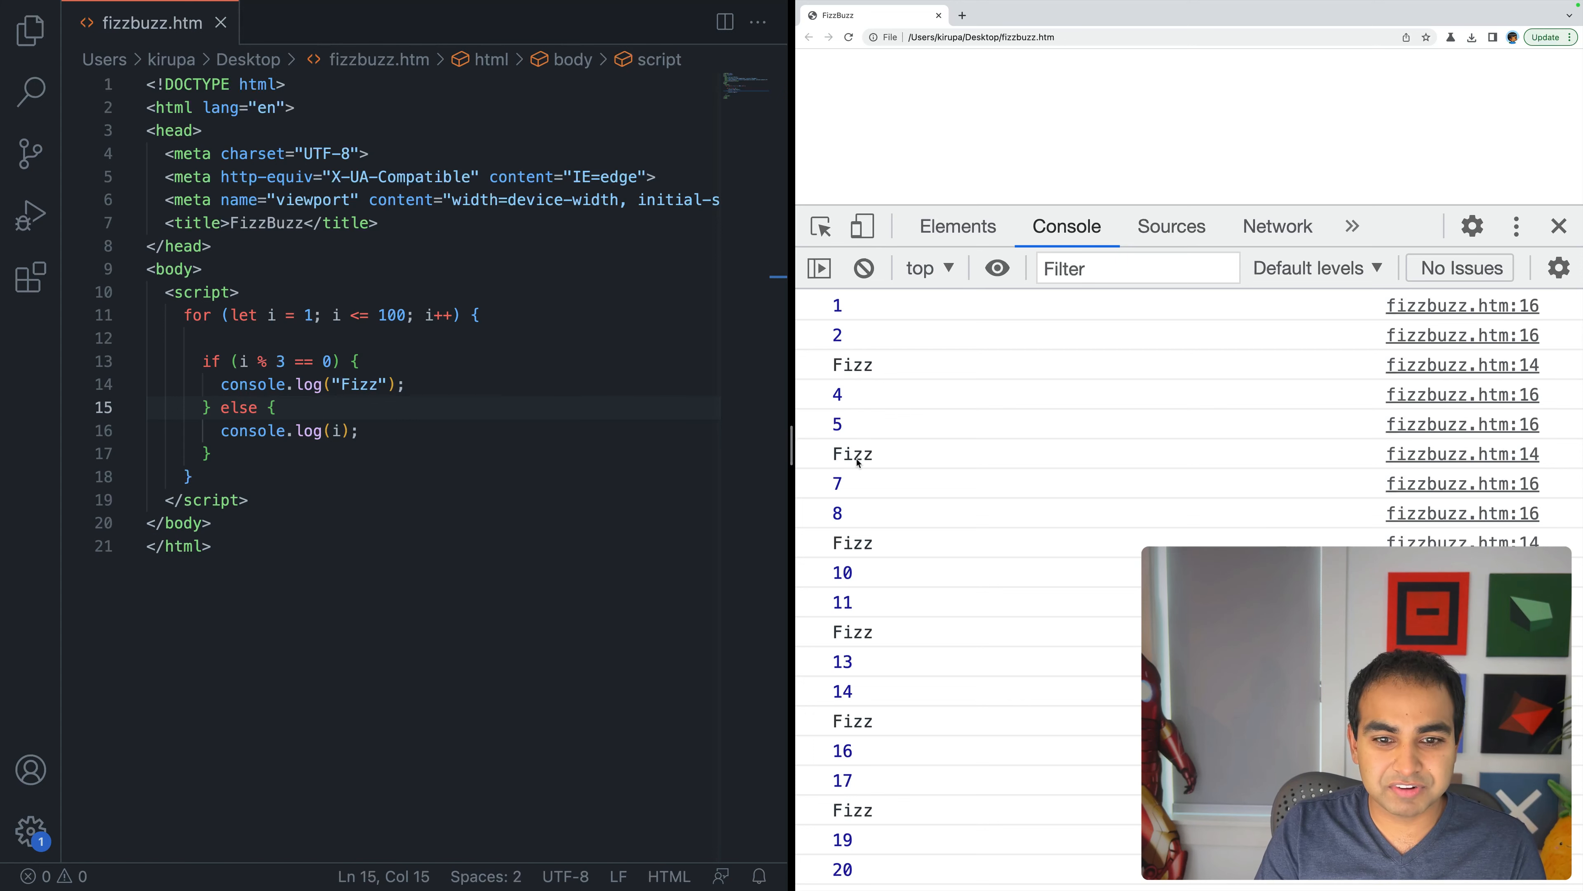
scroll(down, 3)
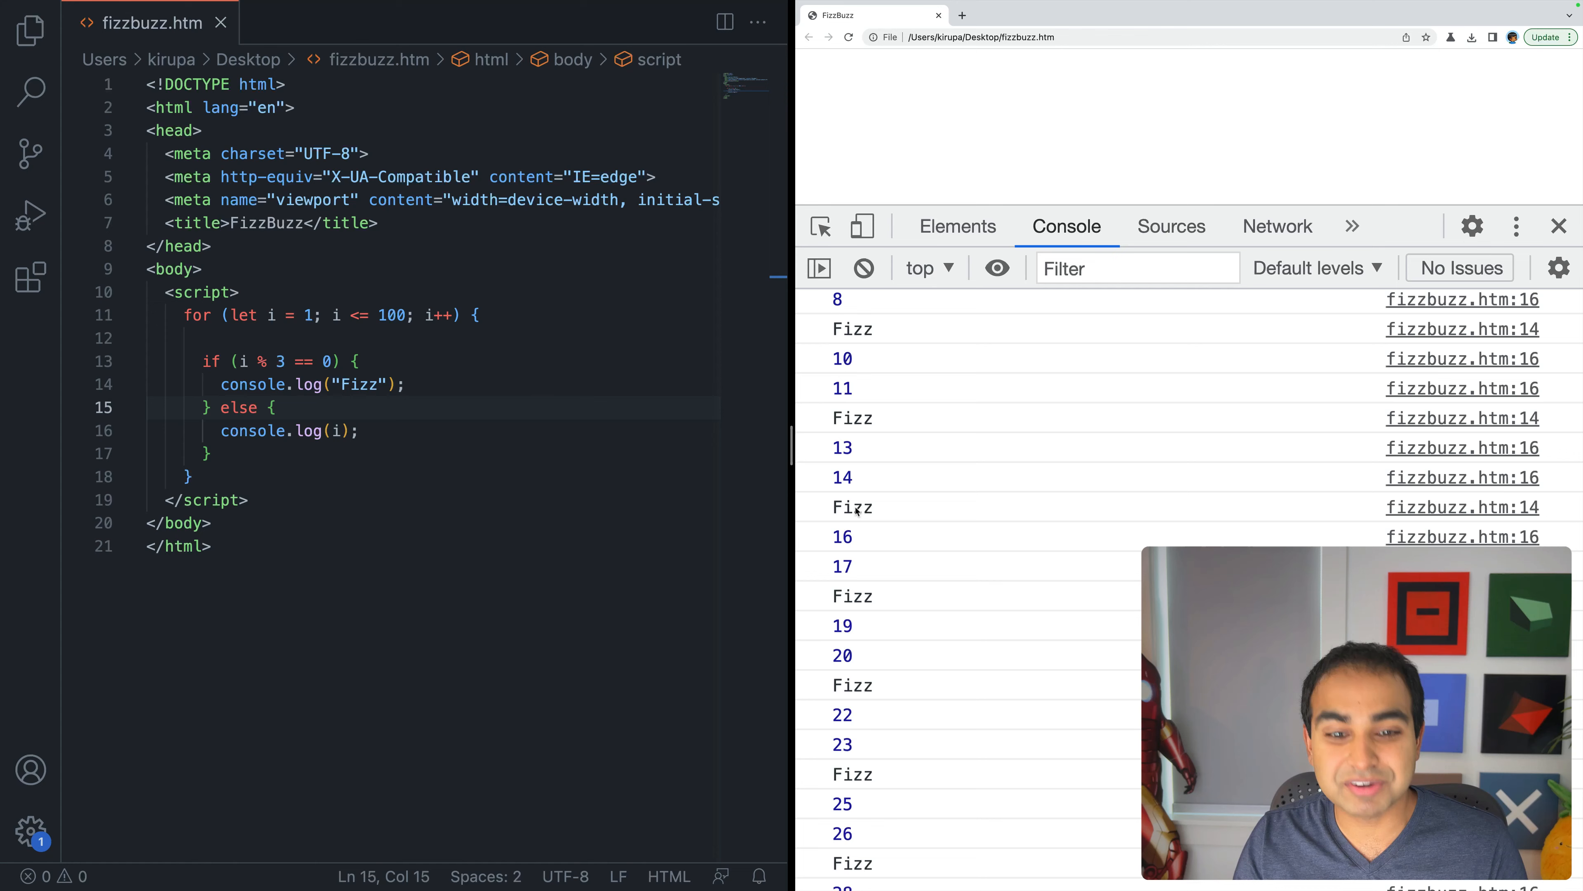
scroll(down, 3)
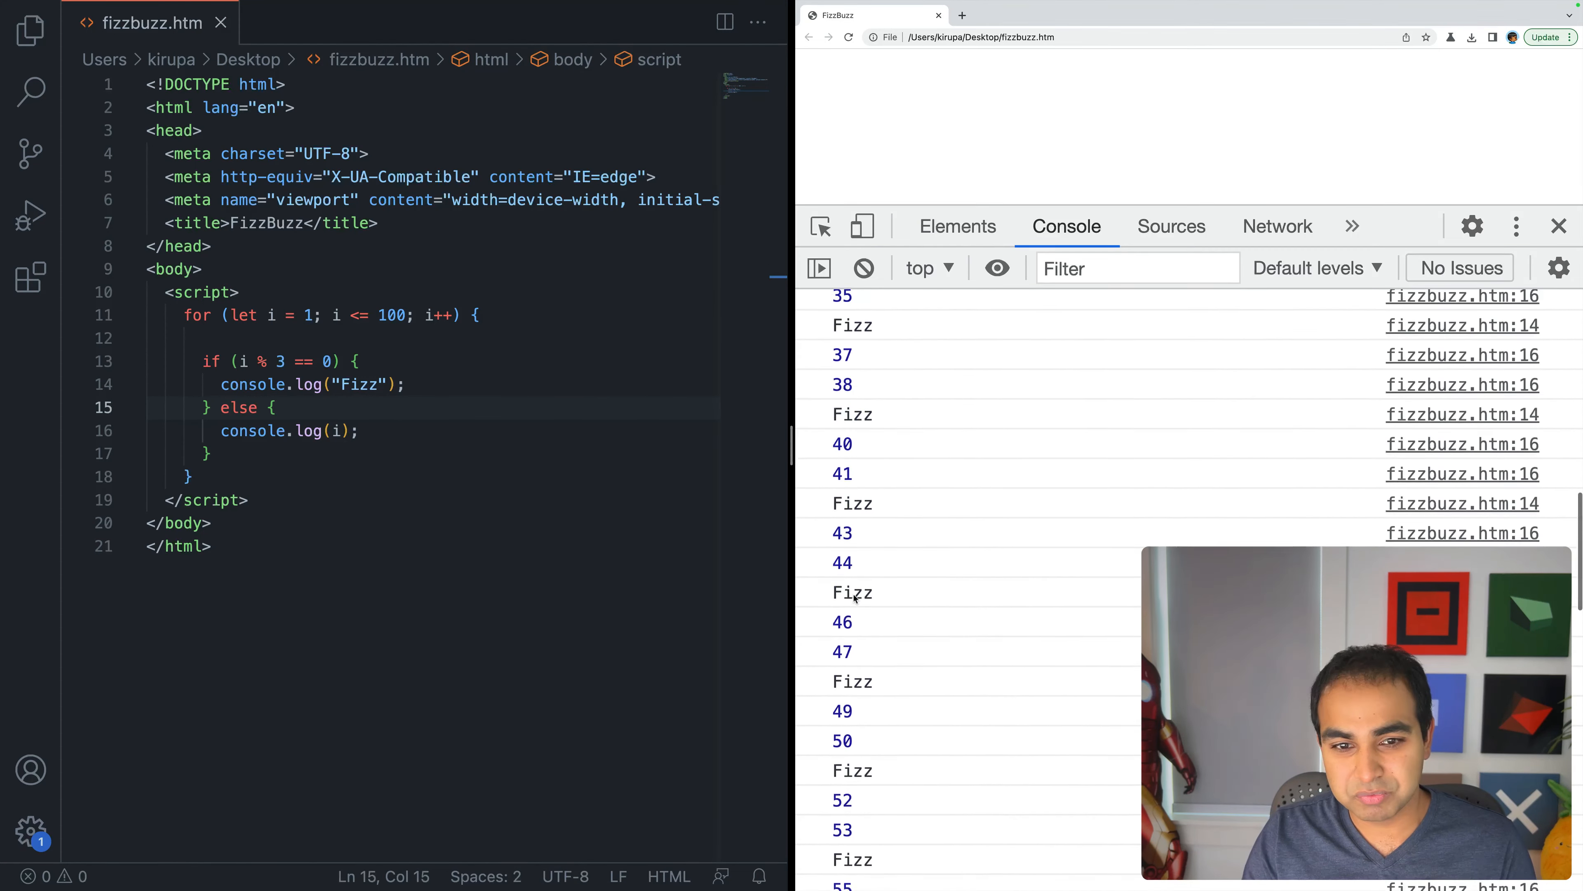
scroll(down, 3)
text(if (i % 5) )
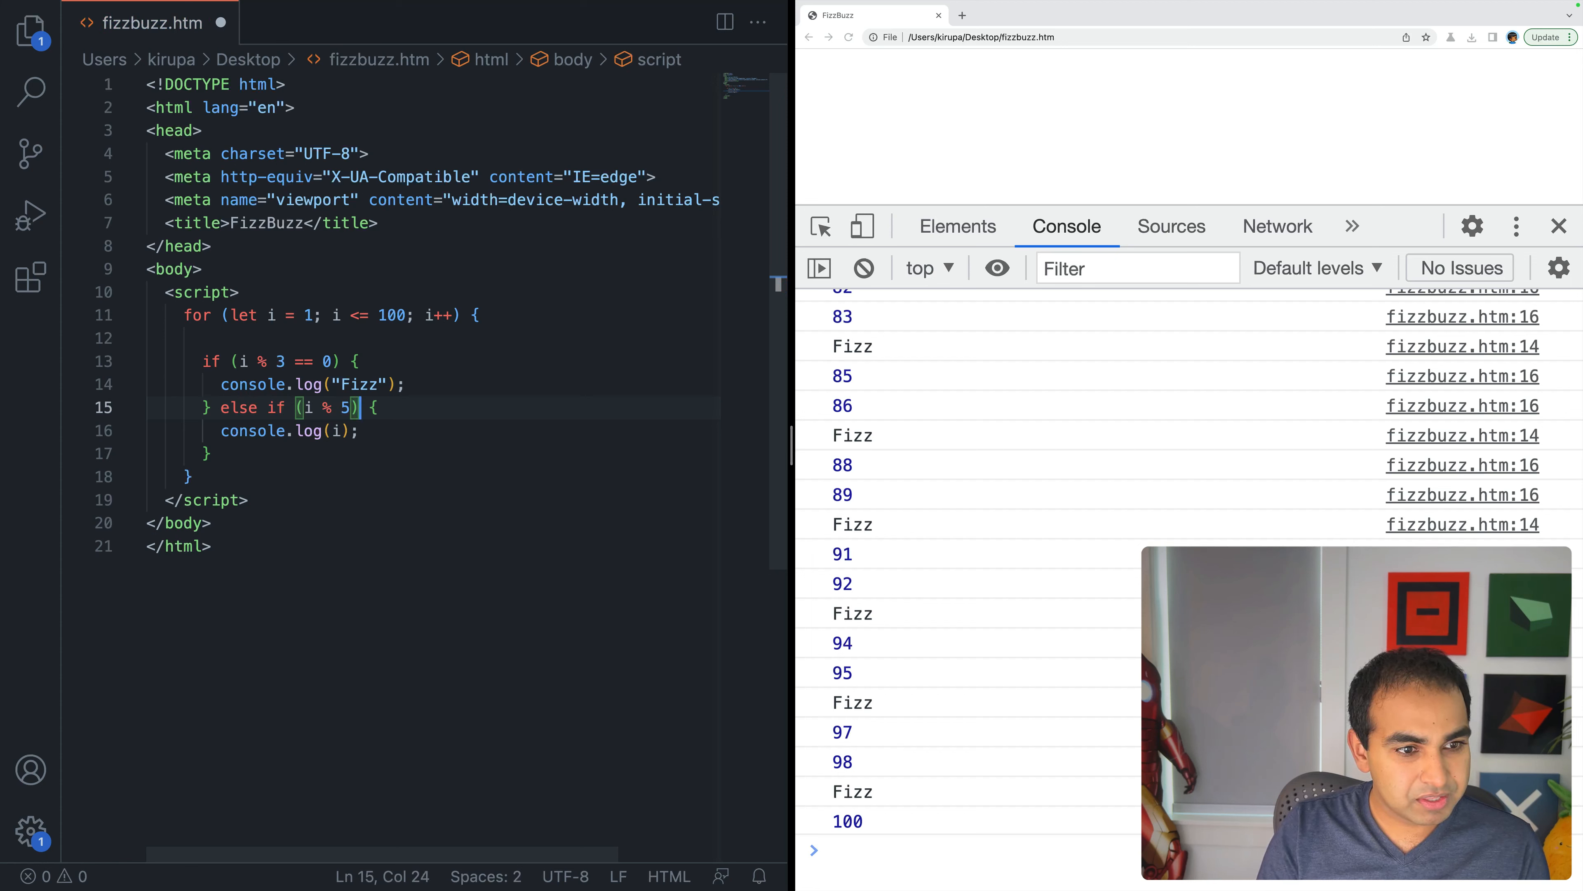
Step: Turn the else into else if (i % 5 == 0) logging "Buzz", with a final else logging i
text(== 0)
text(} else {)
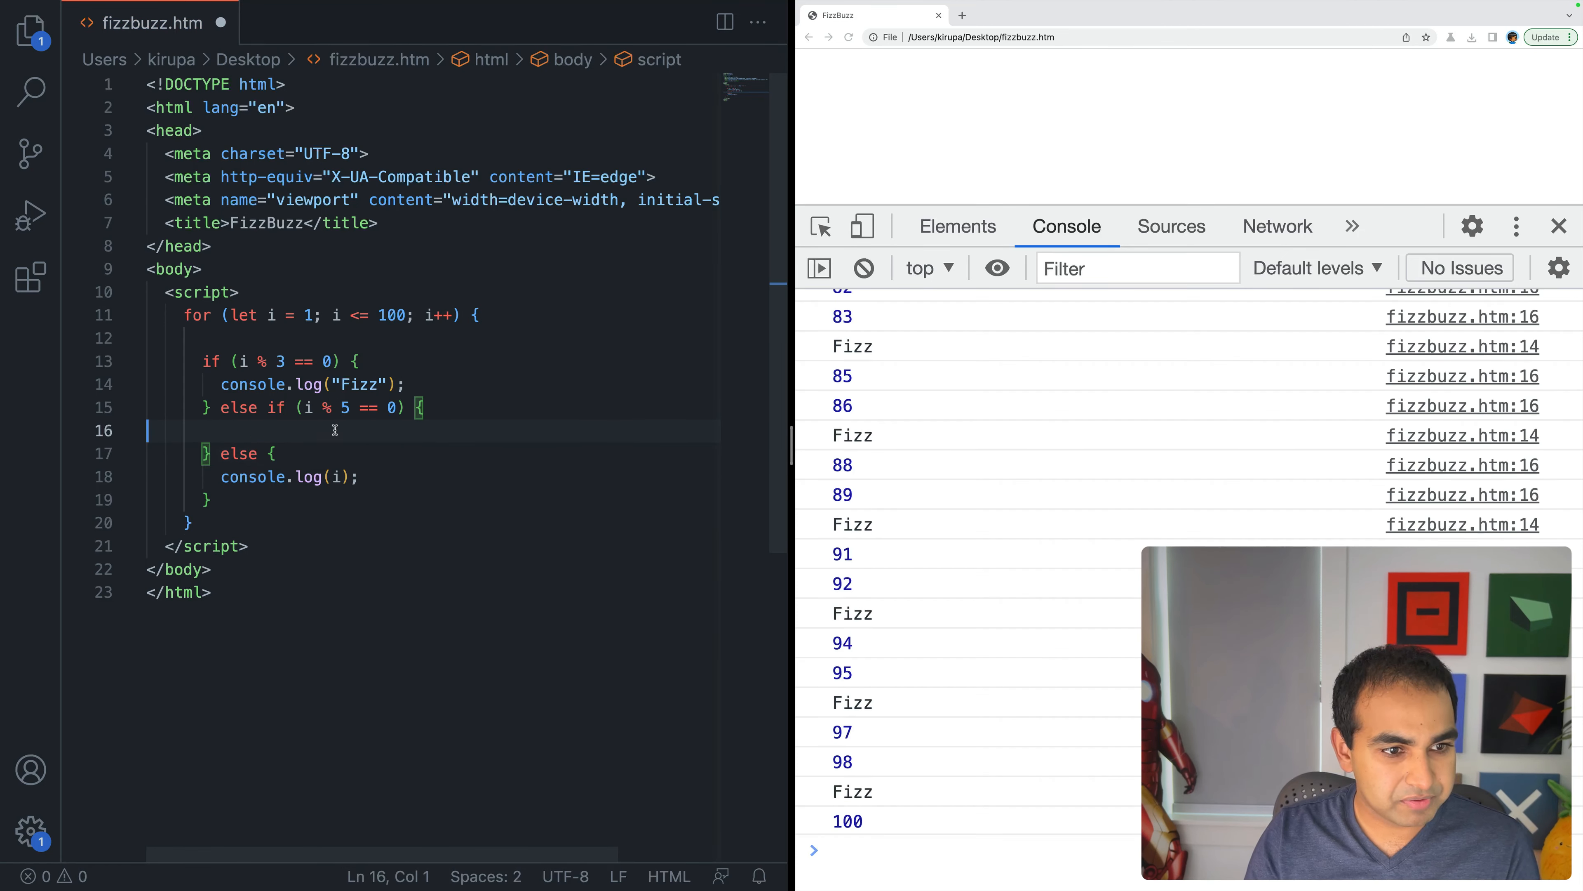
text(console.log("Buzz");)
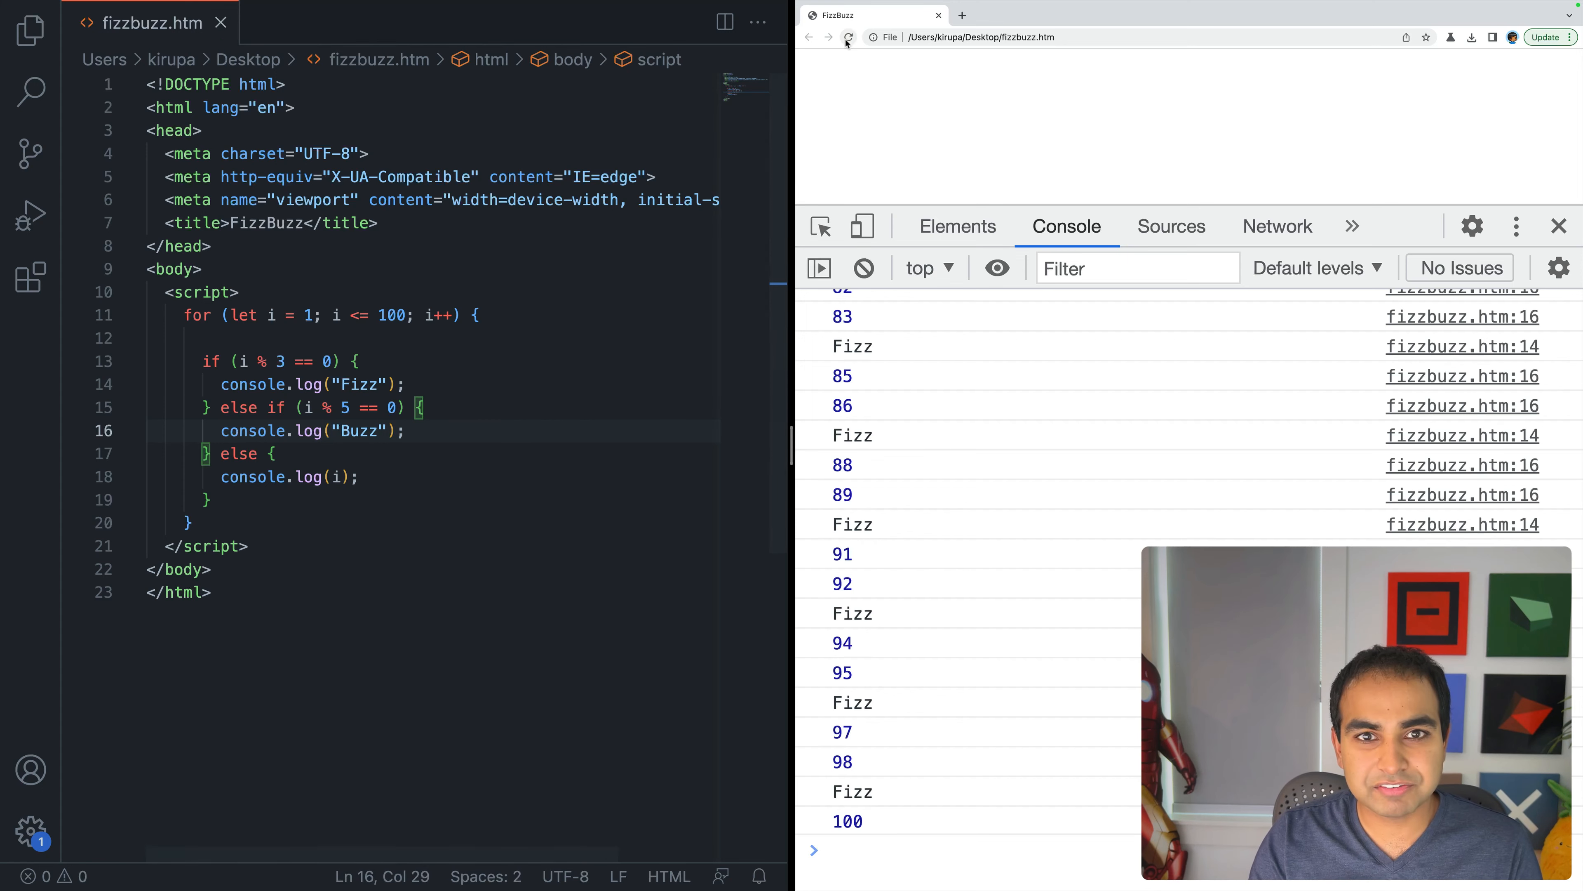
Step: Reload the page and scroll the Console, noting that 15 only logs Fizz
click(848, 37)
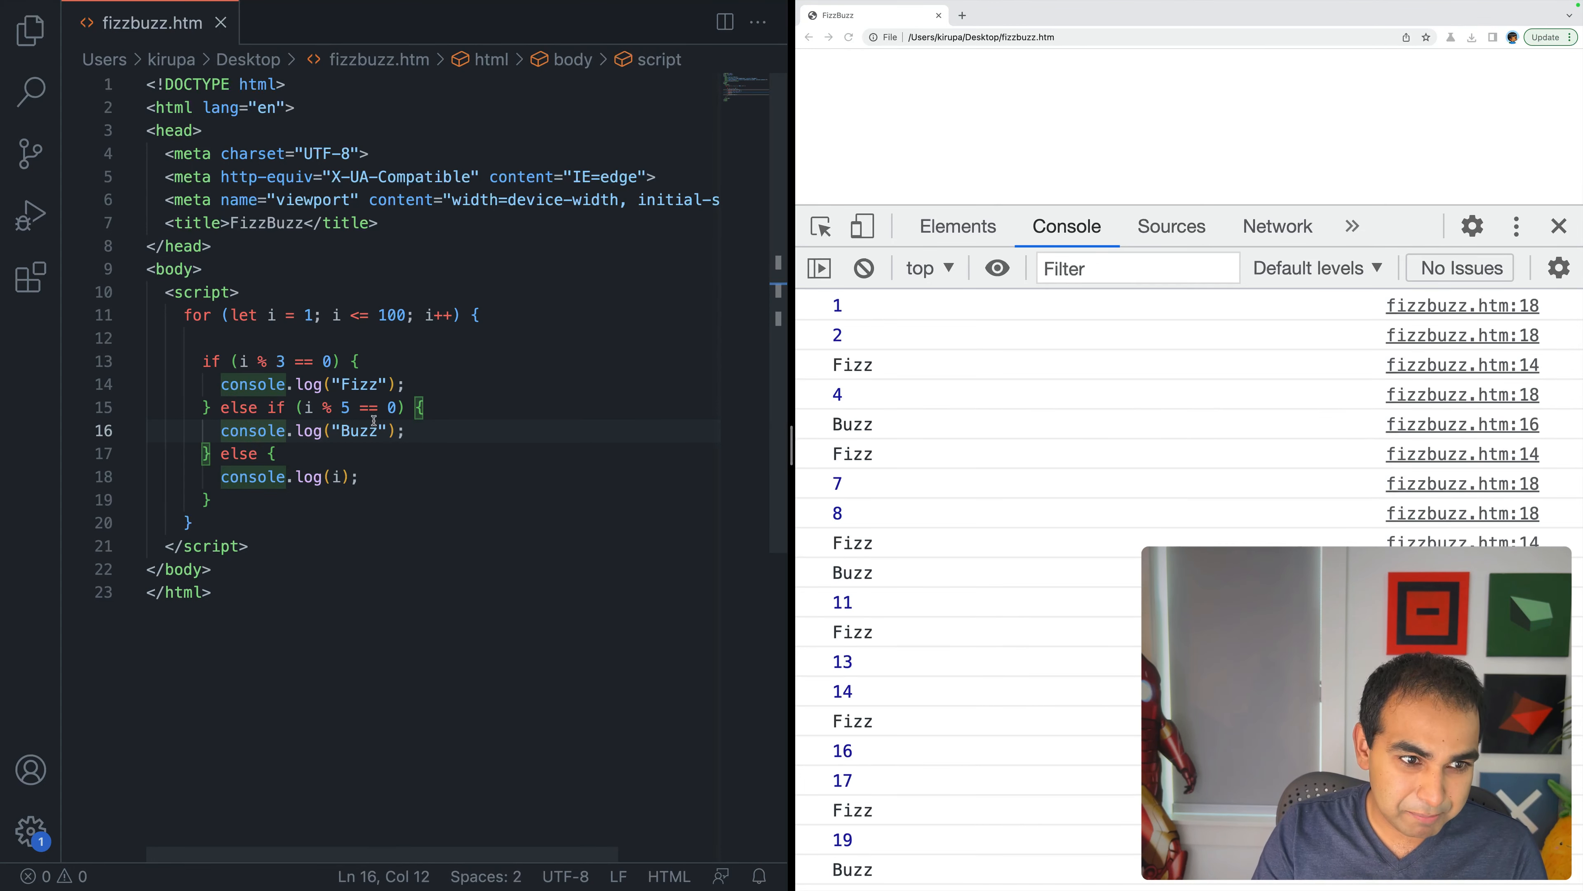
scroll(down, 3)
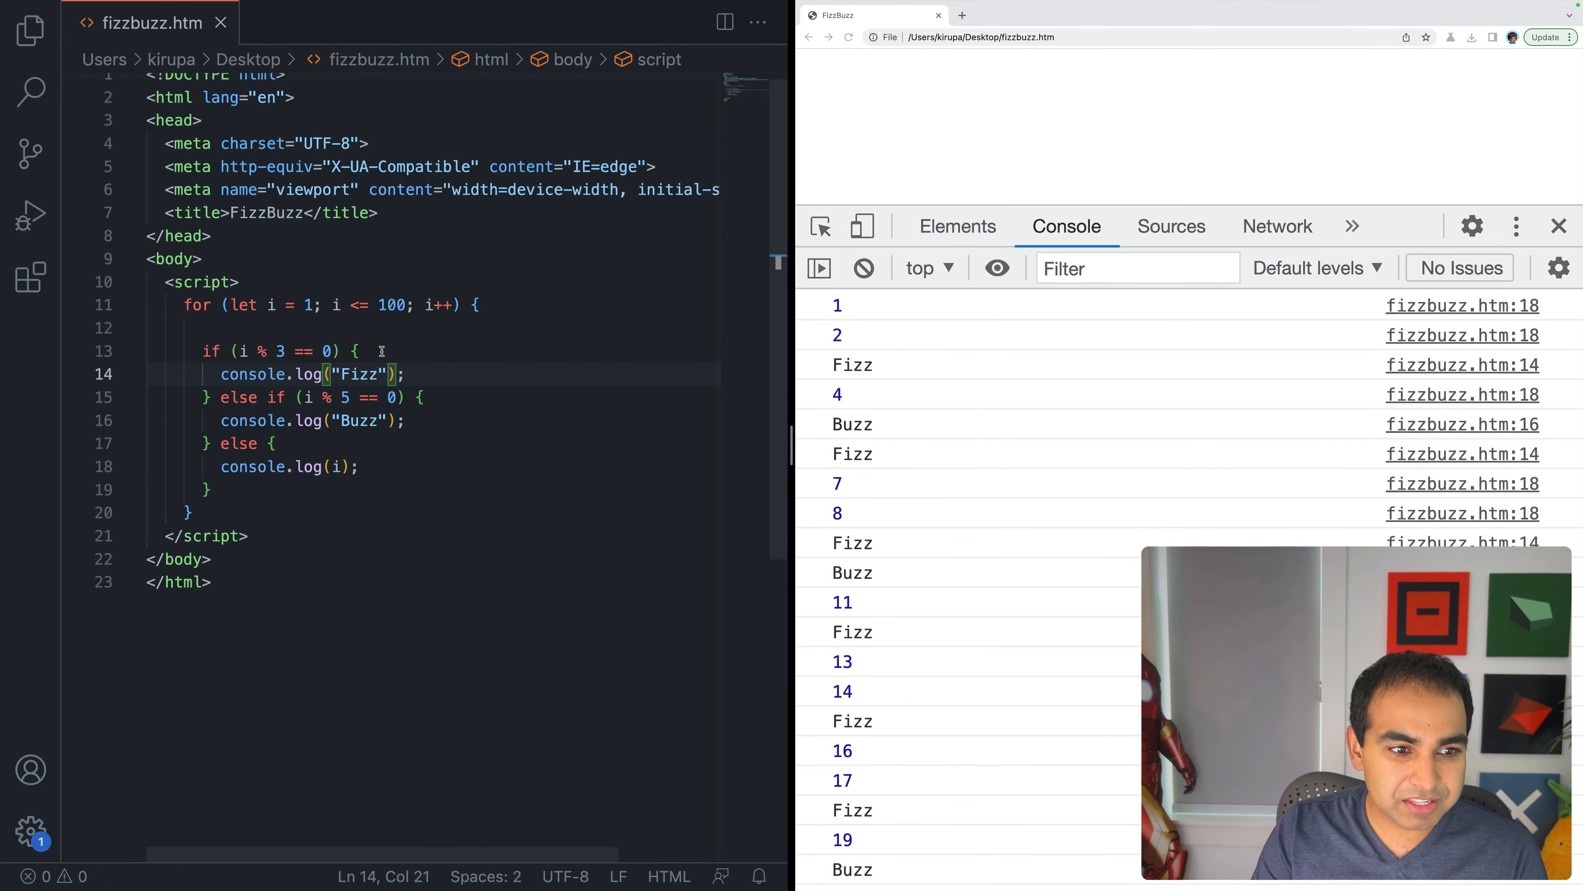
scroll(up, 3)
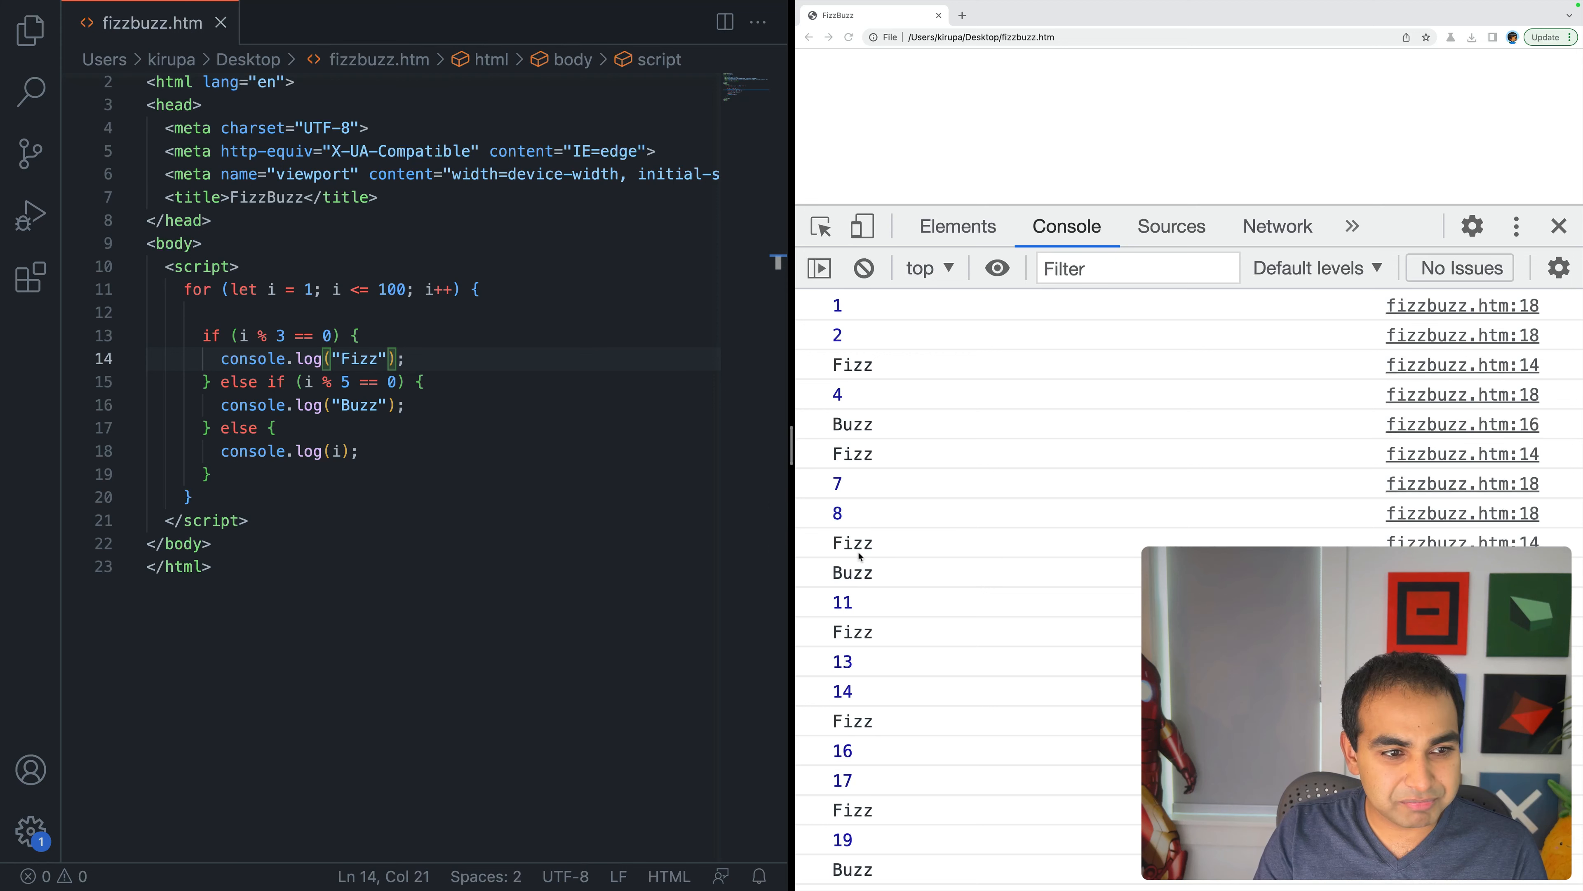
scroll(down, 3)
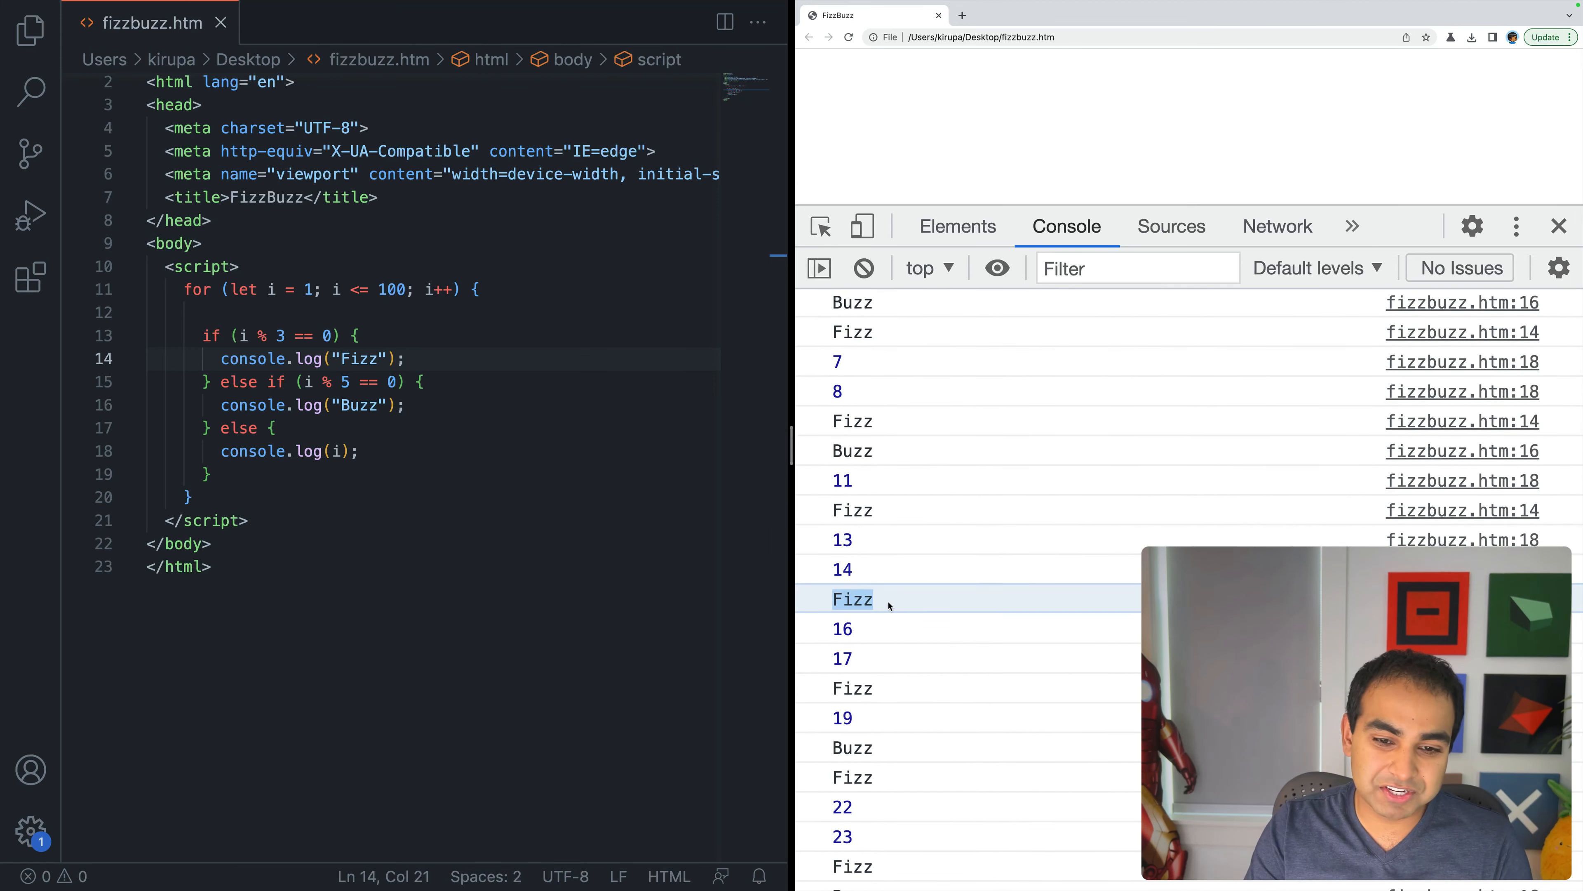
click(286, 336)
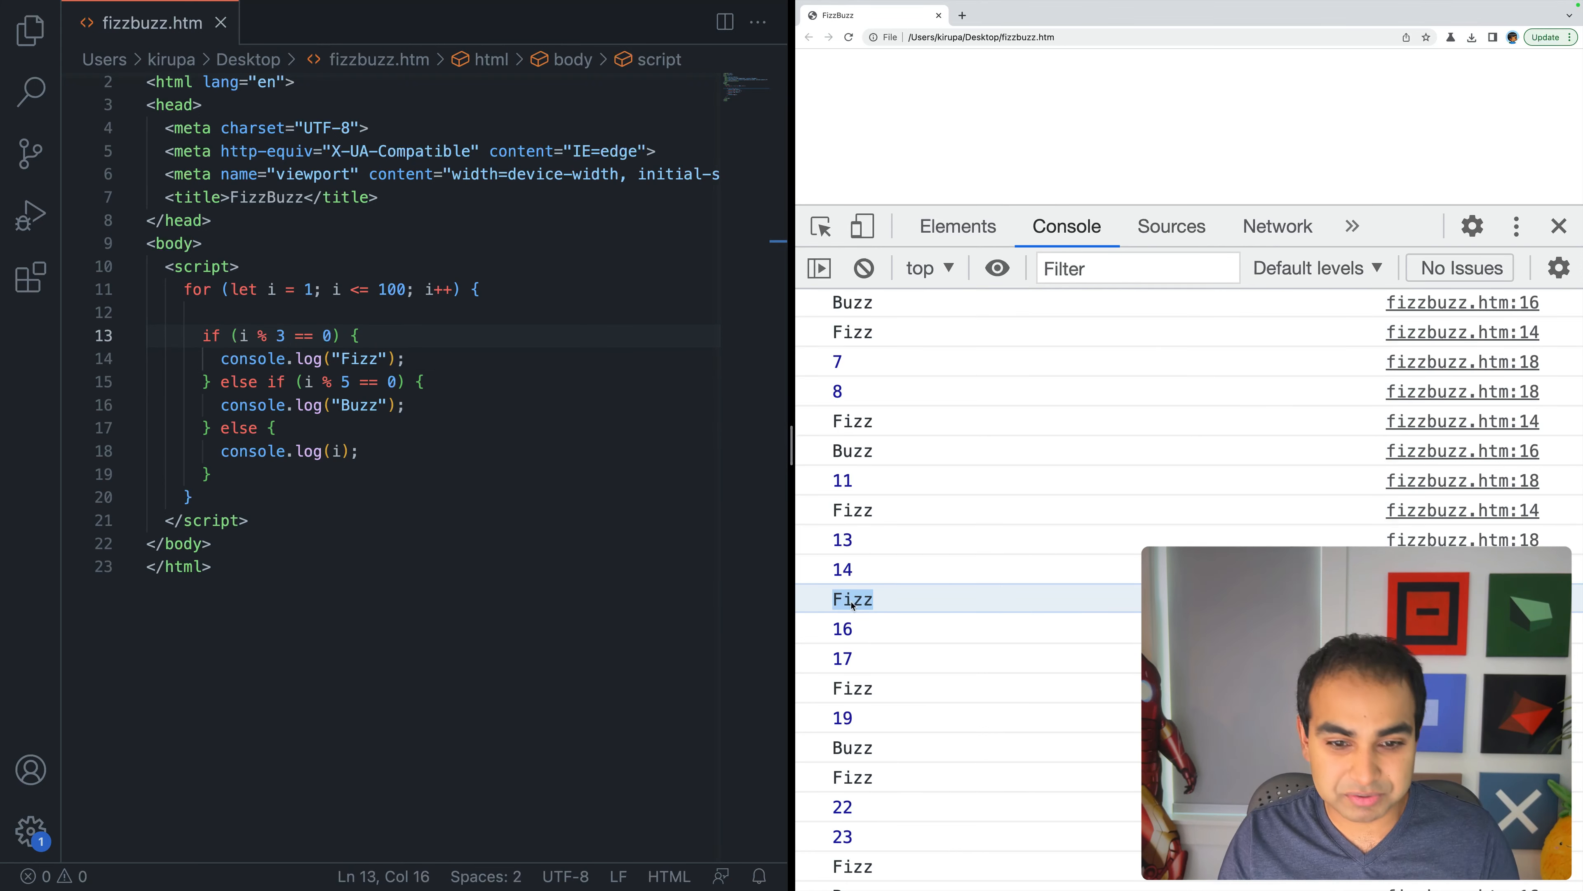
Step: Start a new if statement in the code above the Fizz check
click(343, 382)
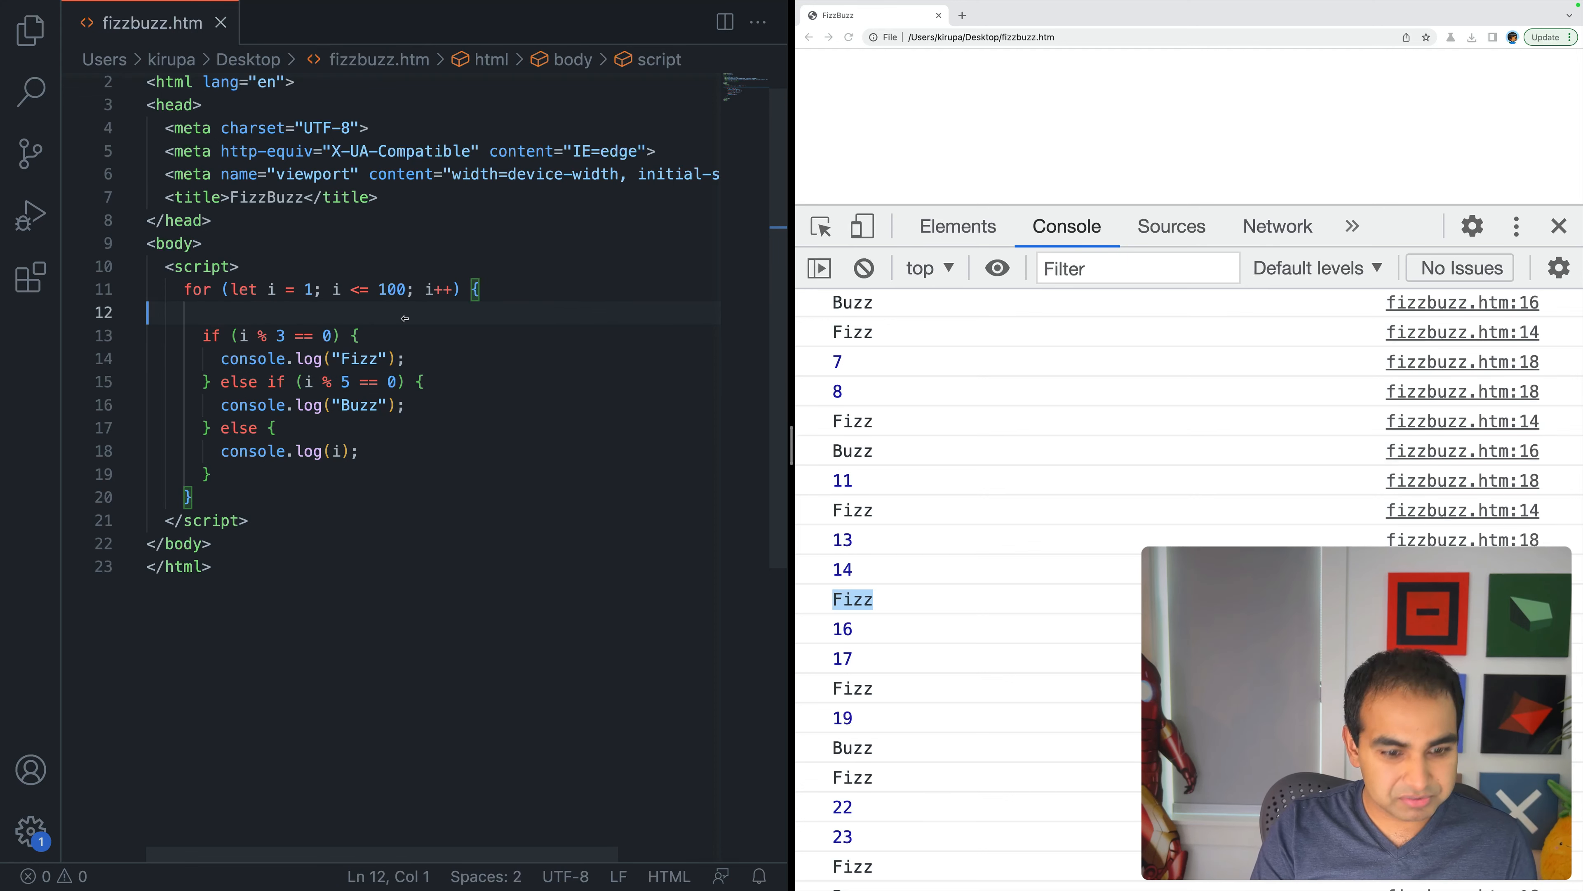
text(f (i)
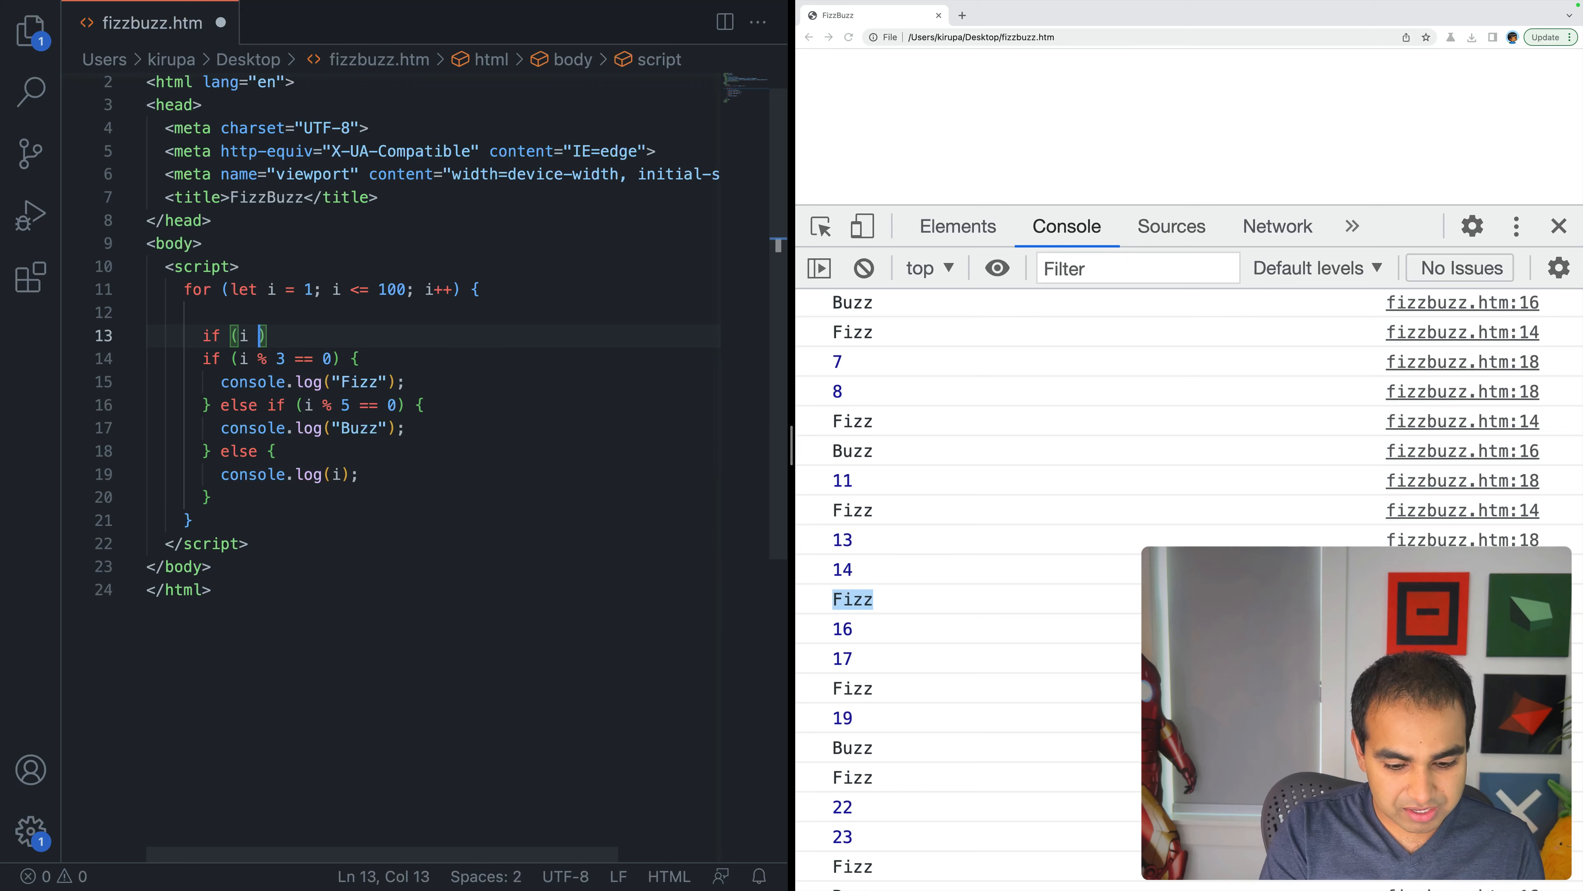
Step: Write the combined condition (i % 3) && (i % 5) == 0 for the new first branch
text(% 3)
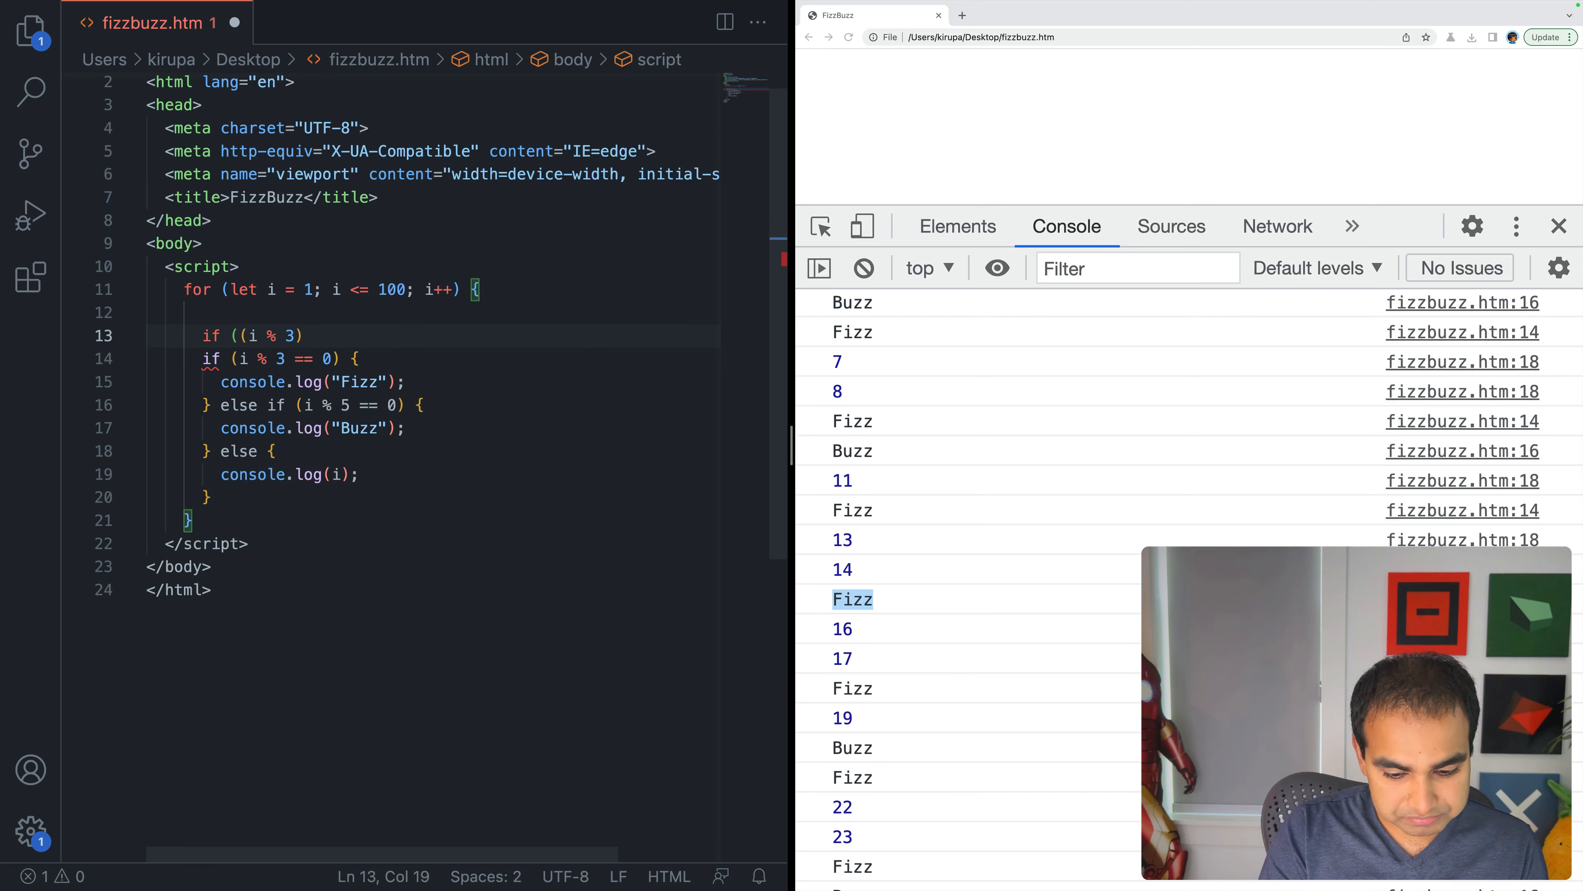
text(&& (i)
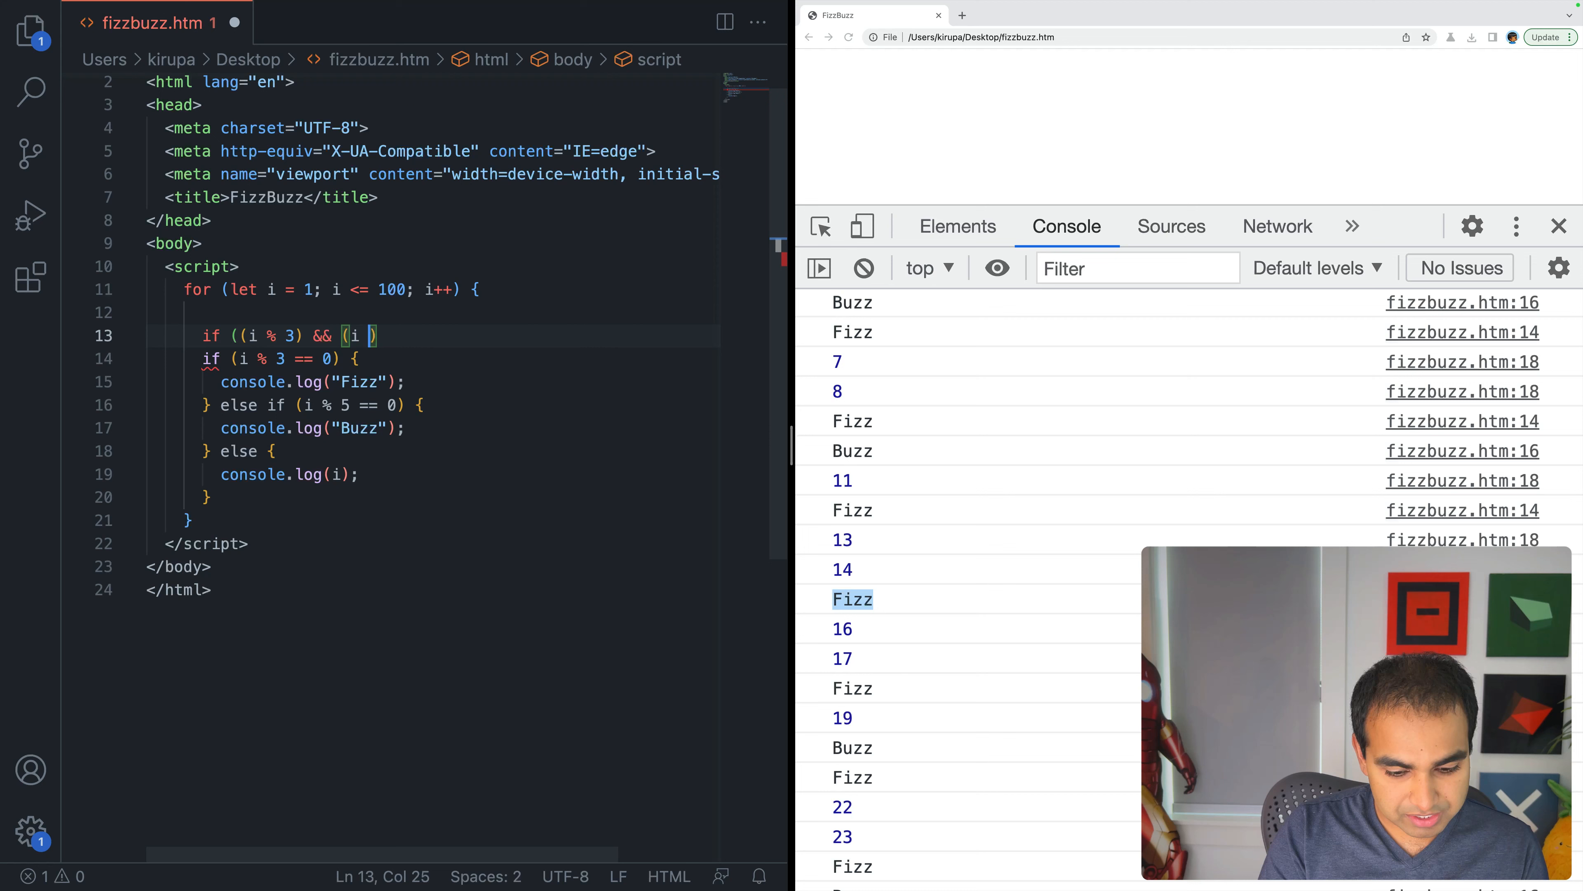
text(% 6)
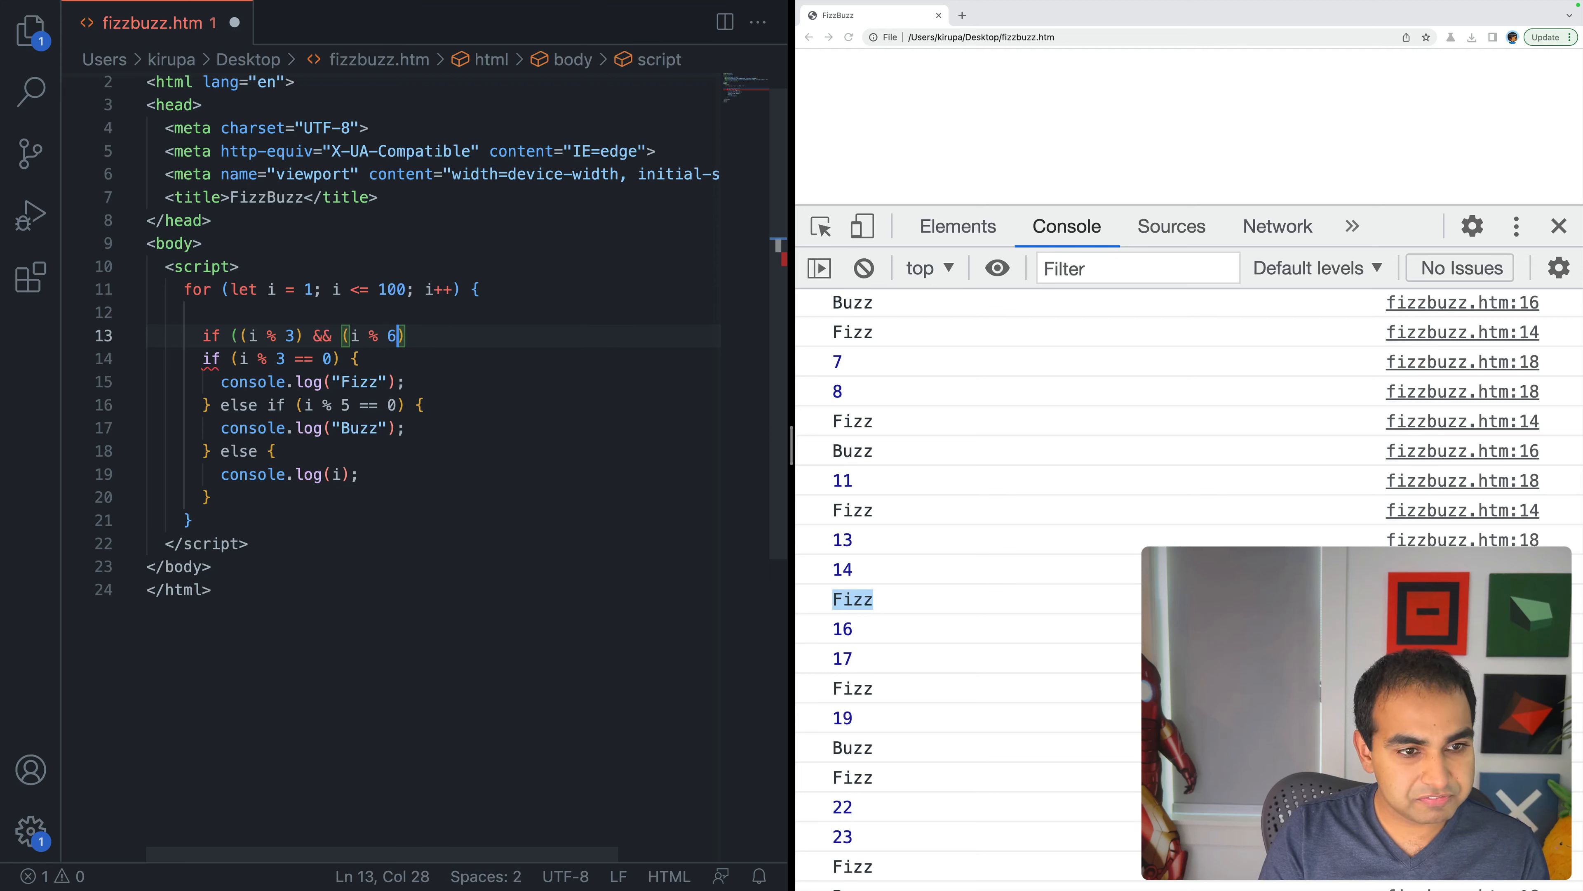
text(5)
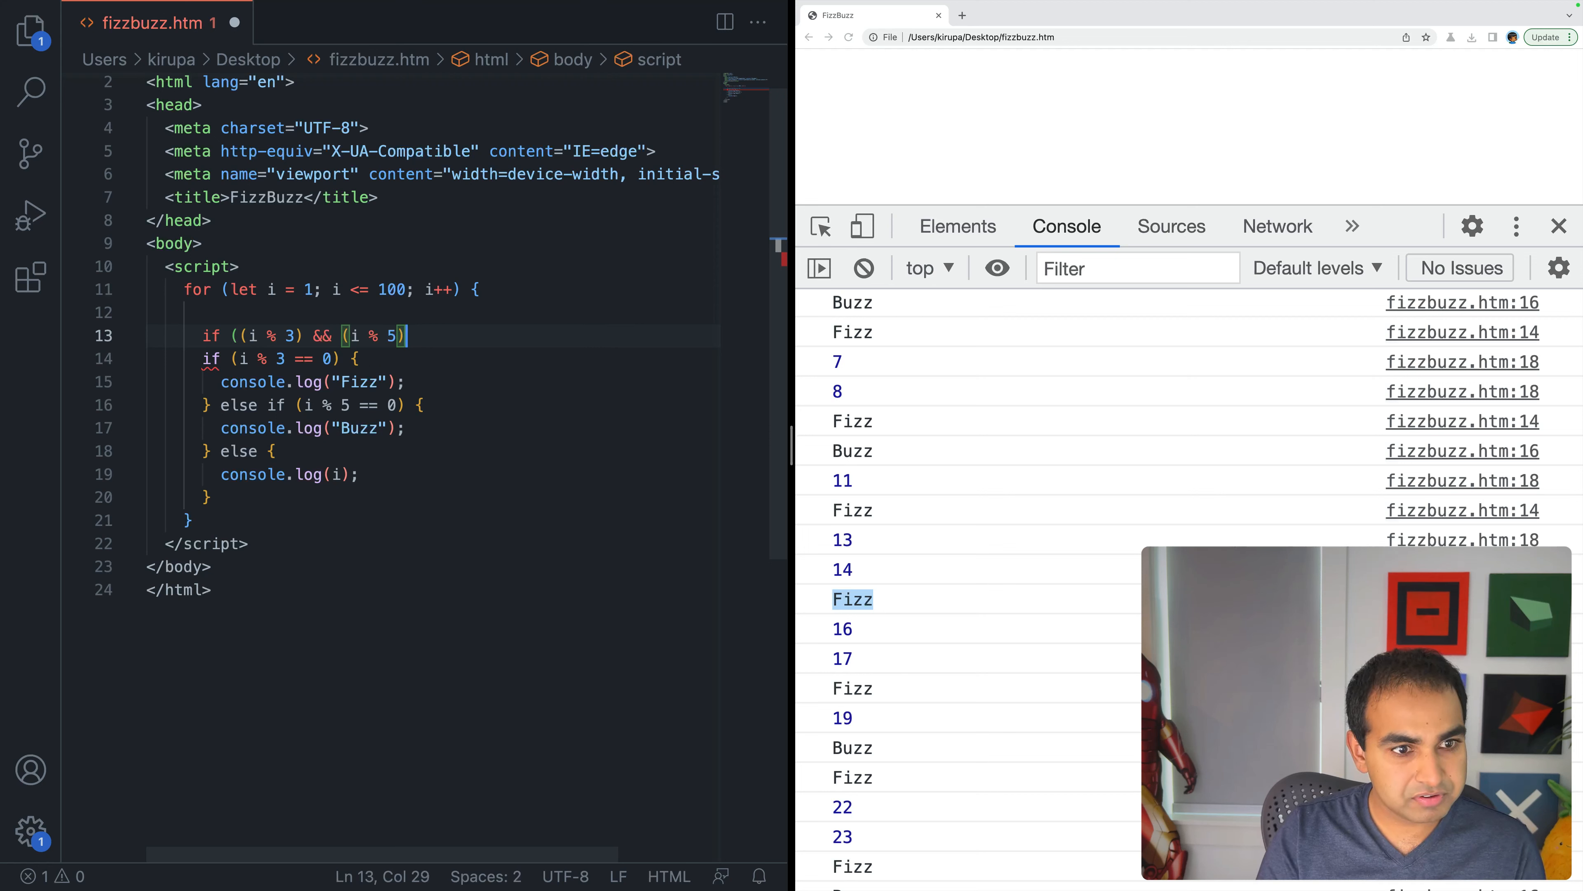
text(== 0) {)
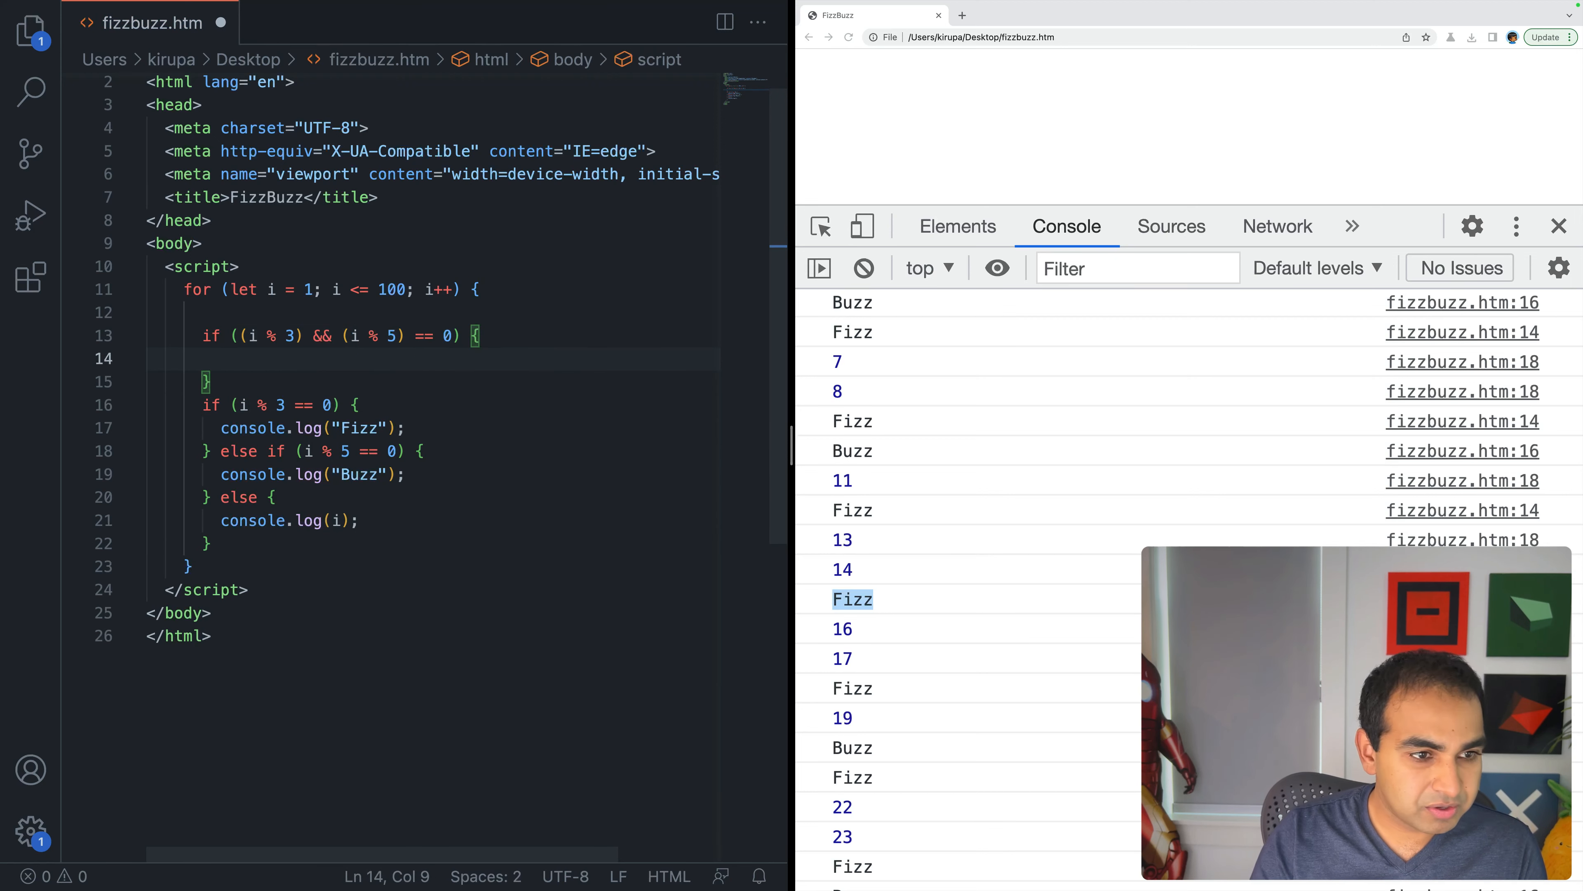
Step: Log "FizzBuzz" in the new branch and chain it into the Fizz check with else, then save
double_click(273, 427)
text(console.log("Fizz)
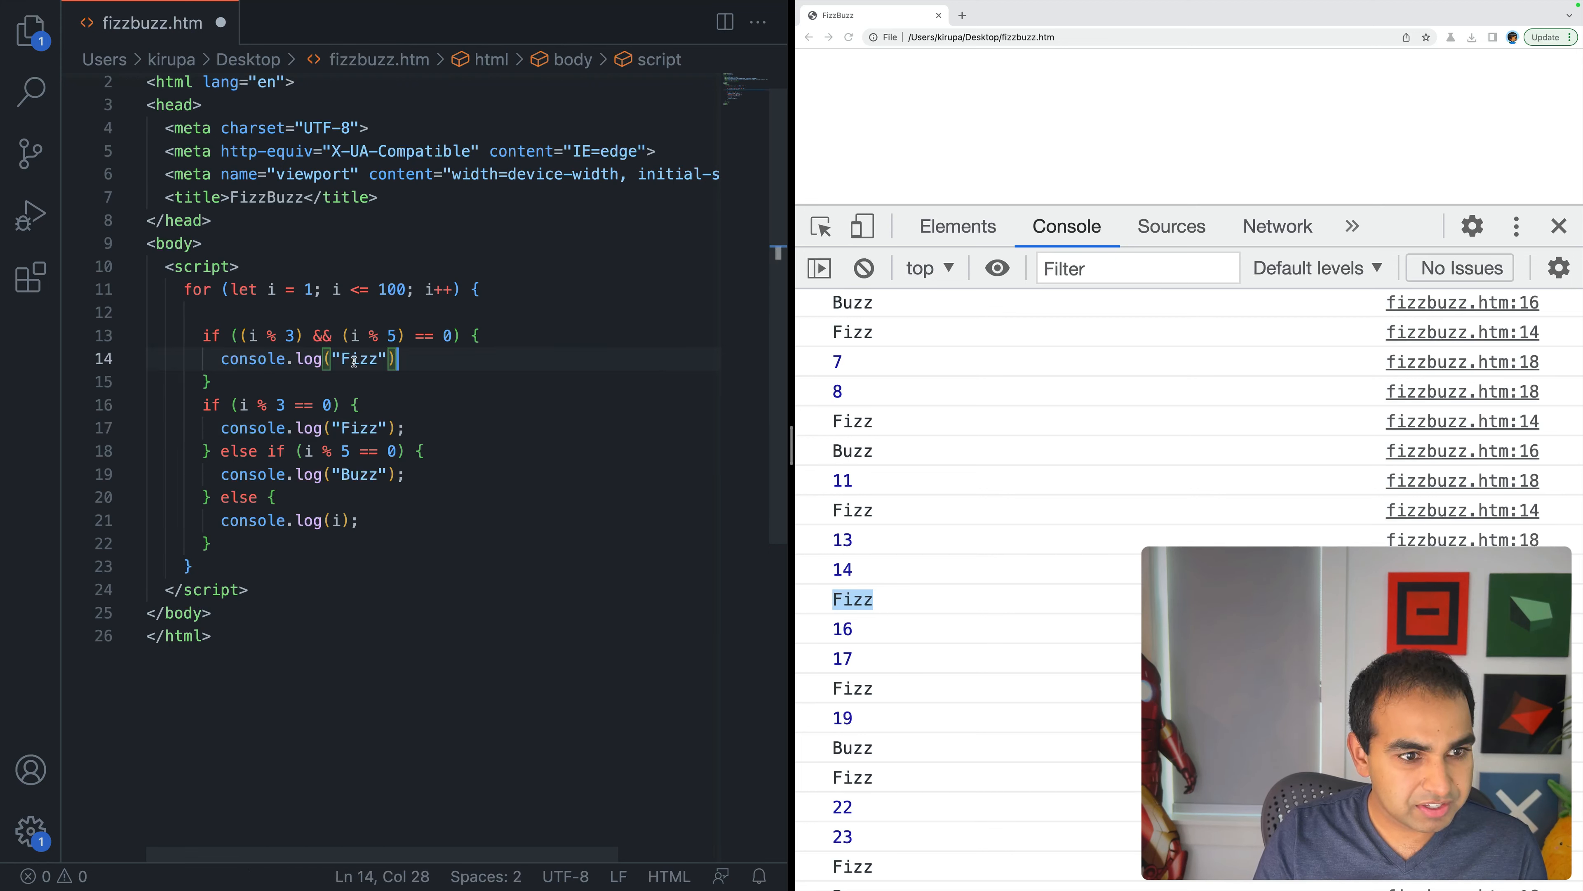
text(Buzz)
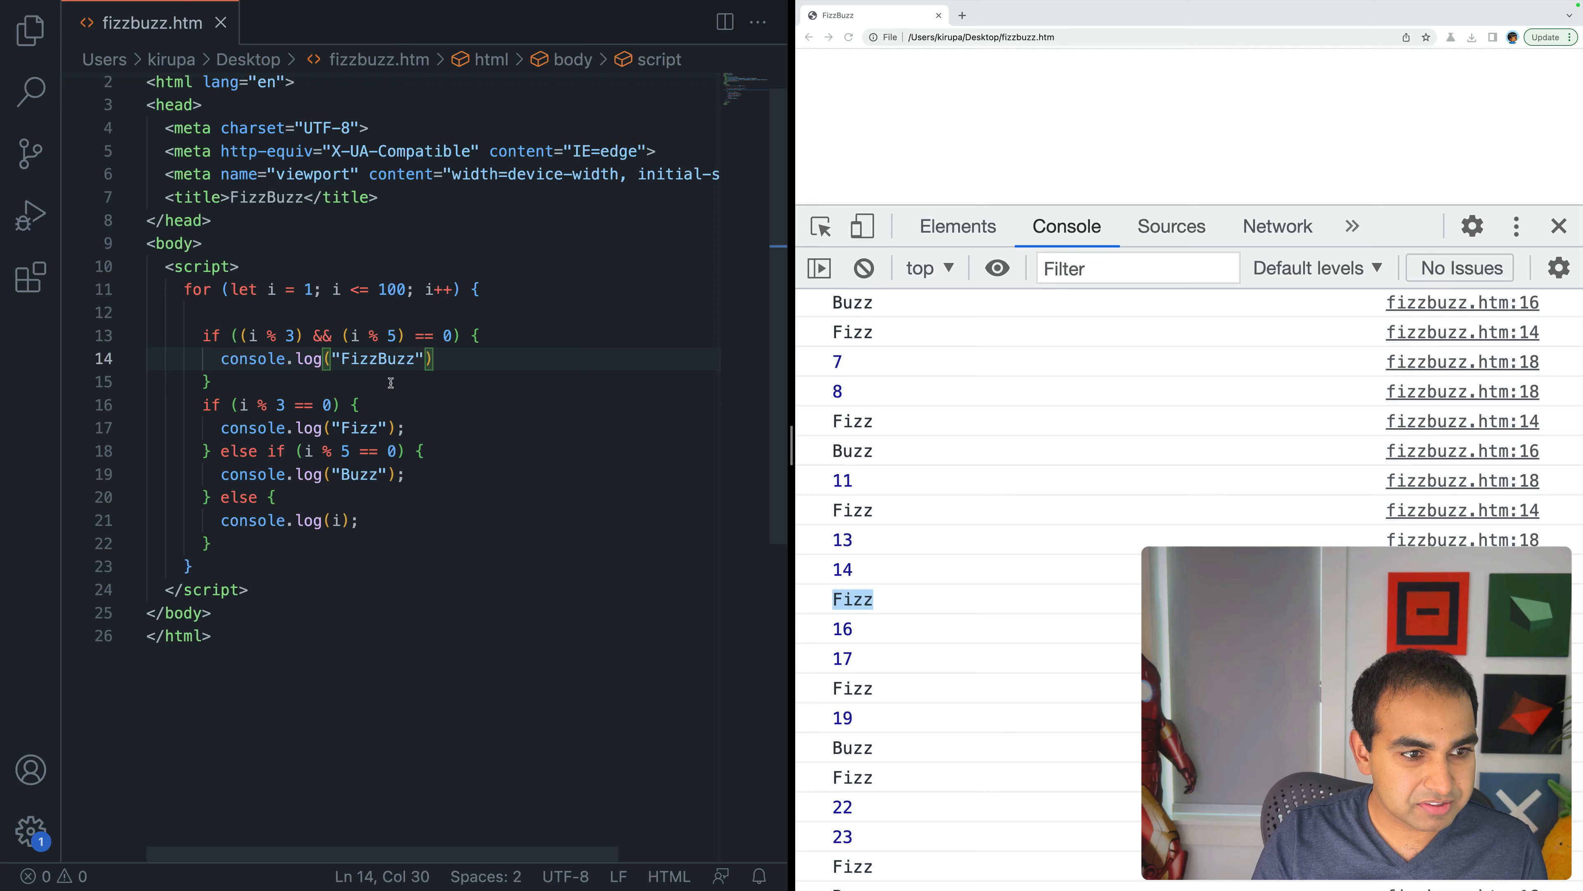
text(} else)
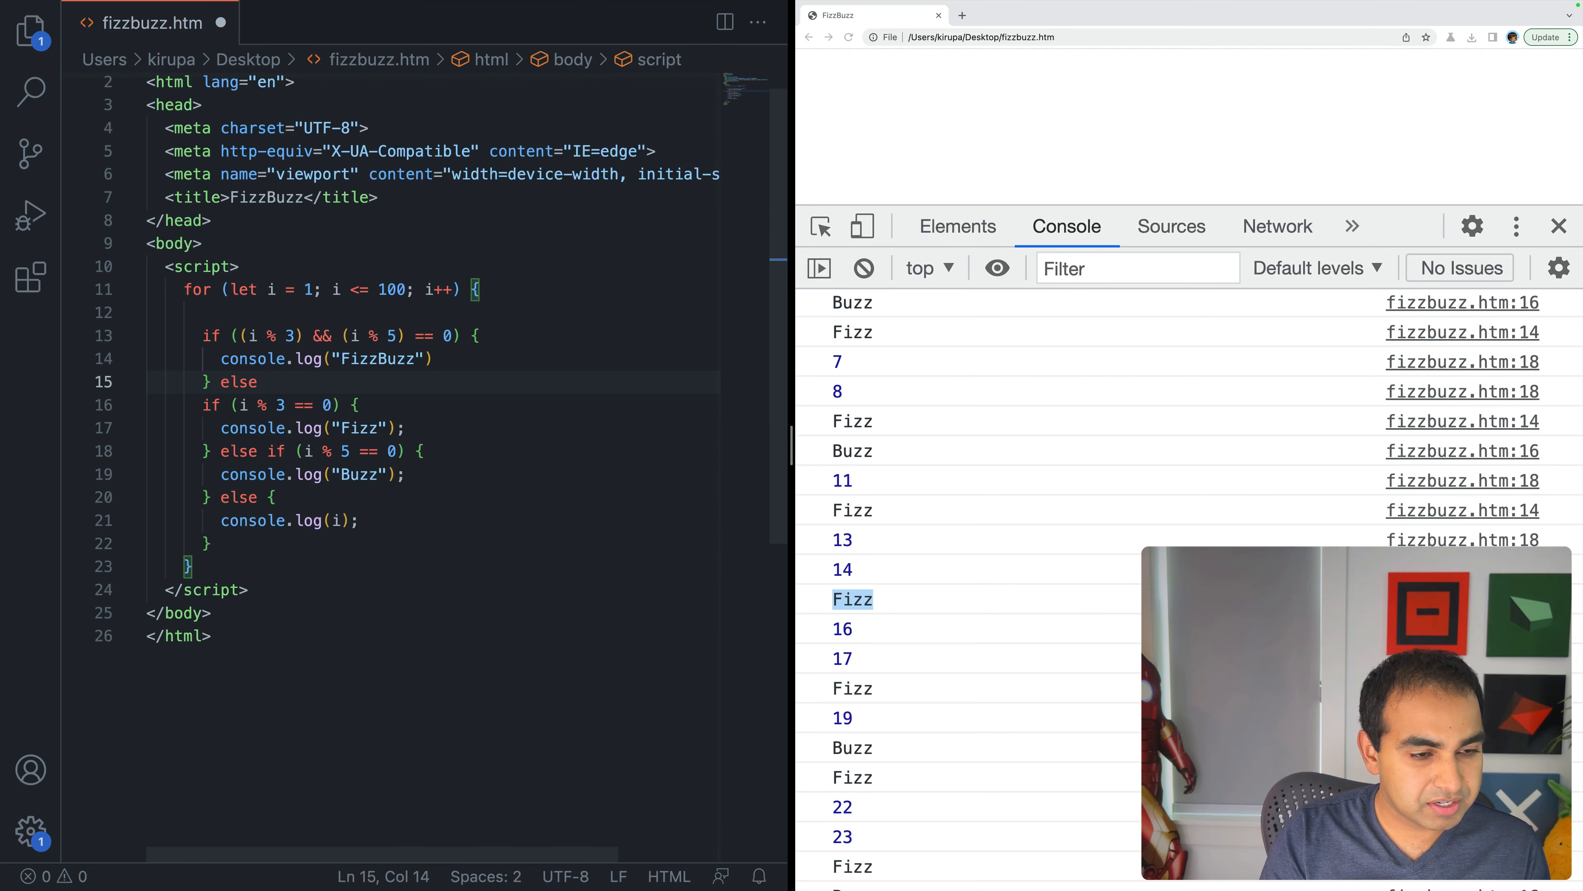
scroll(right, 3)
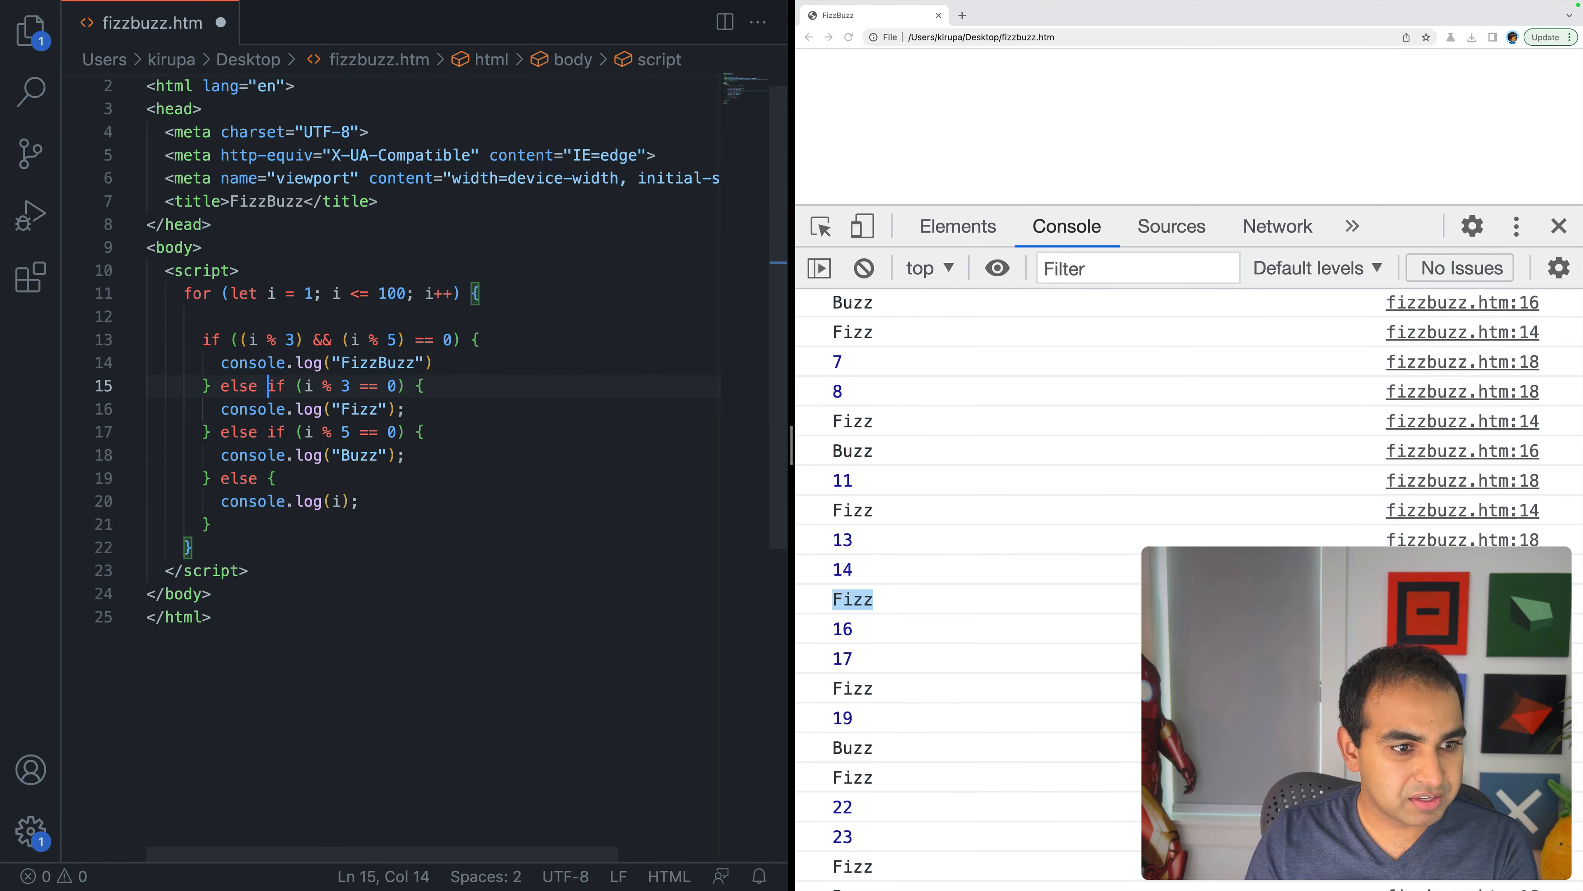
key(ctrl+s)
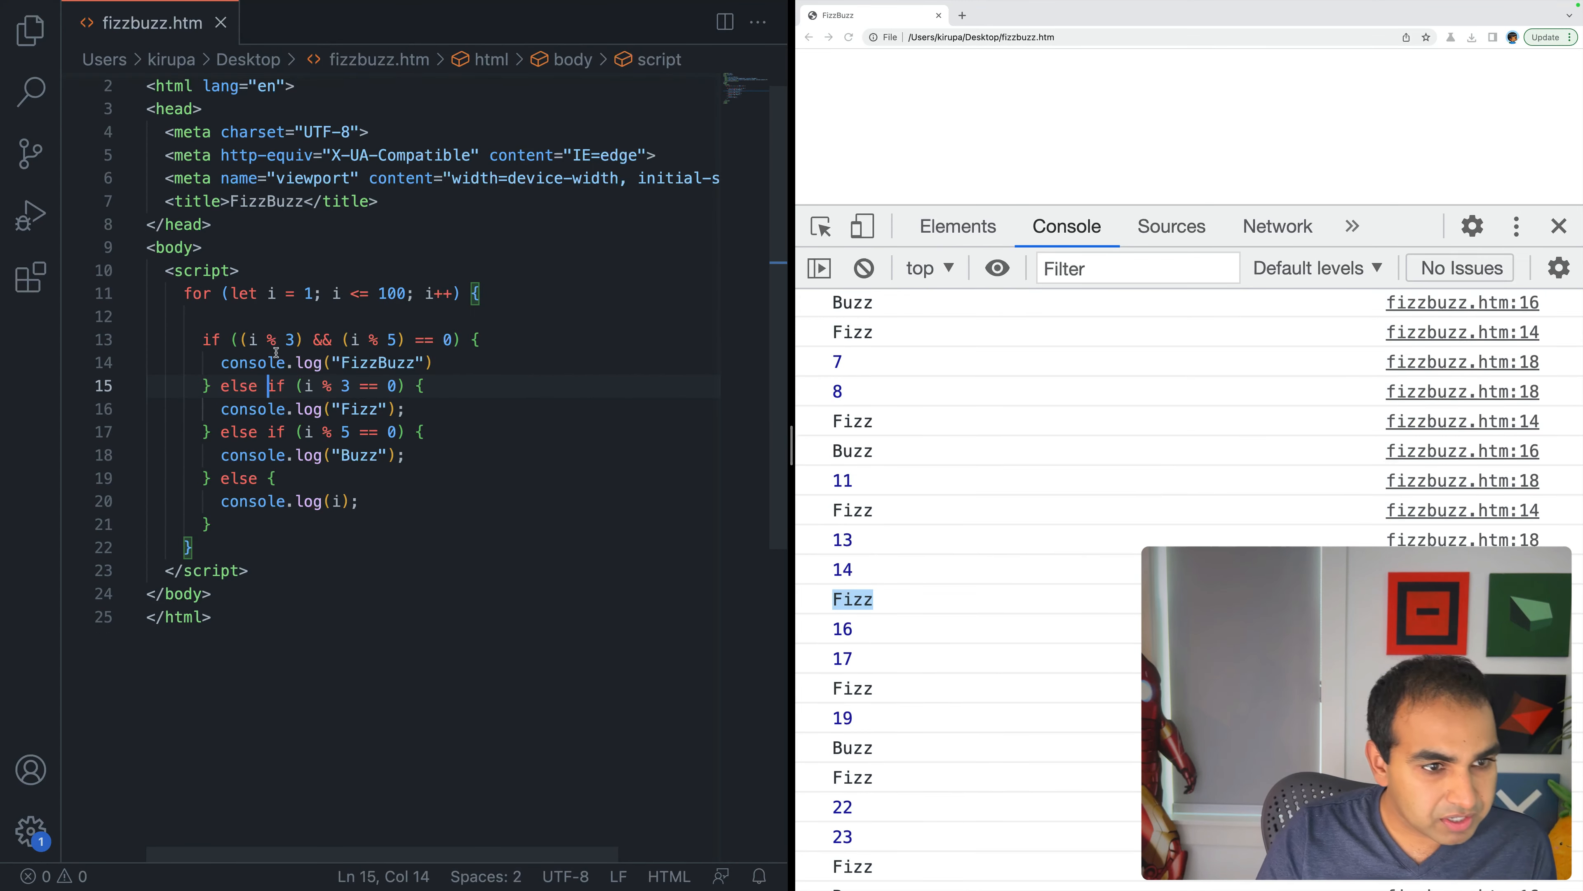
double_click(378, 363)
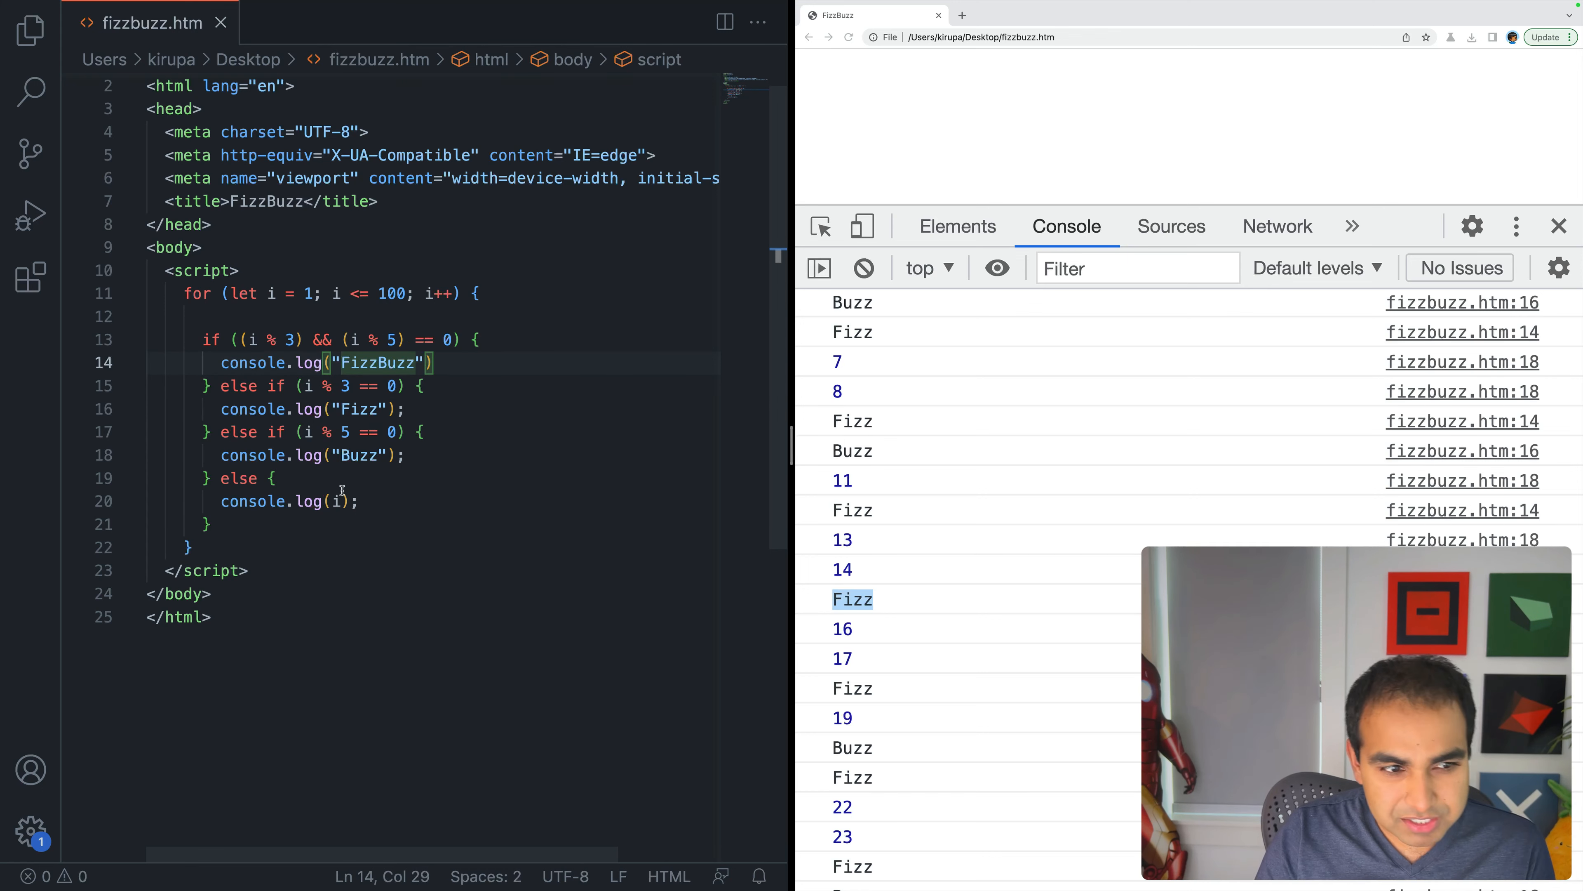
Step: Rerun the page, see FizzBuzz wrongly on 5, 10 and 20, and start re-parenthesizing the condition
click(273, 478)
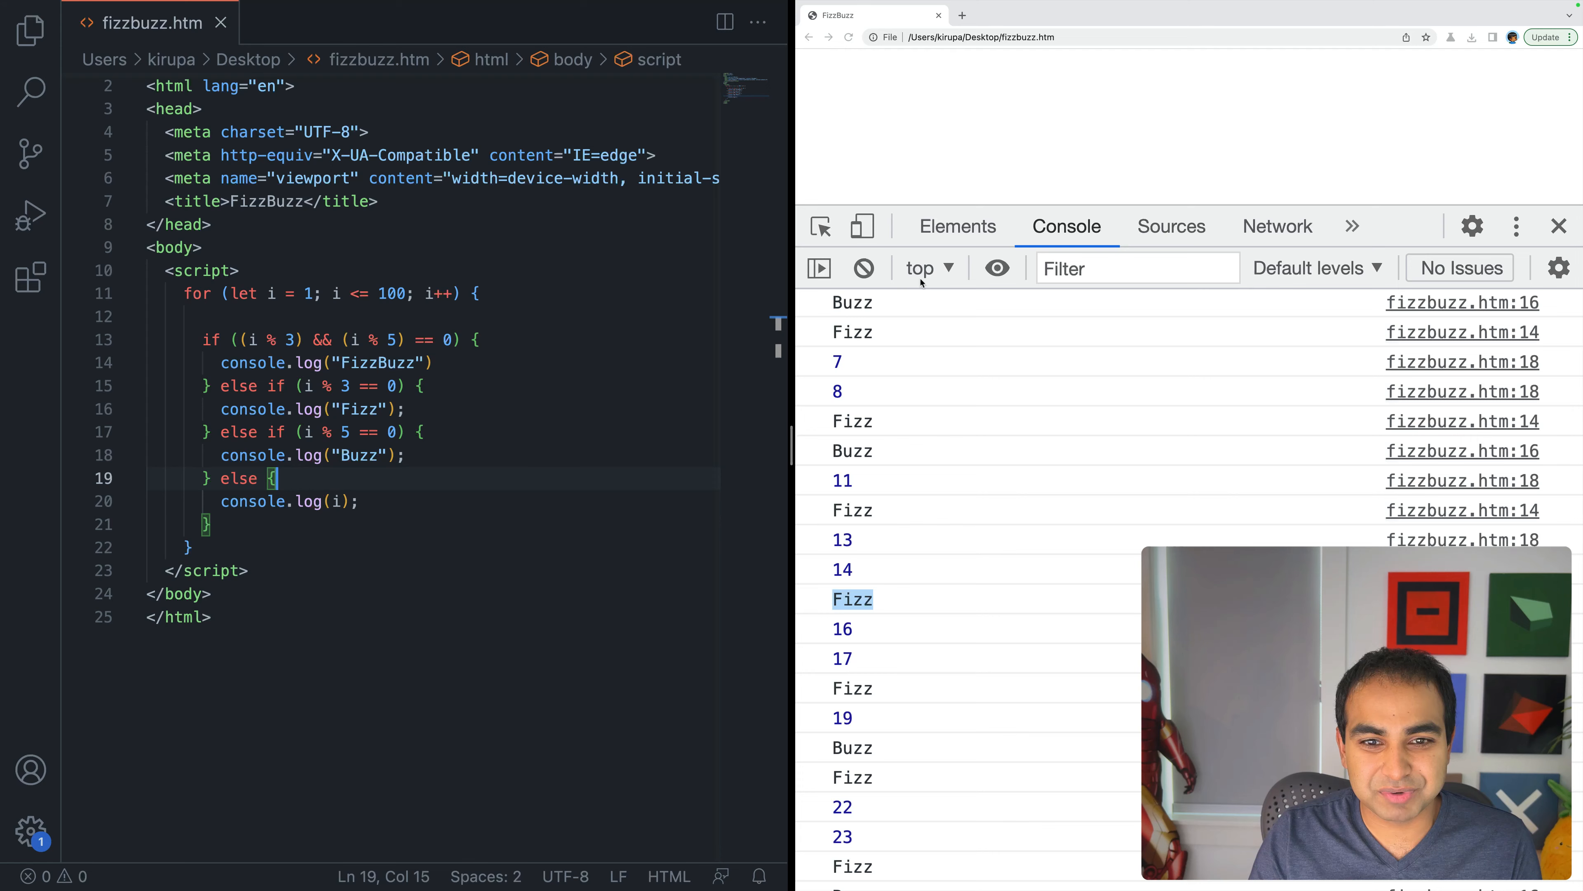
scroll(down, 3)
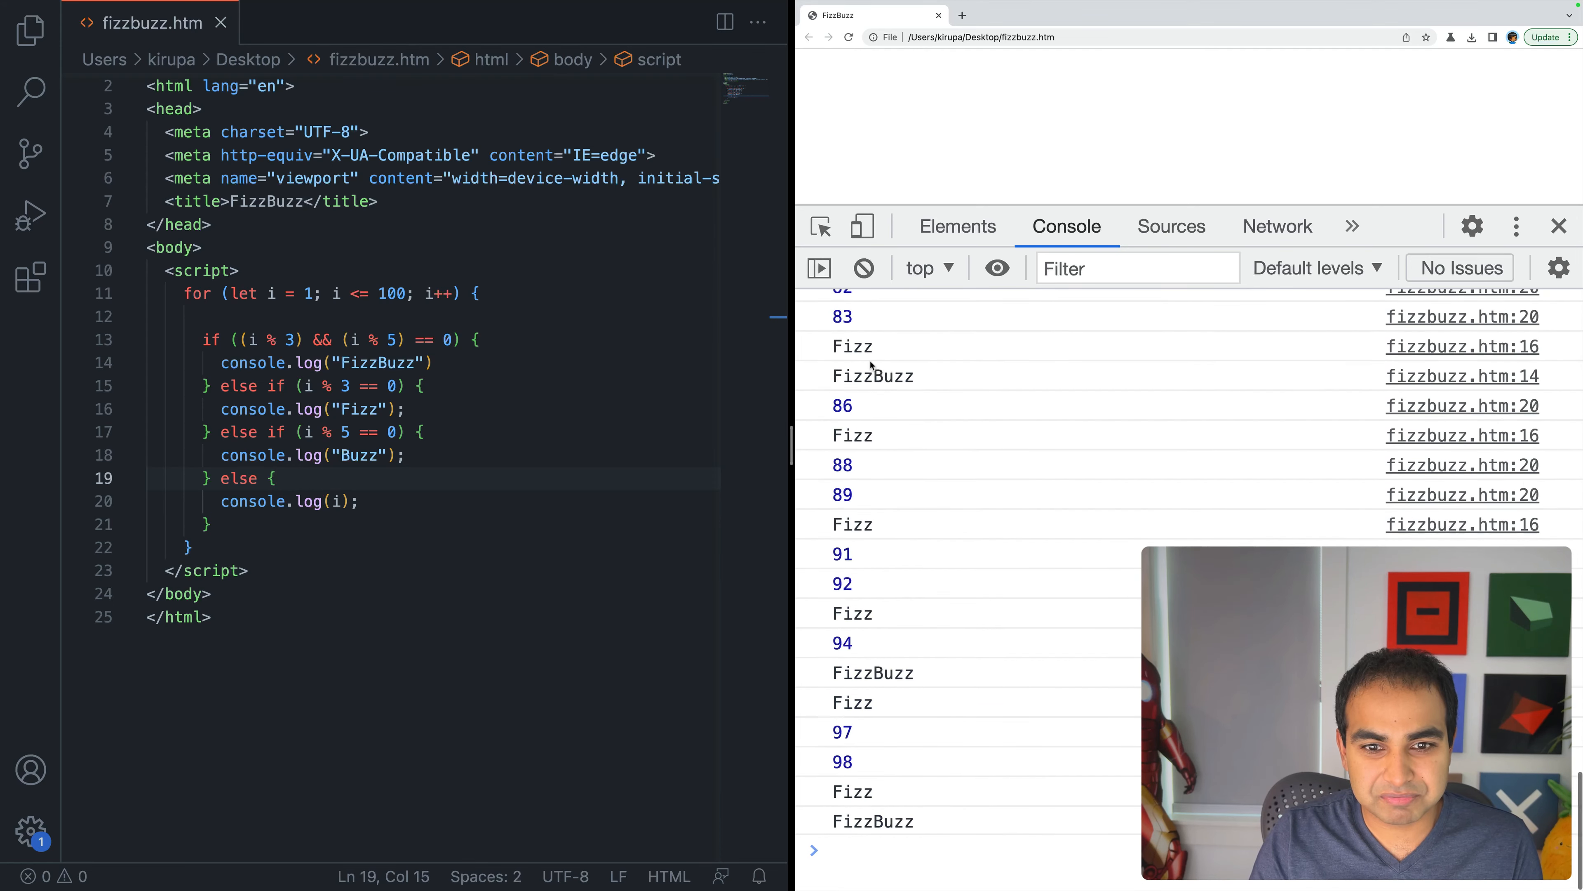
scroll(up, 3)
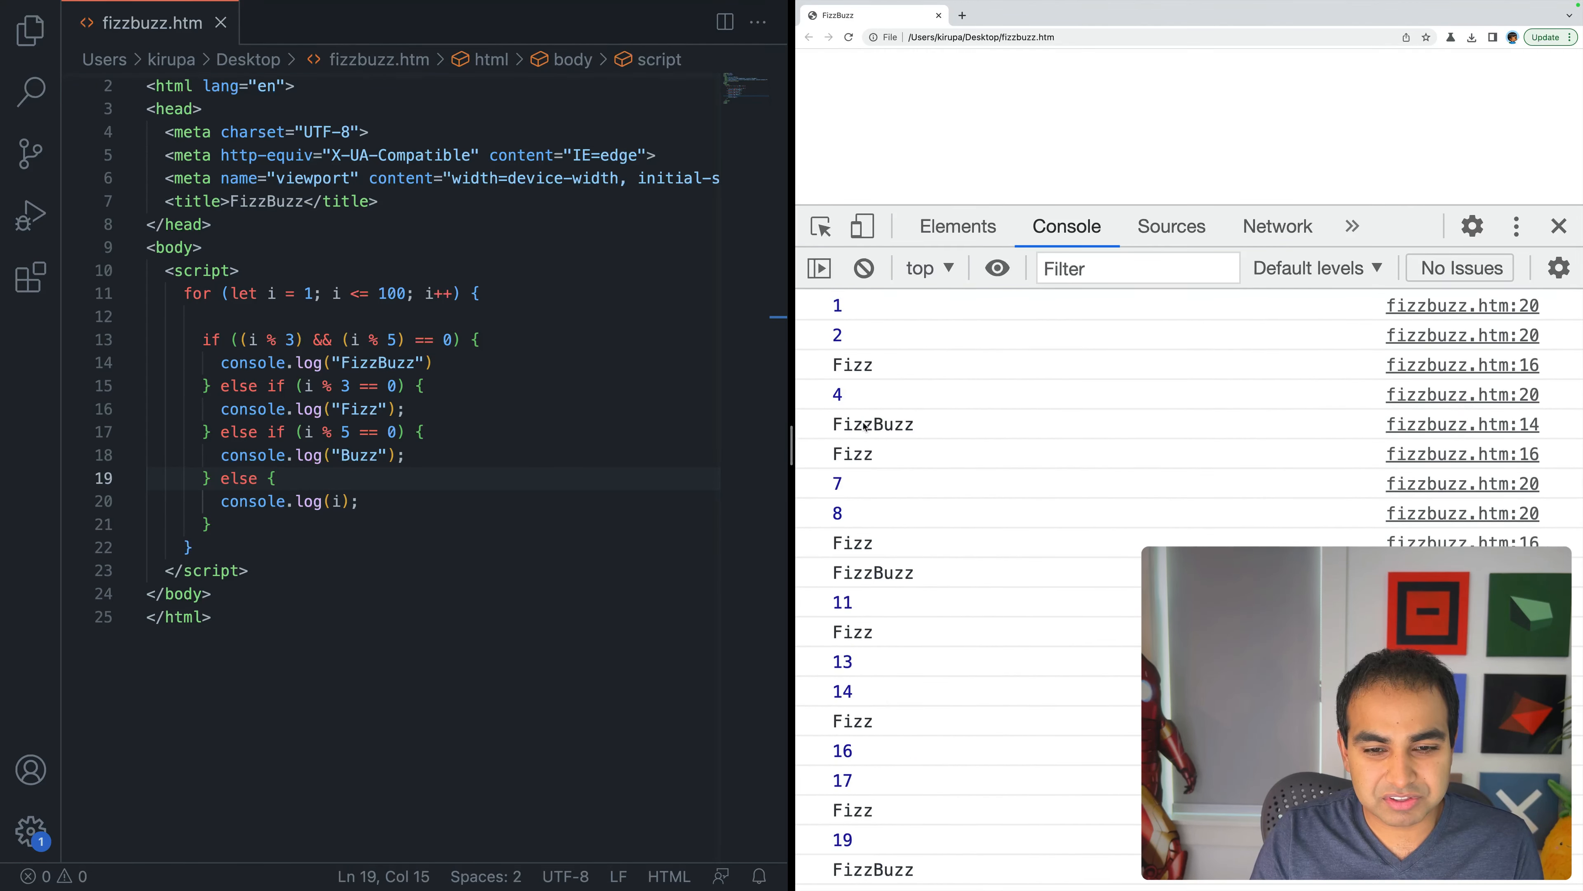
mouse_move(868, 424)
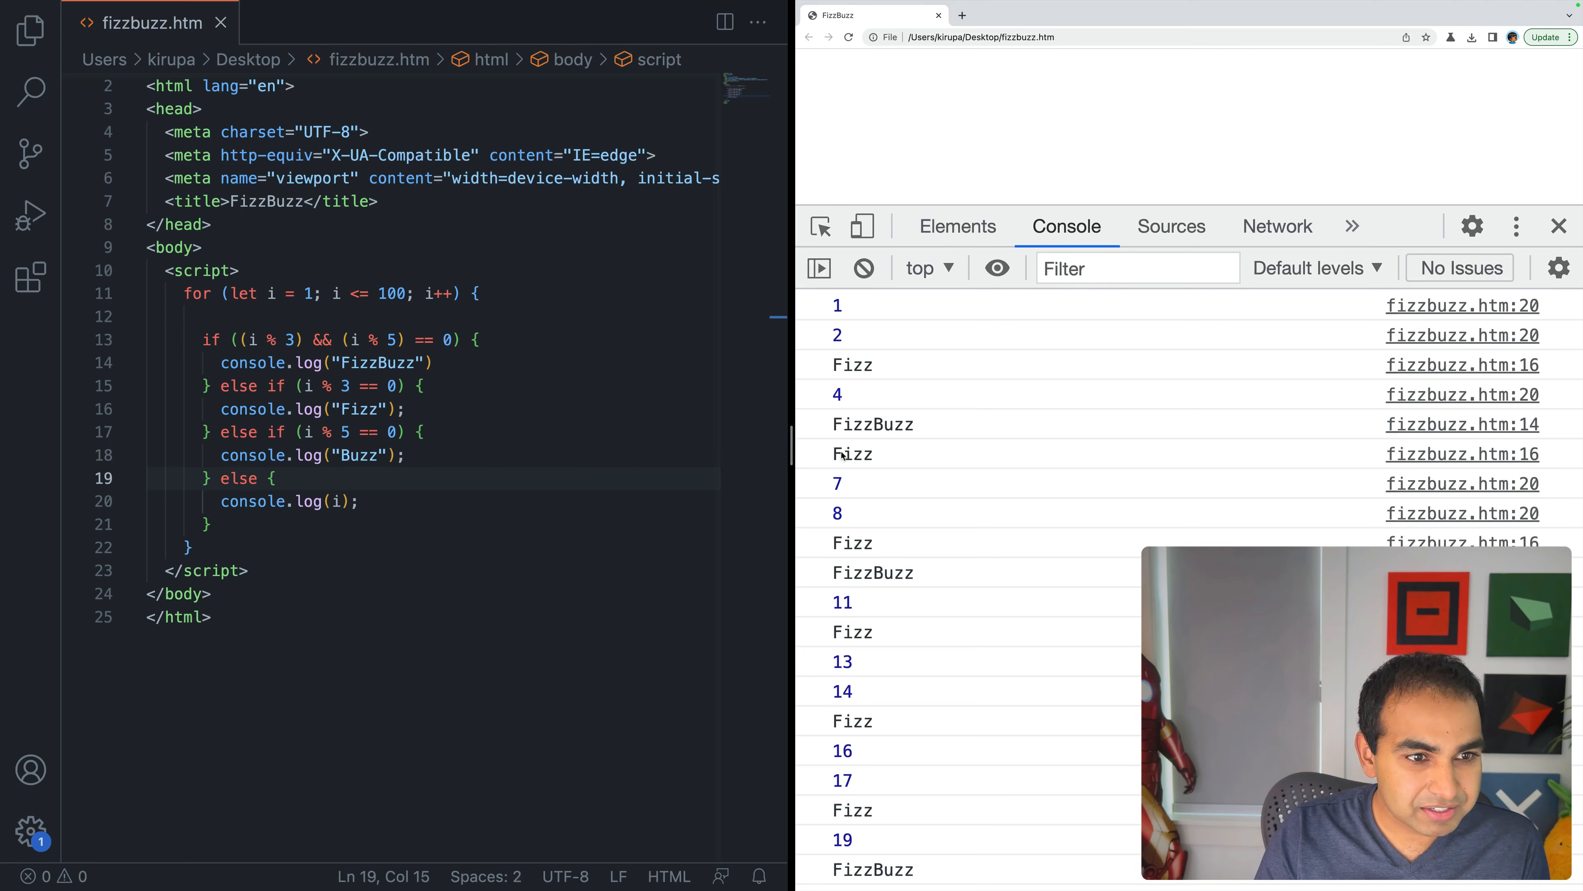
mouse_move(872, 444)
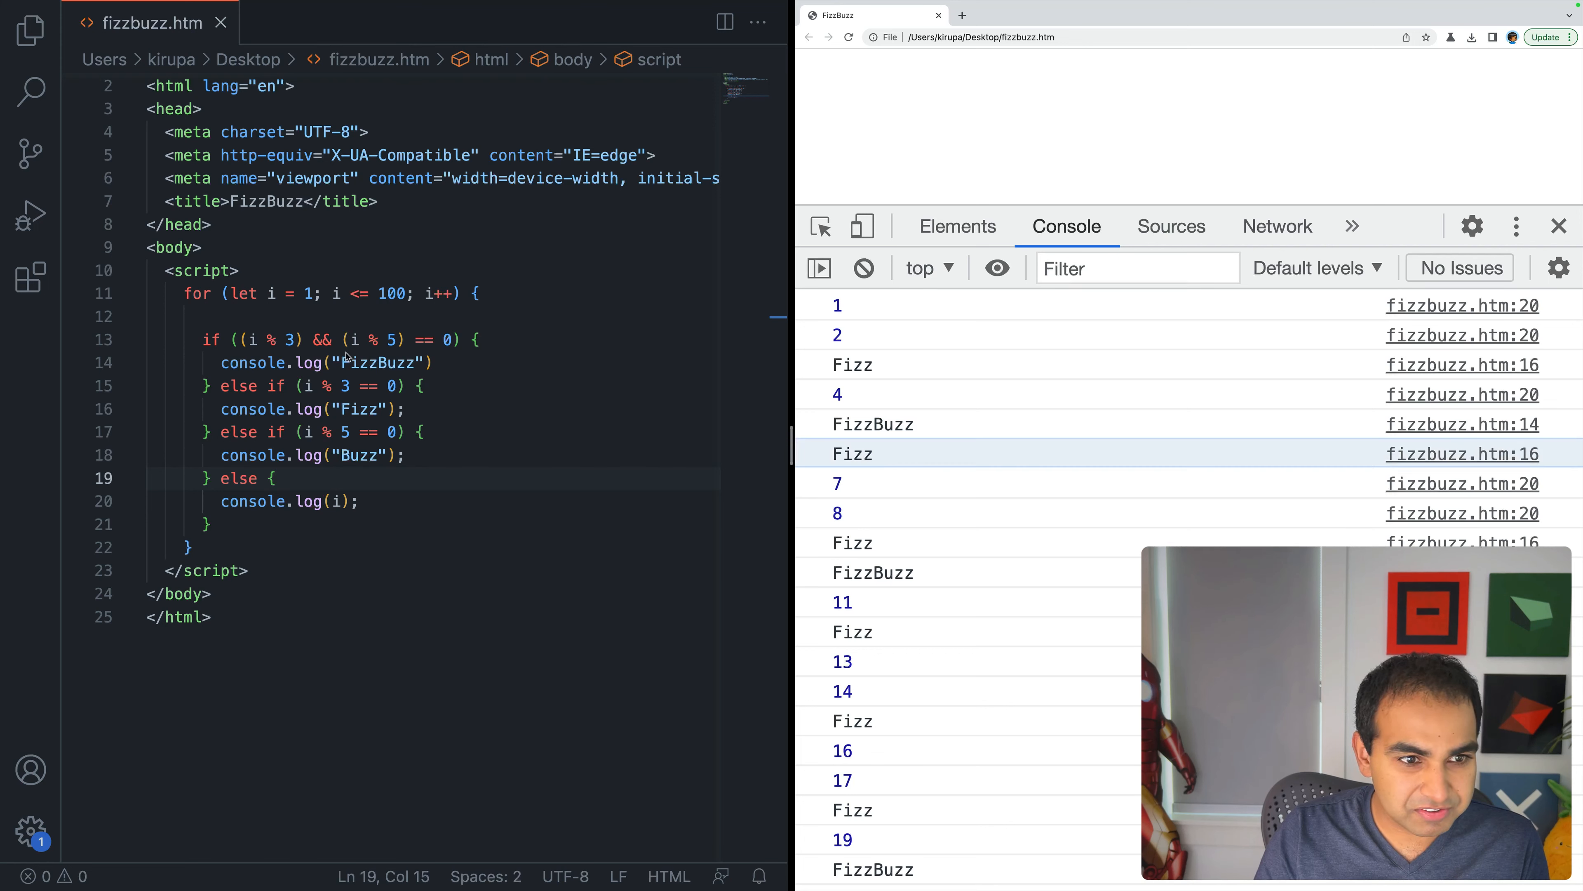
click(414, 339)
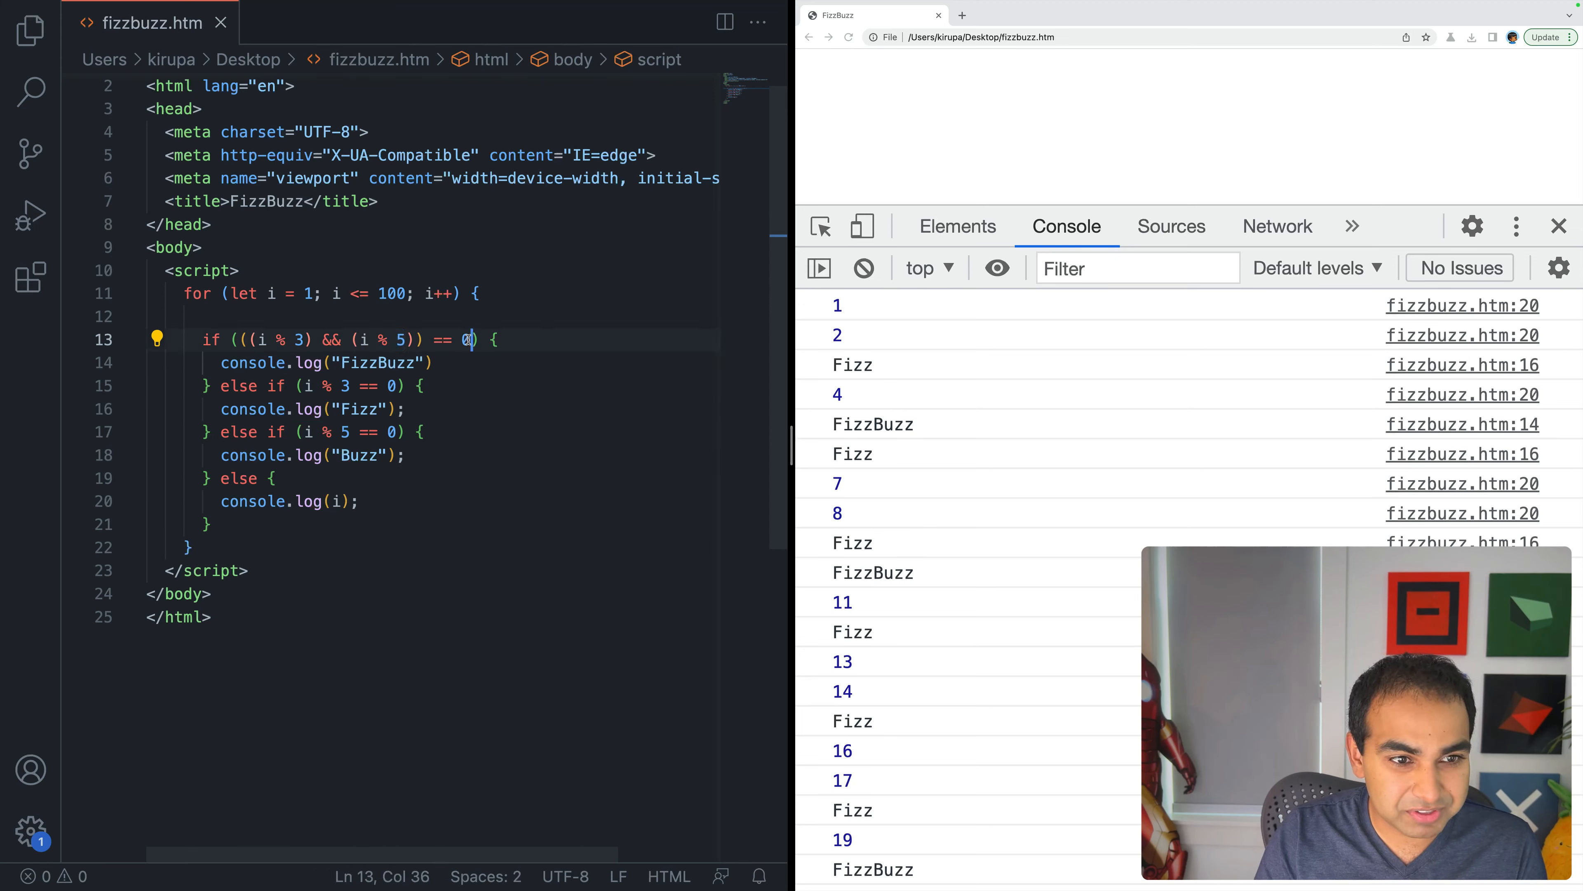
Step: Reload the page, see FizzBuzz for every multiple of 3 or 5, and start rewriting line 13's condition
click(834, 37)
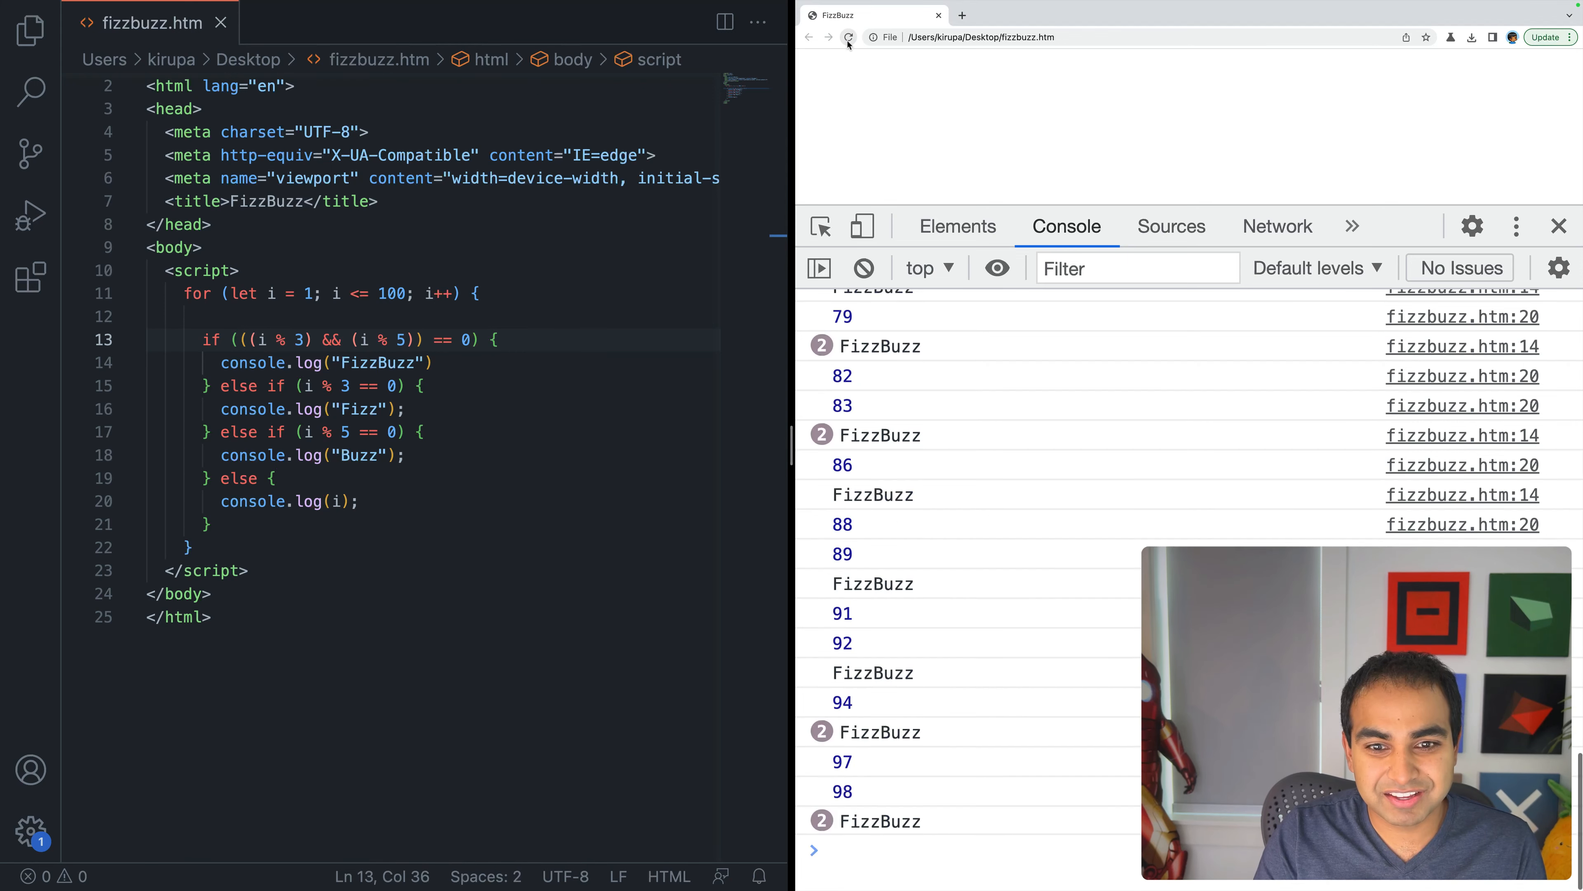
click(849, 38)
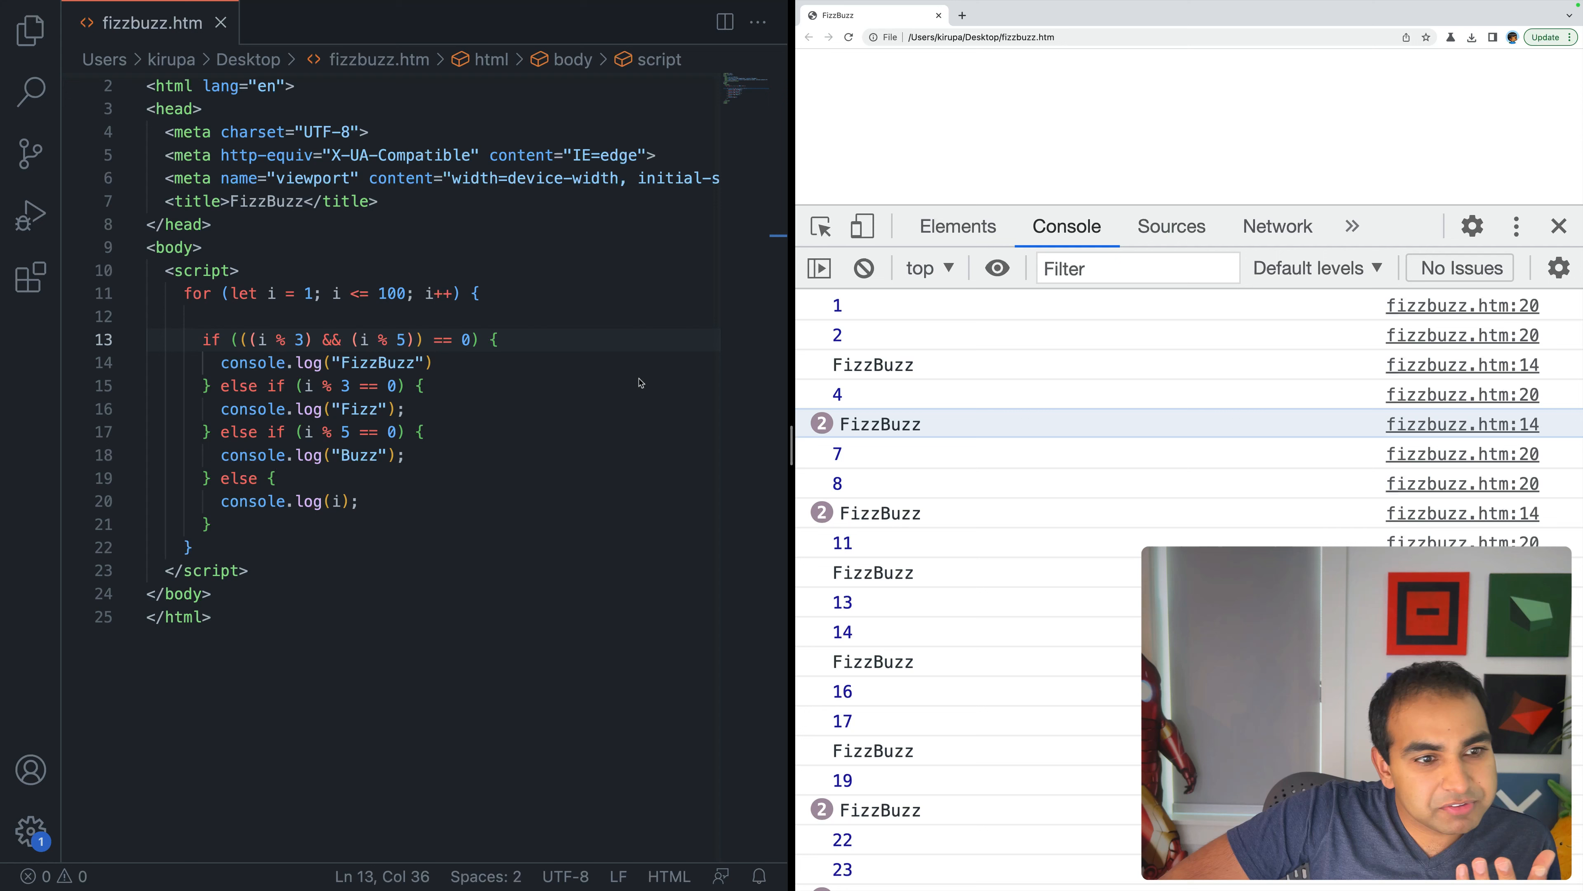
click(323, 363)
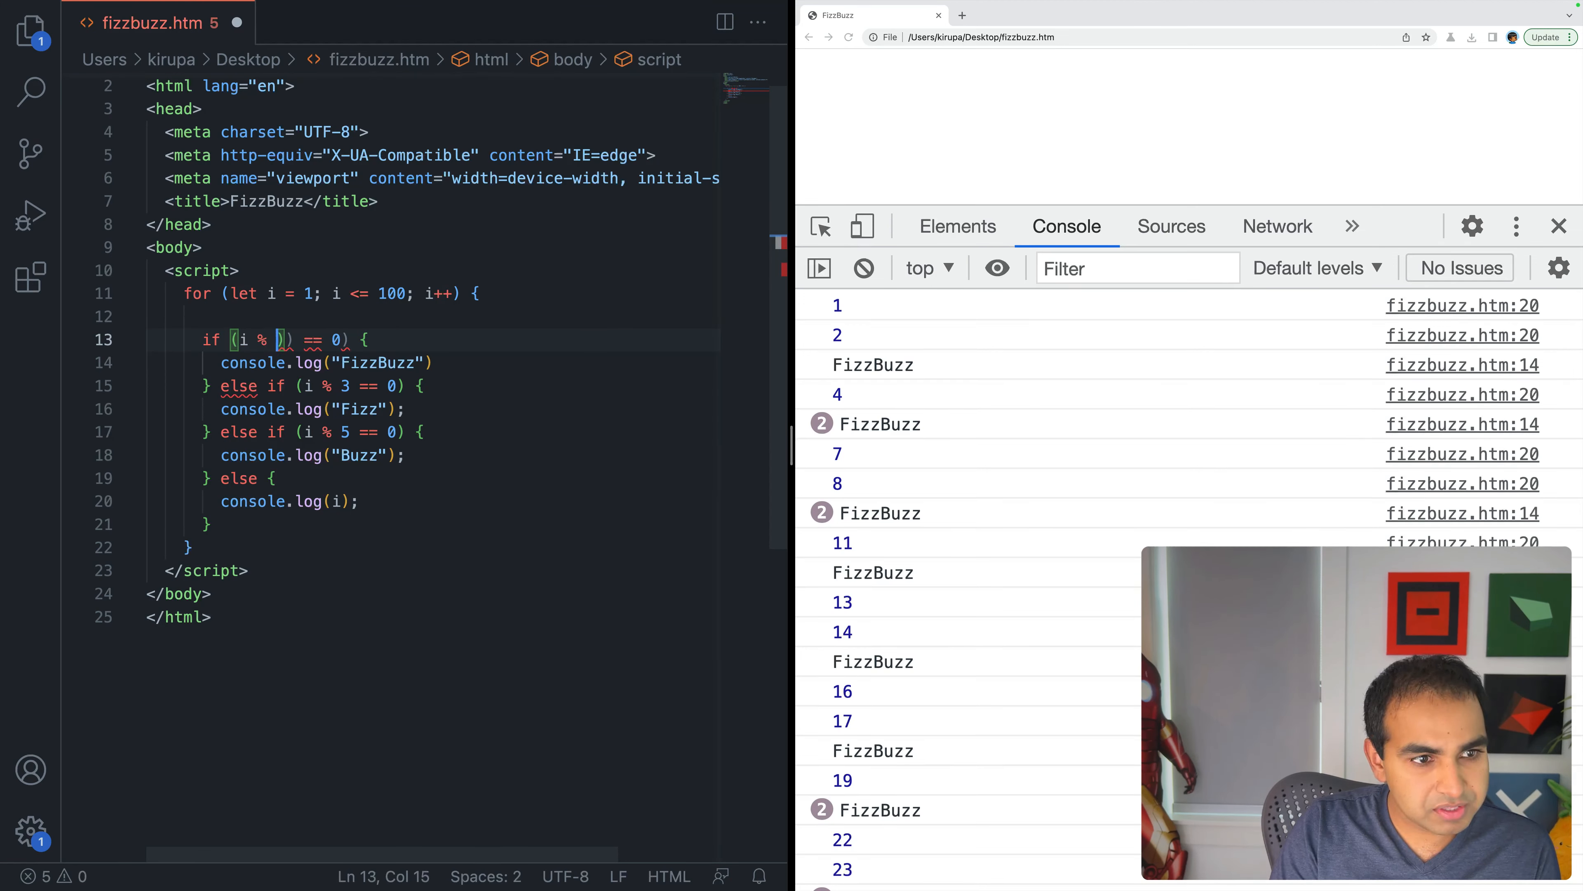
Step: Make the first check i % 15 == 0 and scroll the Console confirming FizzBuzz at 15, 30, 45
text(15)
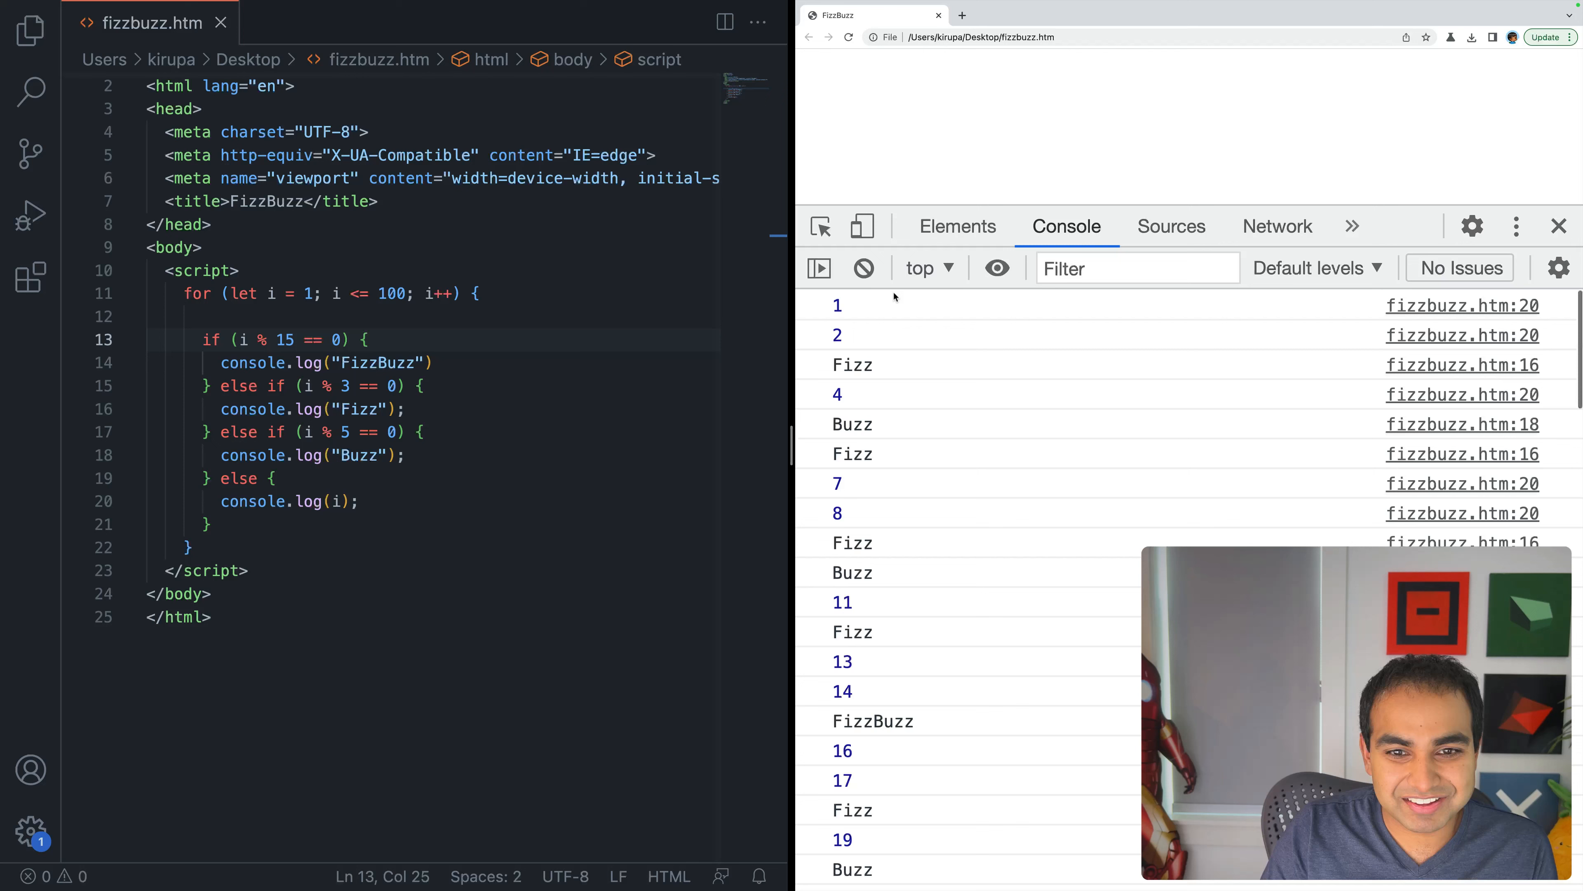
mouse_move(853, 465)
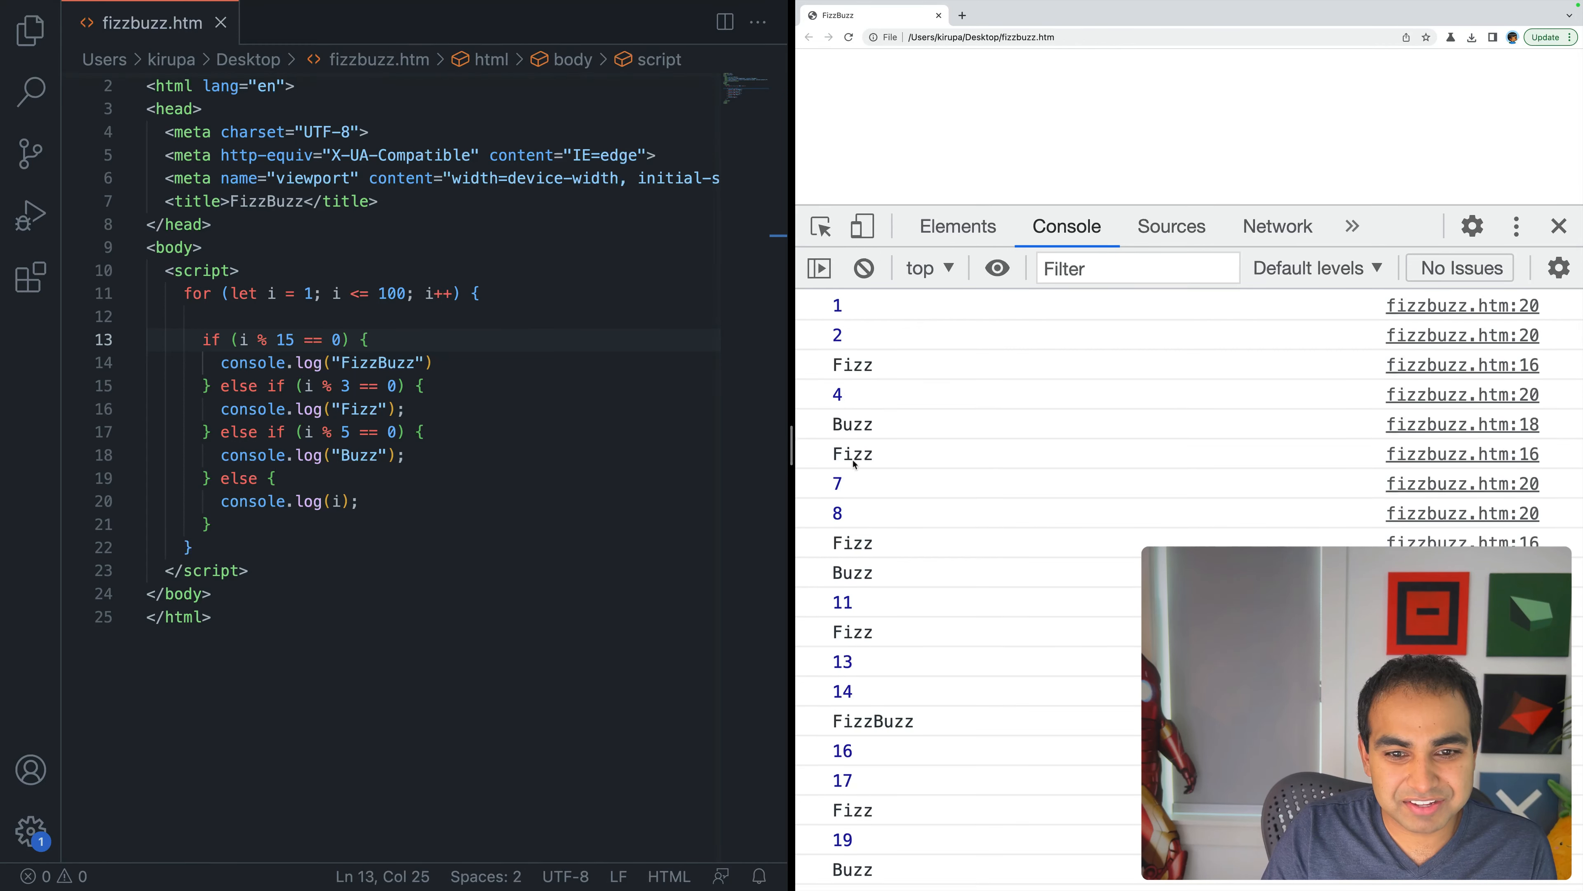
scroll(down, 3)
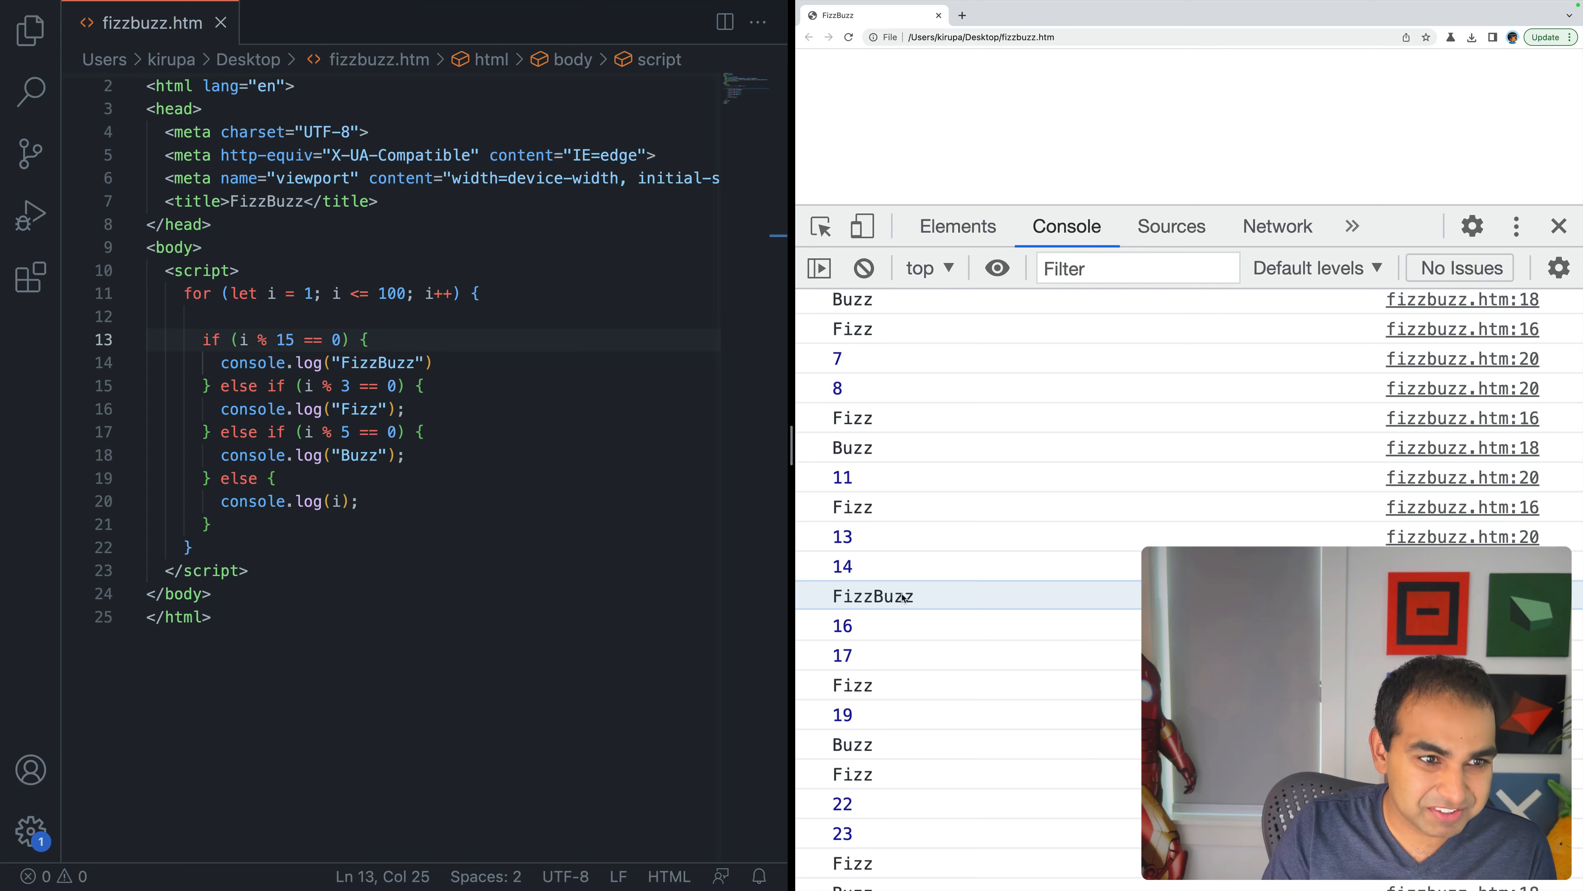
scroll(down, 3)
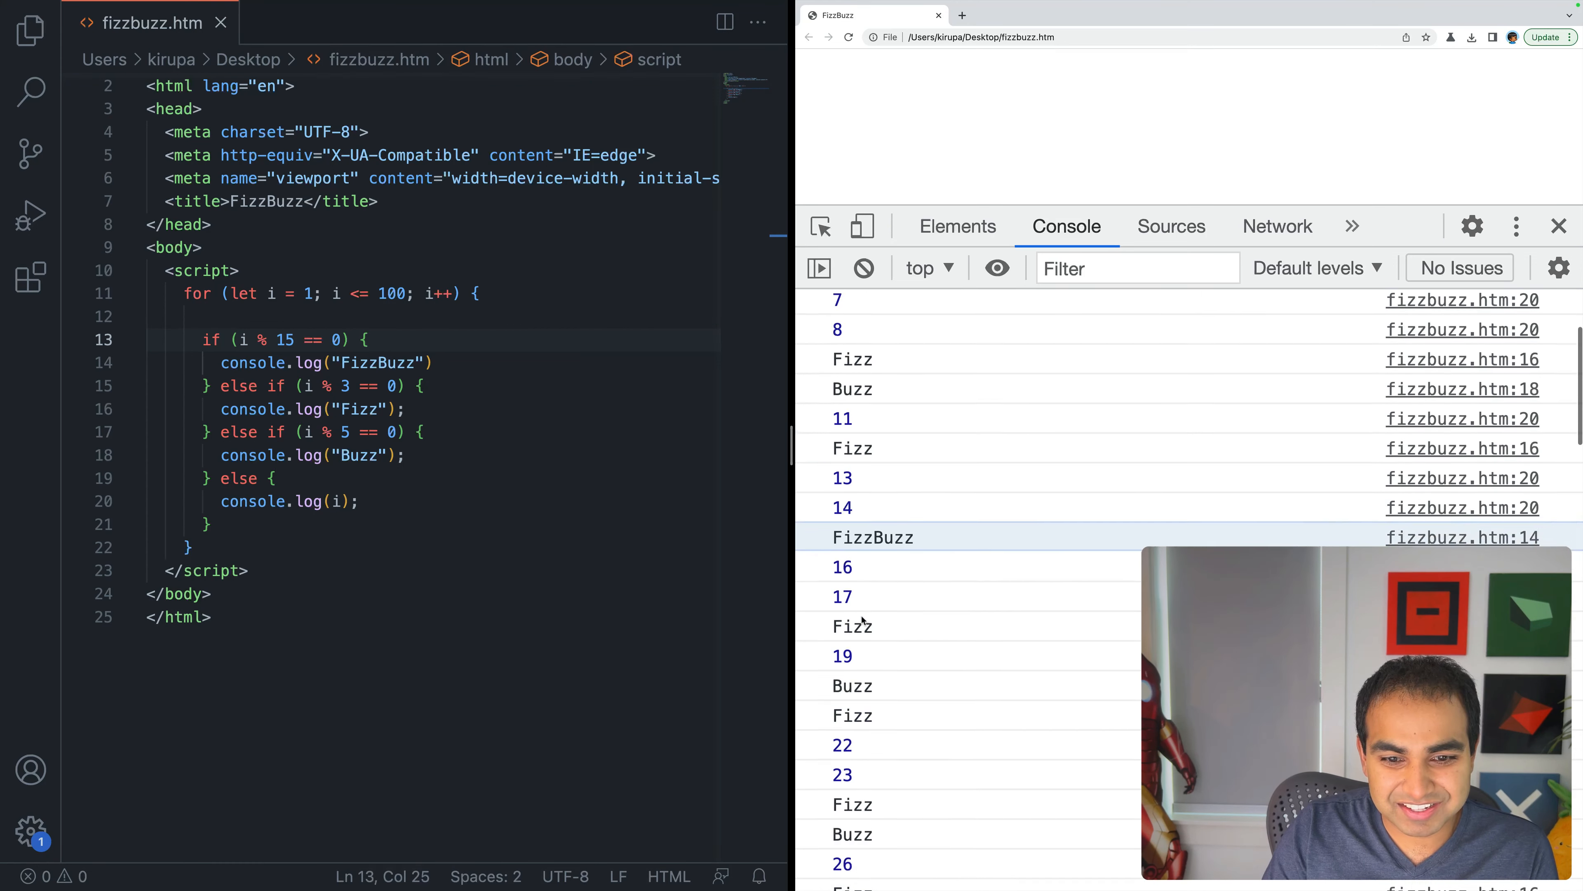
scroll(down, 3)
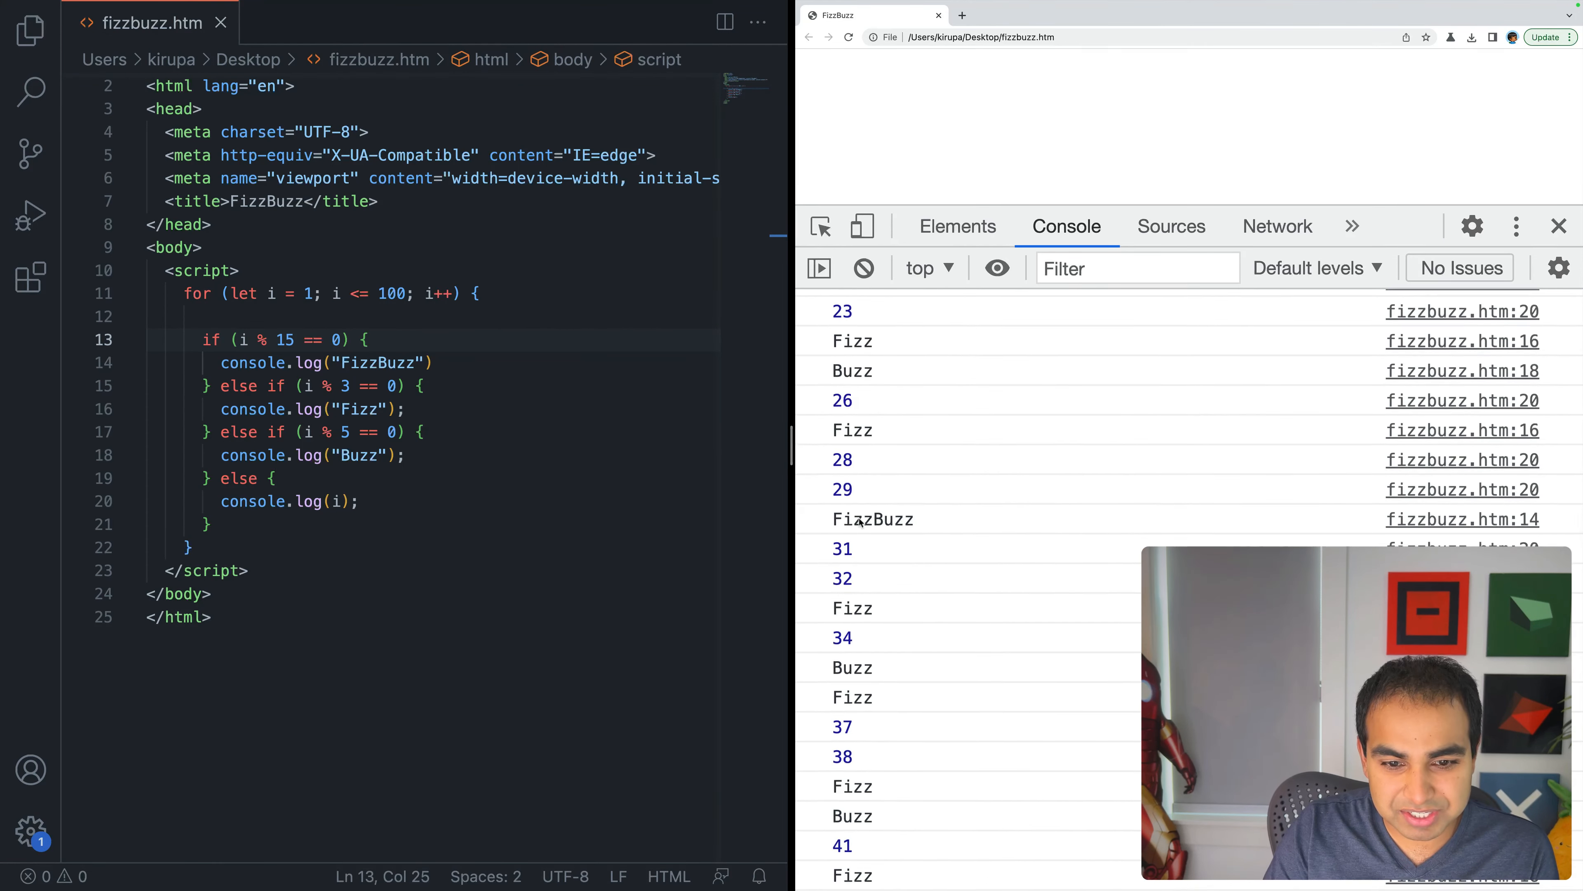
scroll(down, 3)
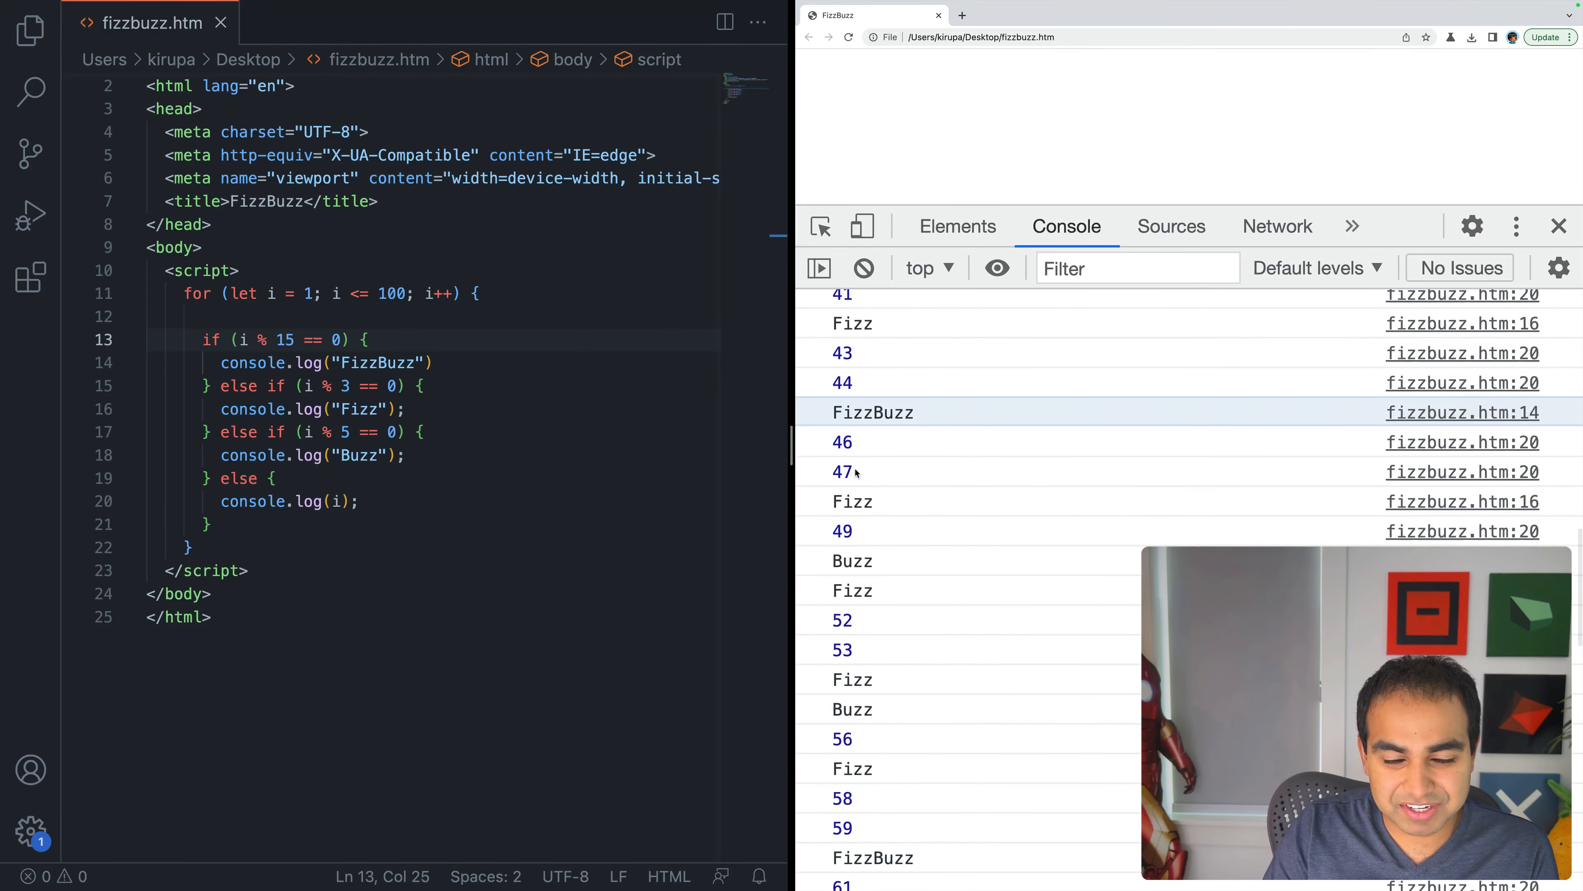
scroll(down, 3)
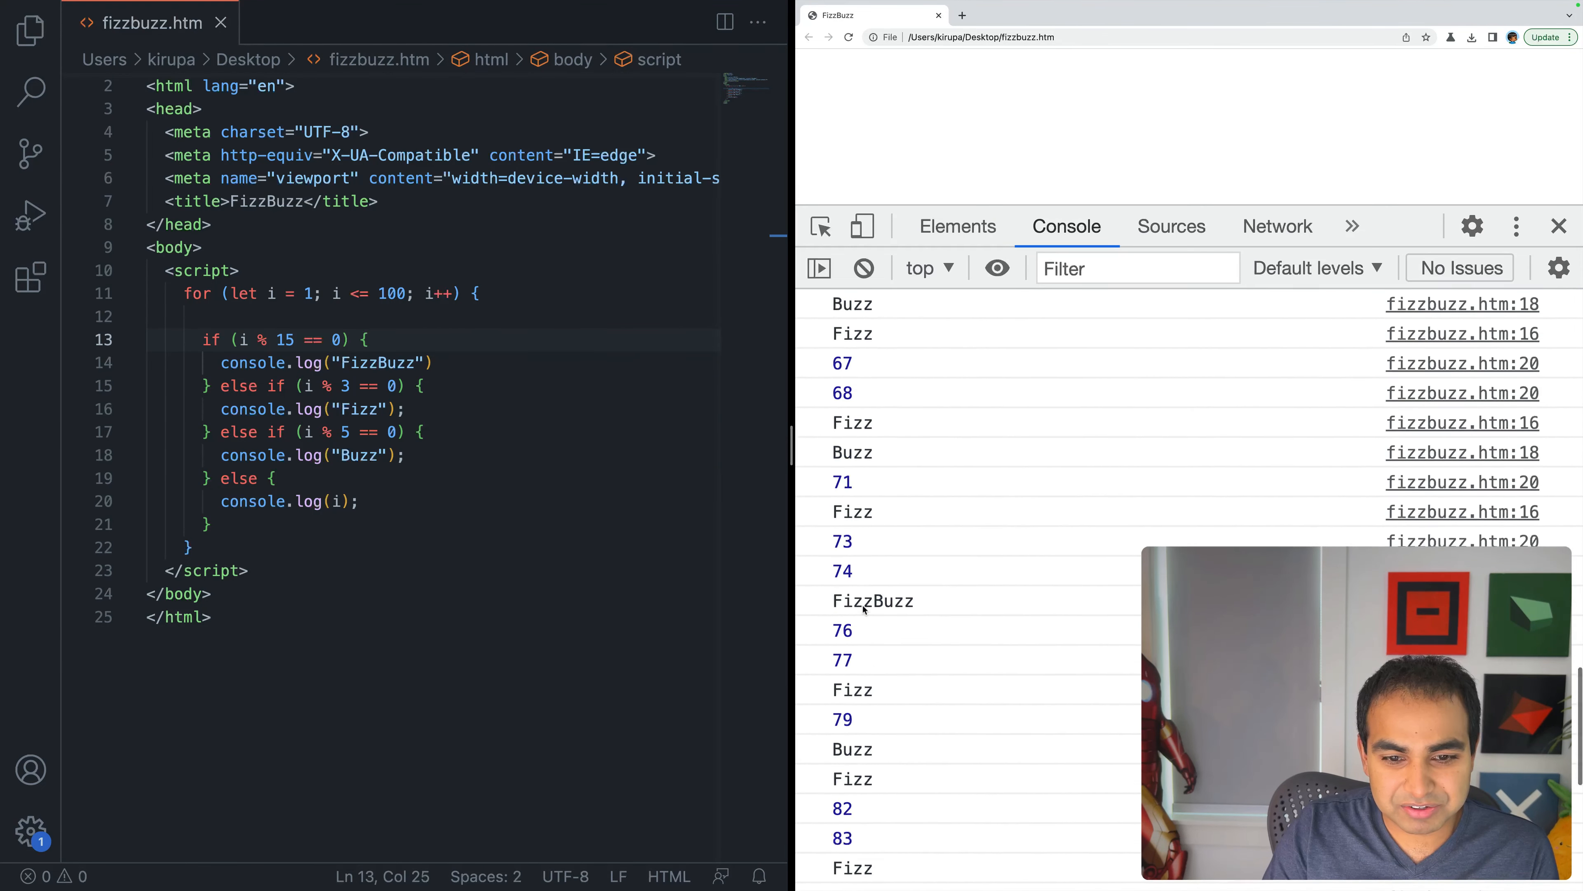
scroll(down, 3)
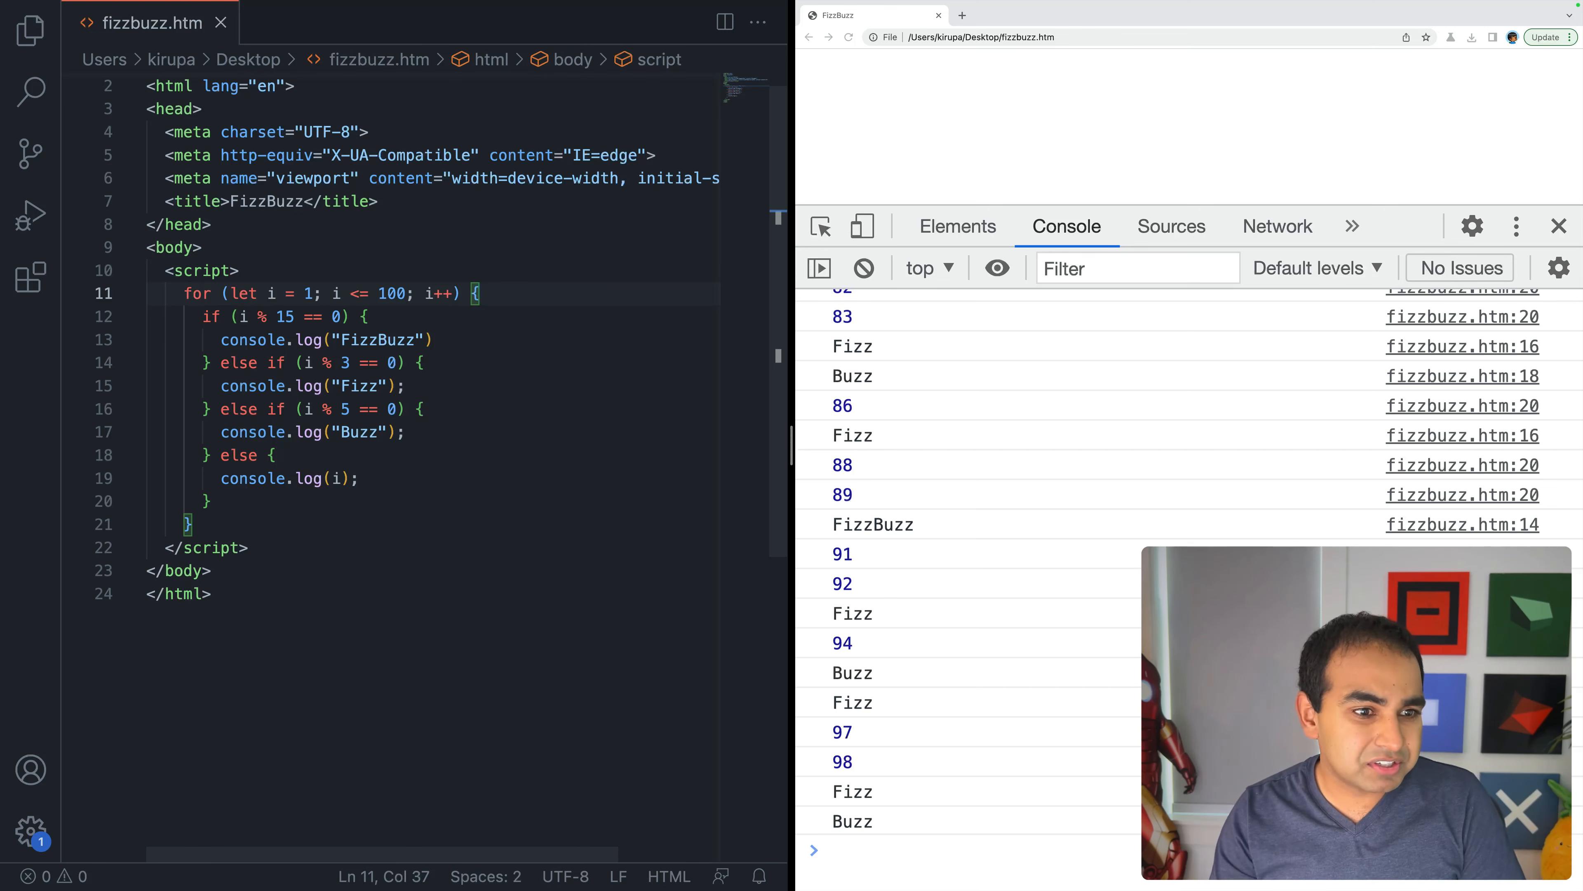
Step: Replace the 15 check with (i % 3 == 0) && (i % 5 == 0) in the first condition
key(Enter)
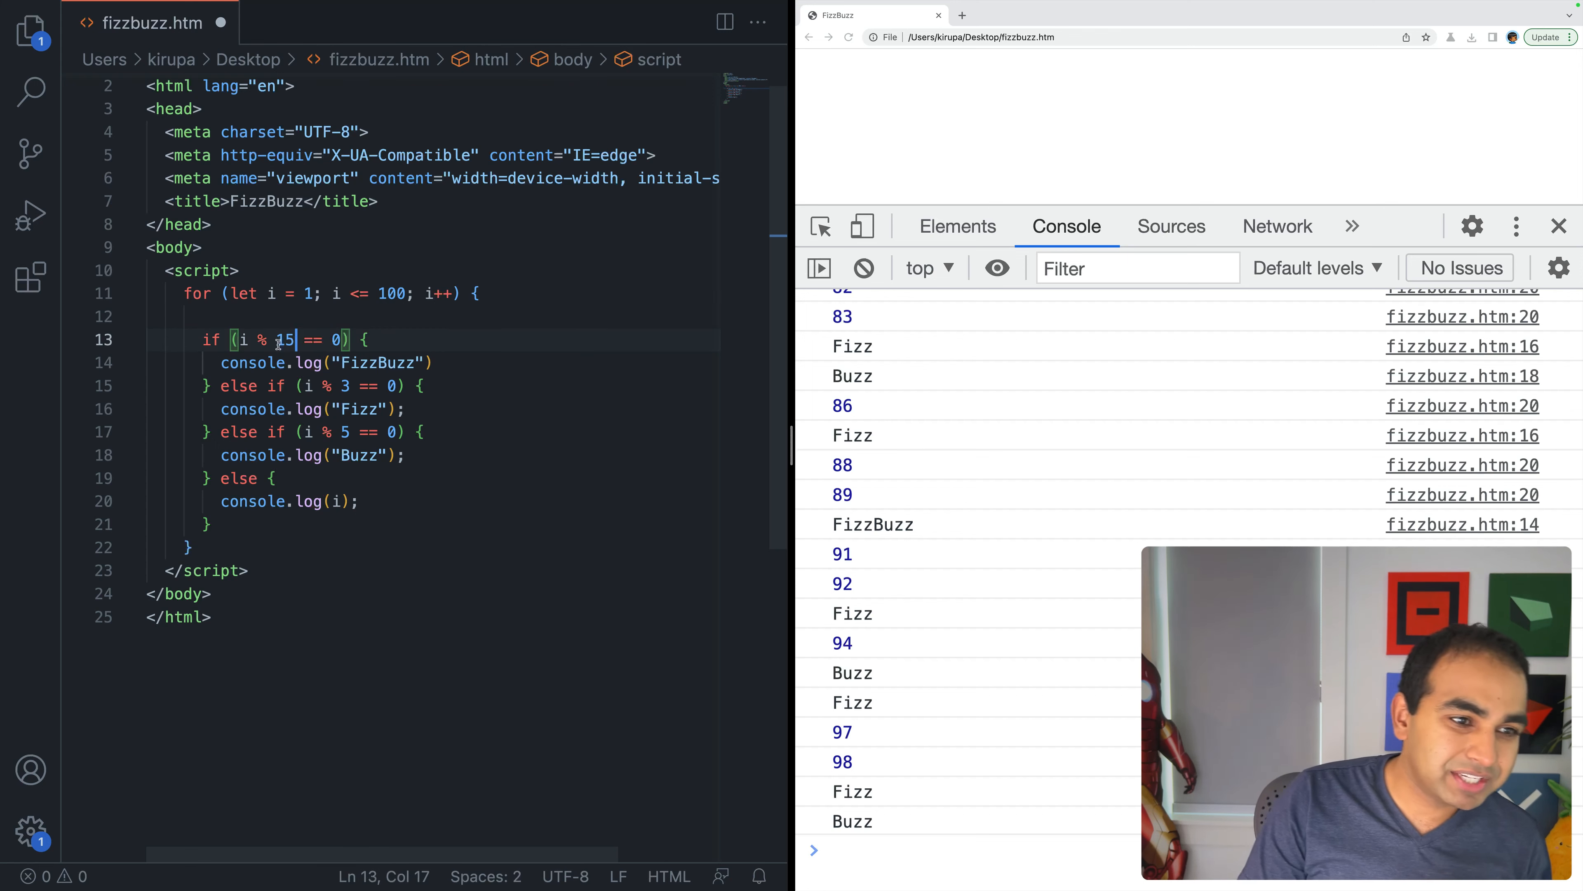
double_click(283, 339)
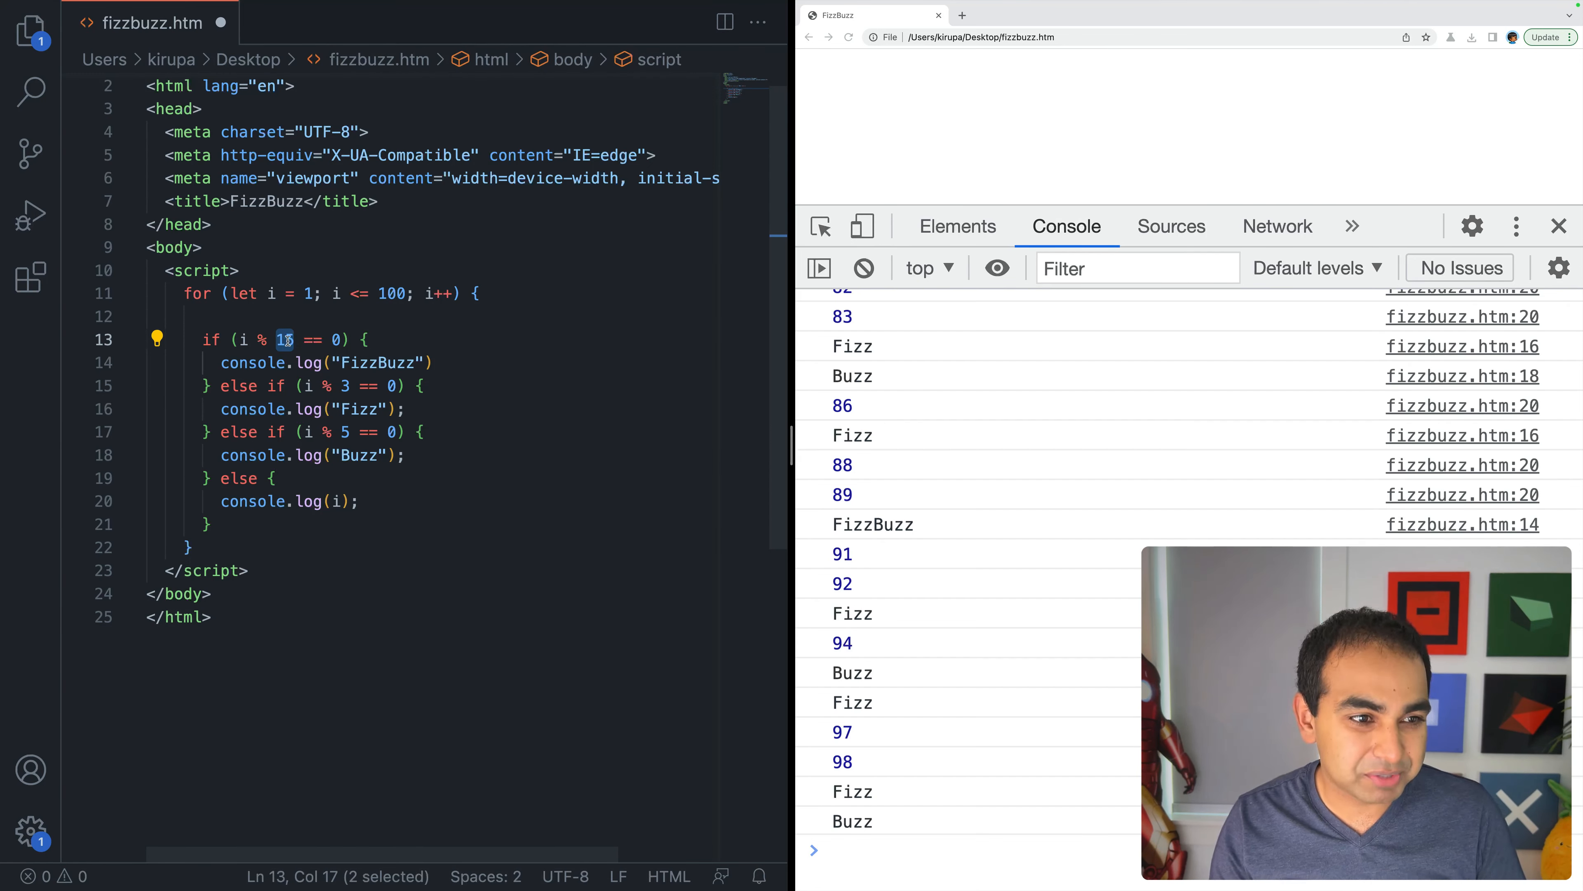
mouse_move(308, 361)
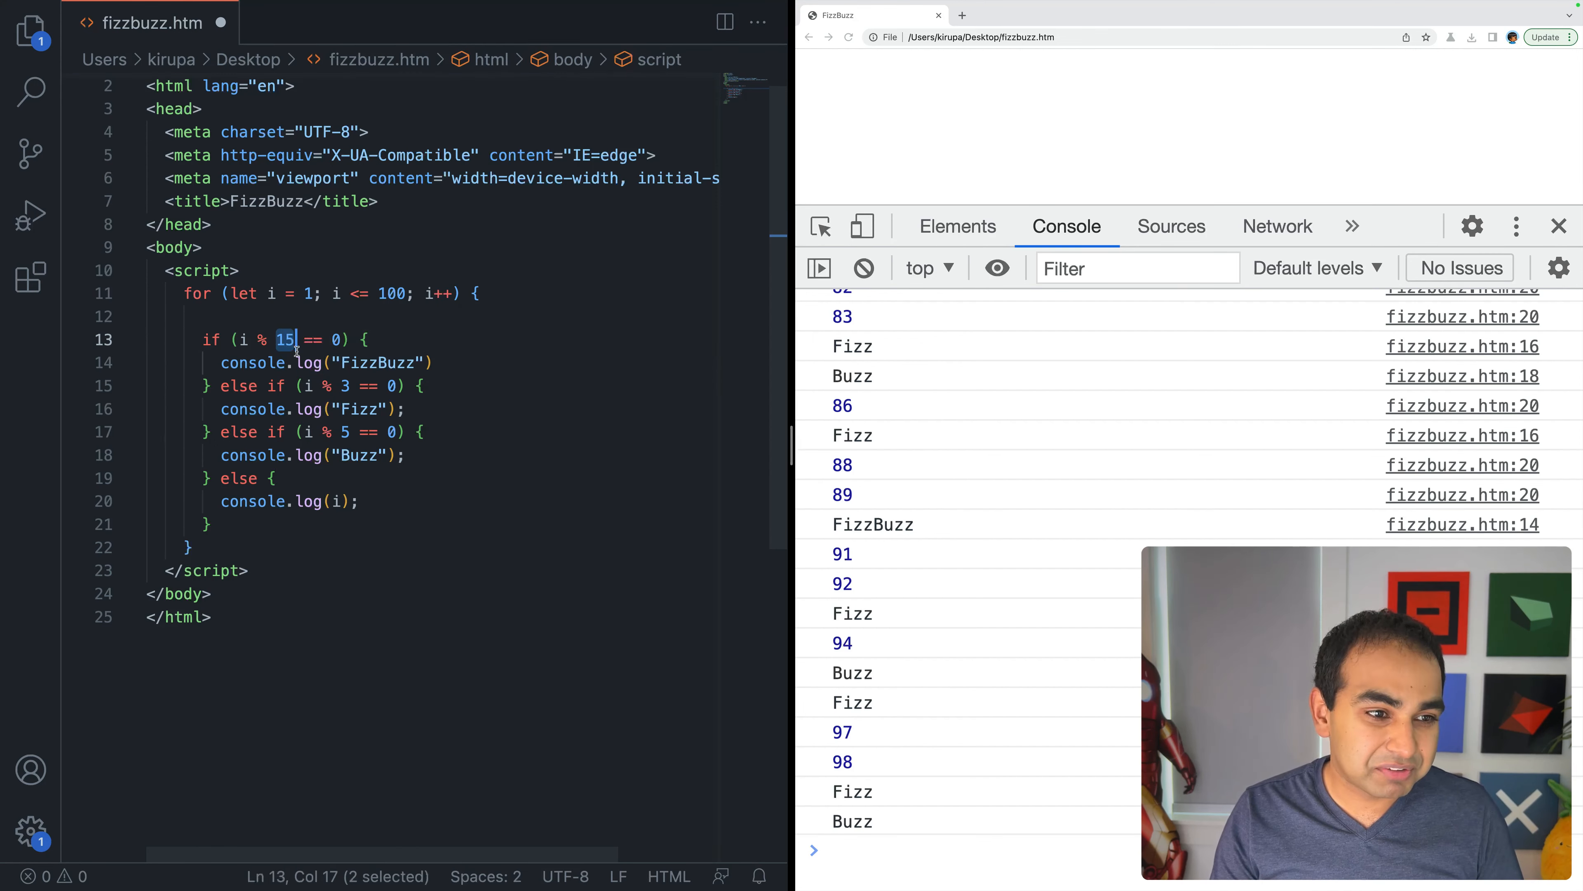
text(3)
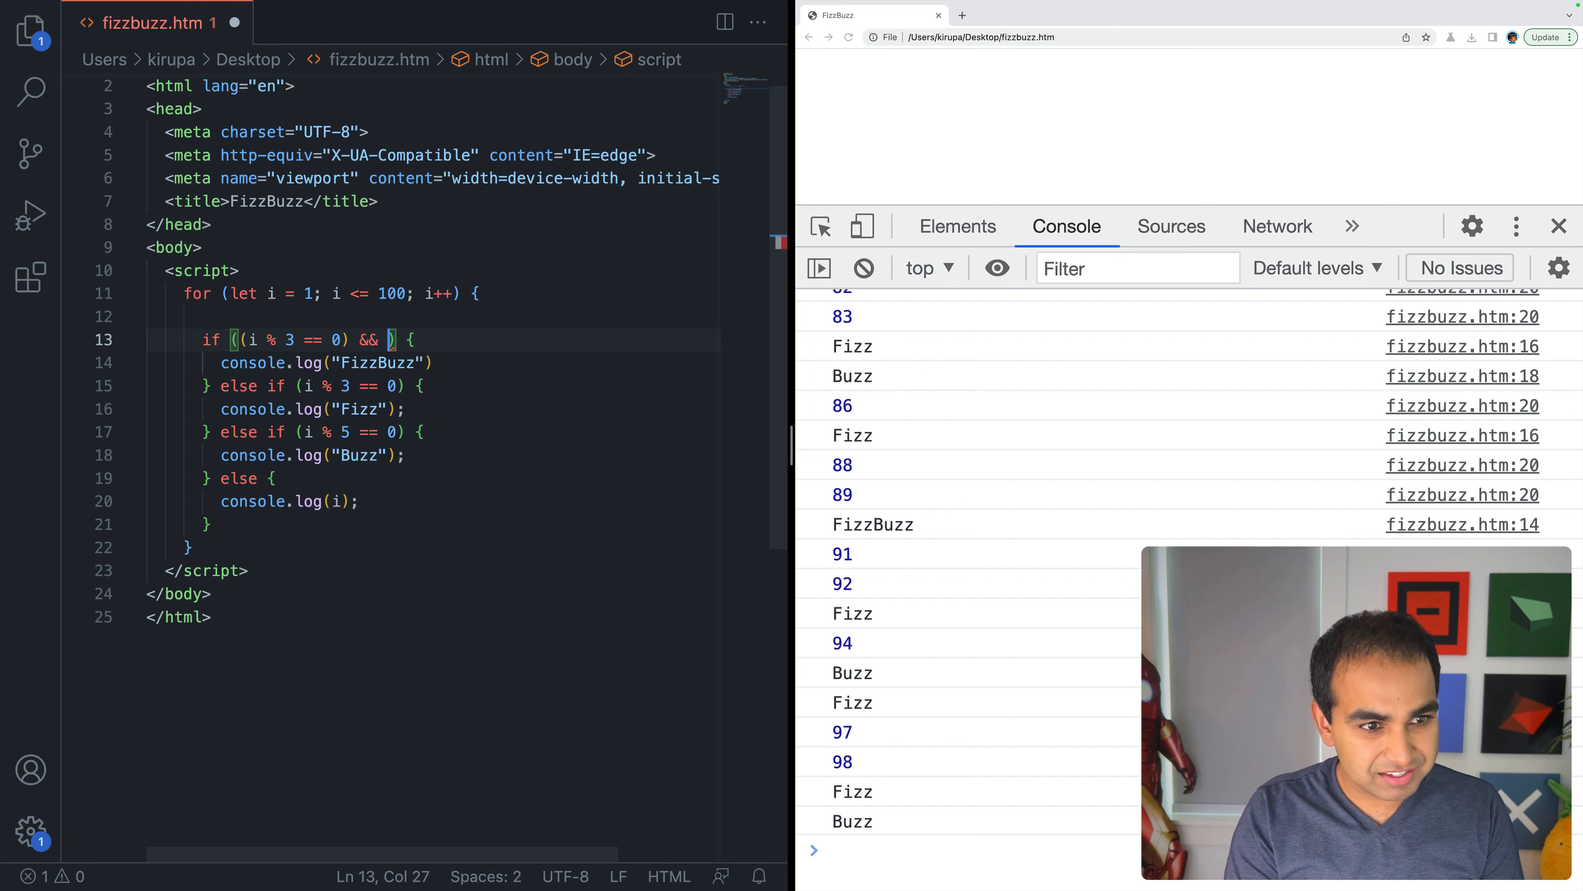
text((i % 5 == 0)
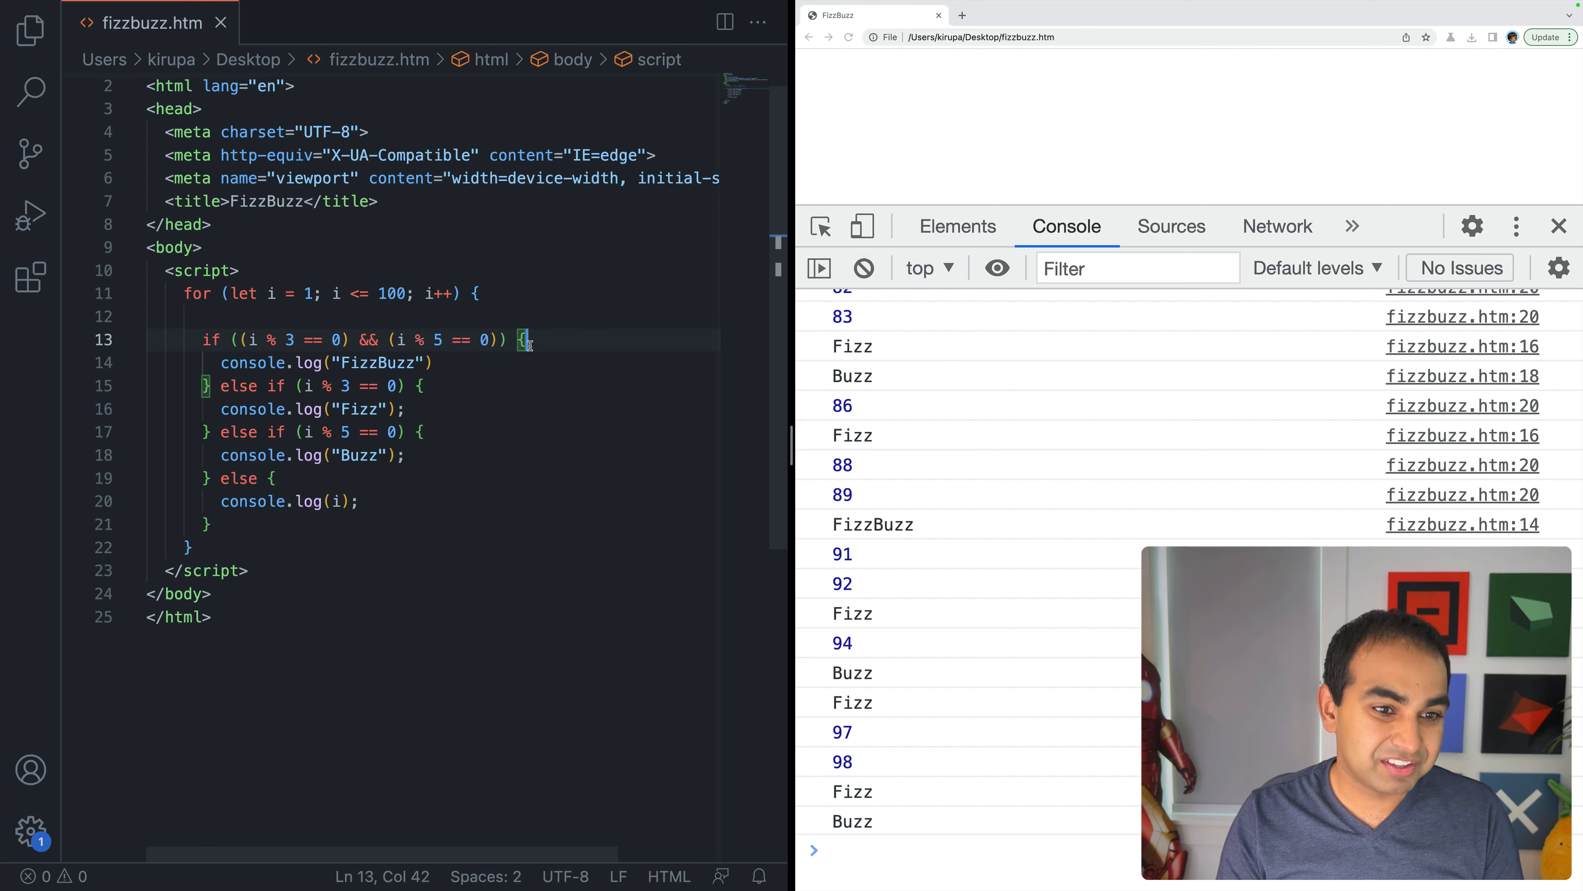
scroll(up, 3)
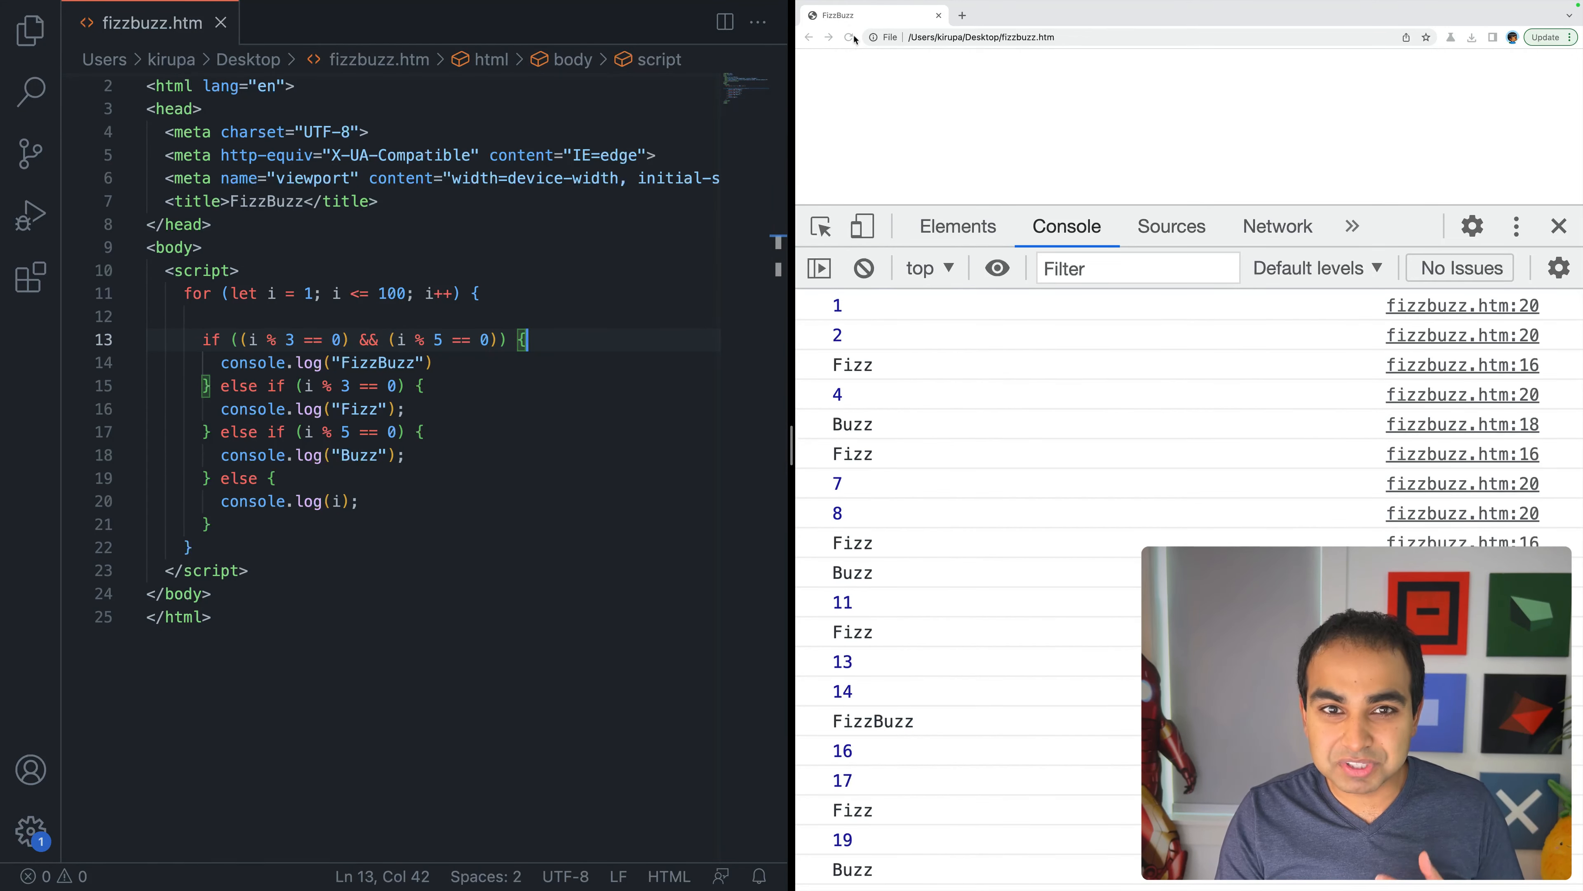
Step: Scroll through the console output to confirm Fizz, Buzz and FizzBuzz appear correctly, including FizzBuzz at 30 and 60
scroll(down, 3)
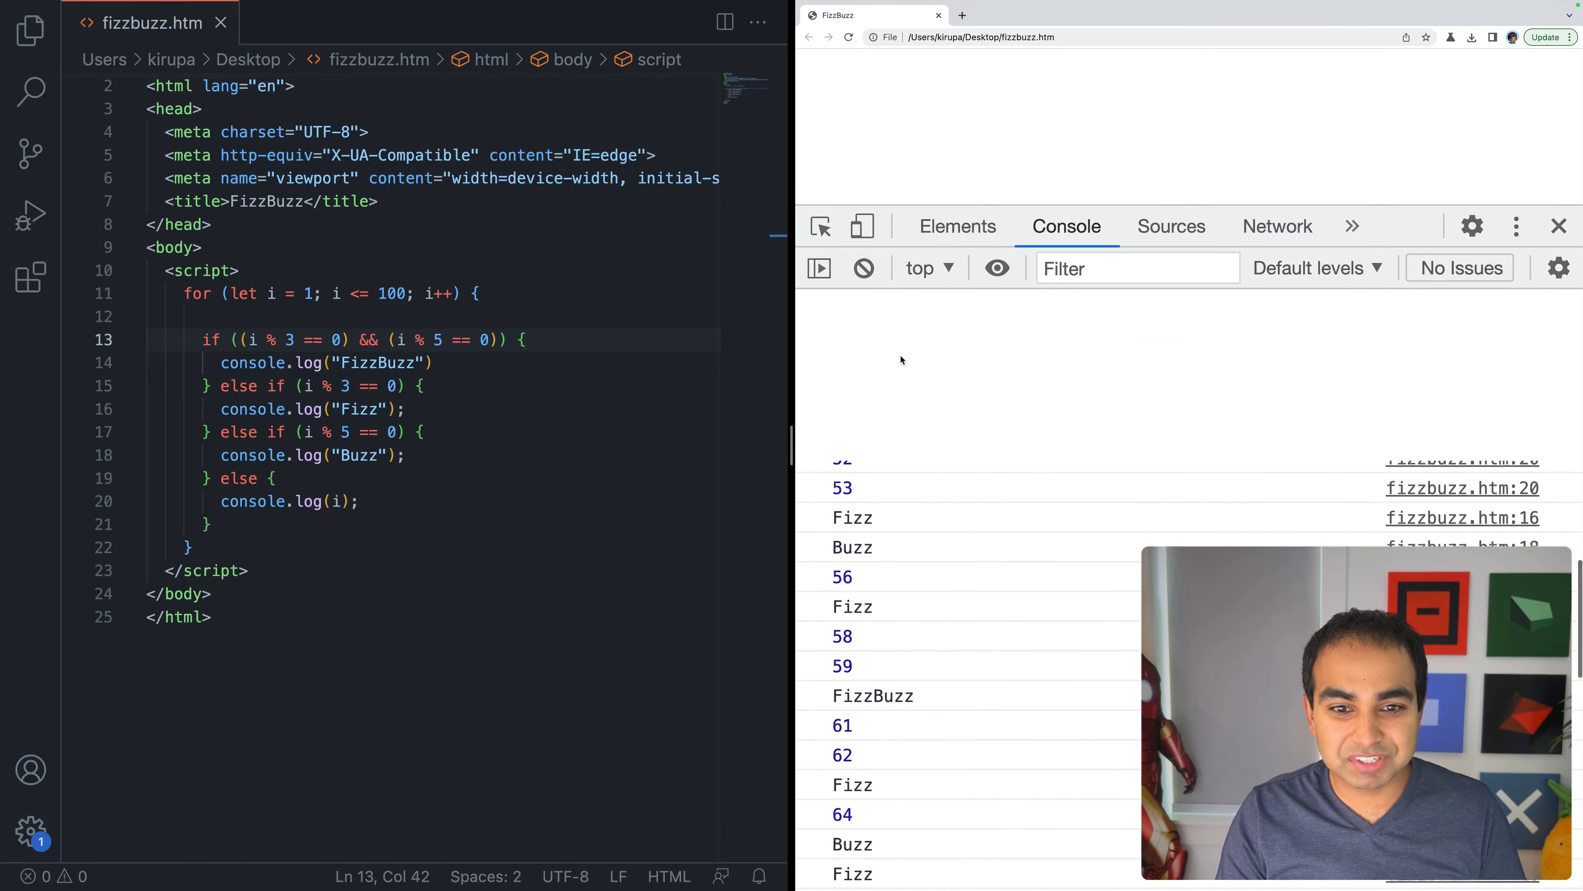
scroll(up, 3)
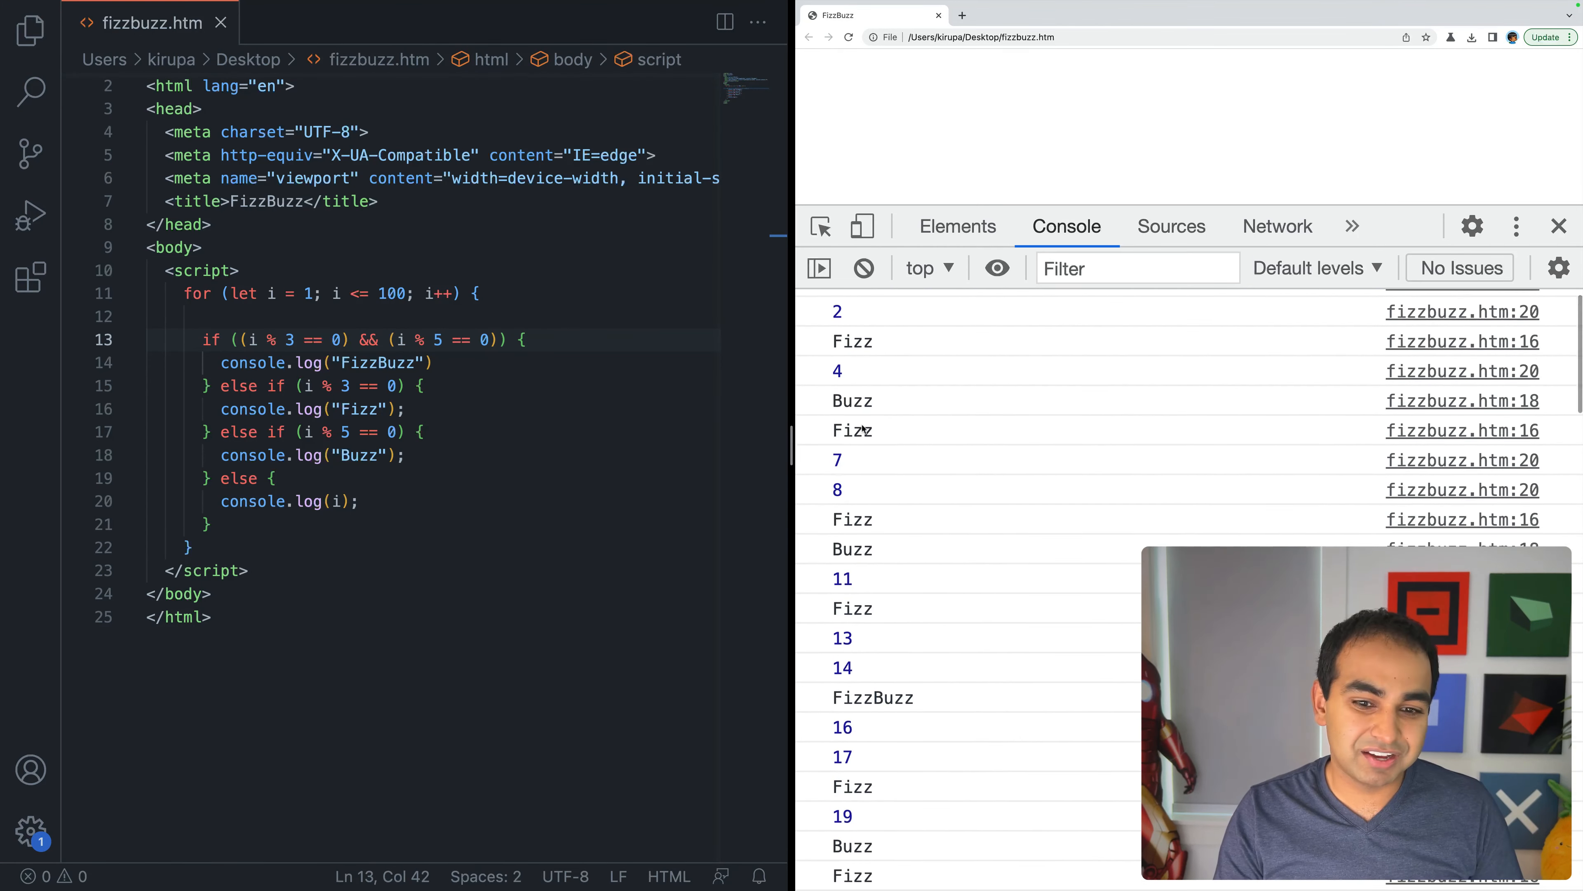
scroll(down, 3)
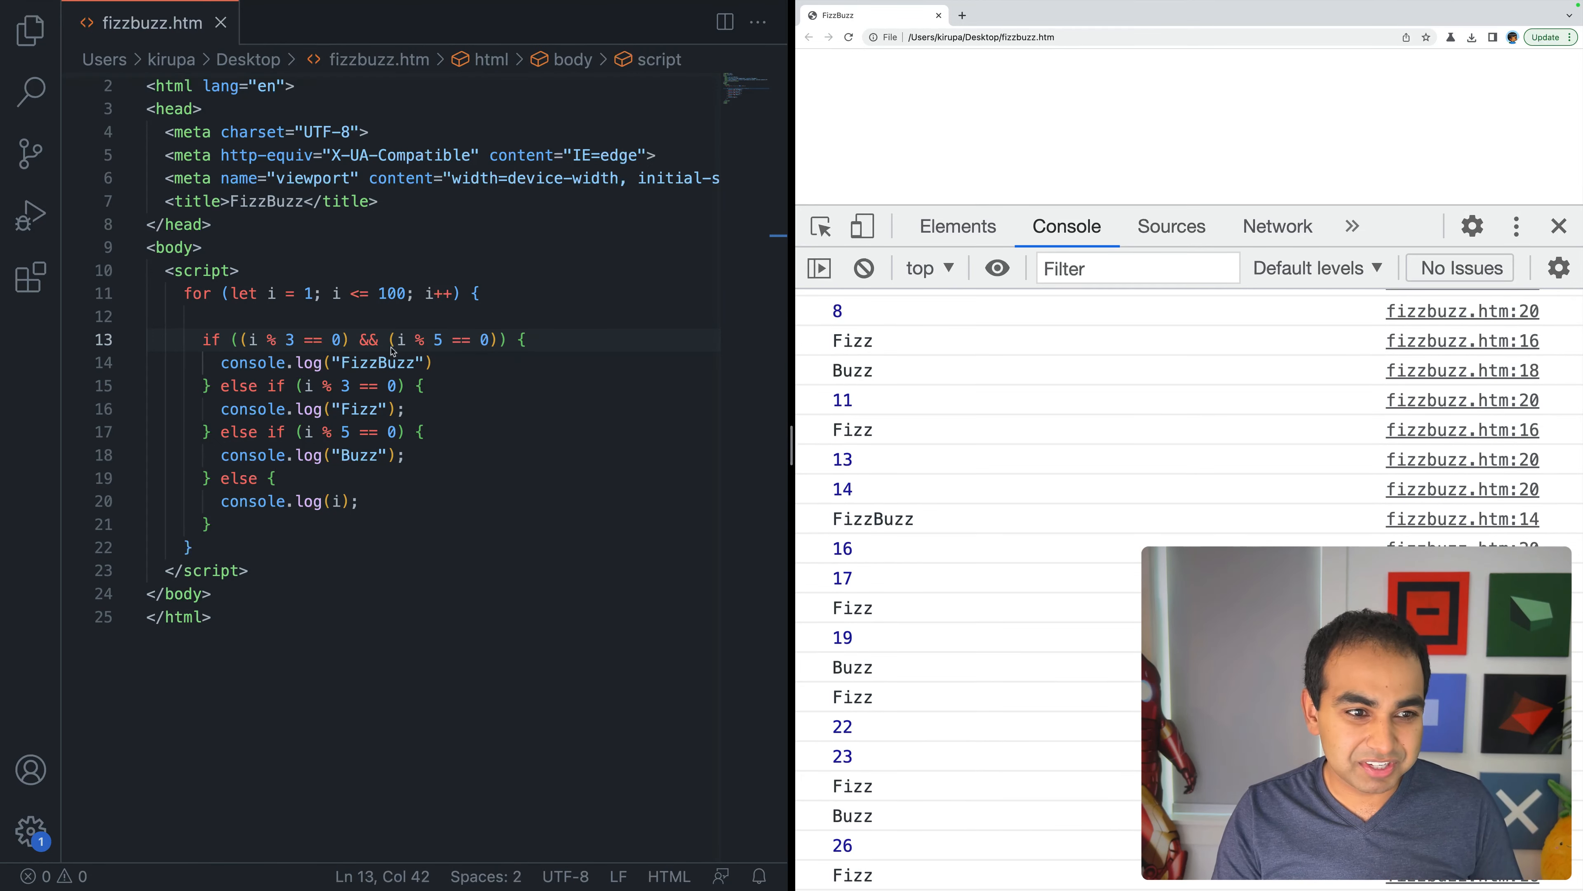
scroll(down, 3)
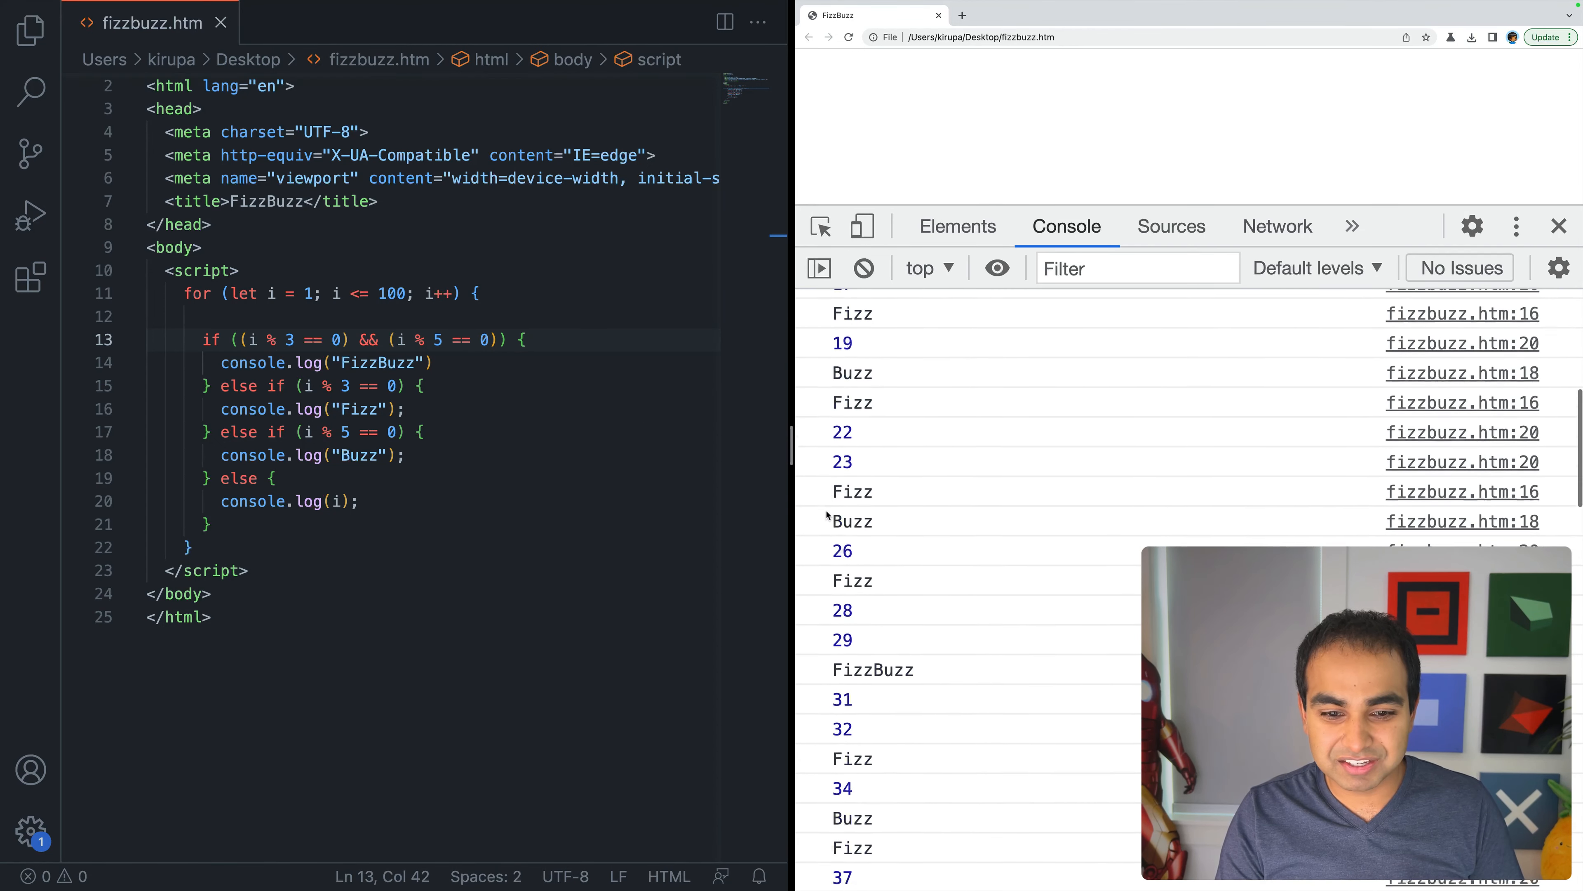
scroll(down, 3)
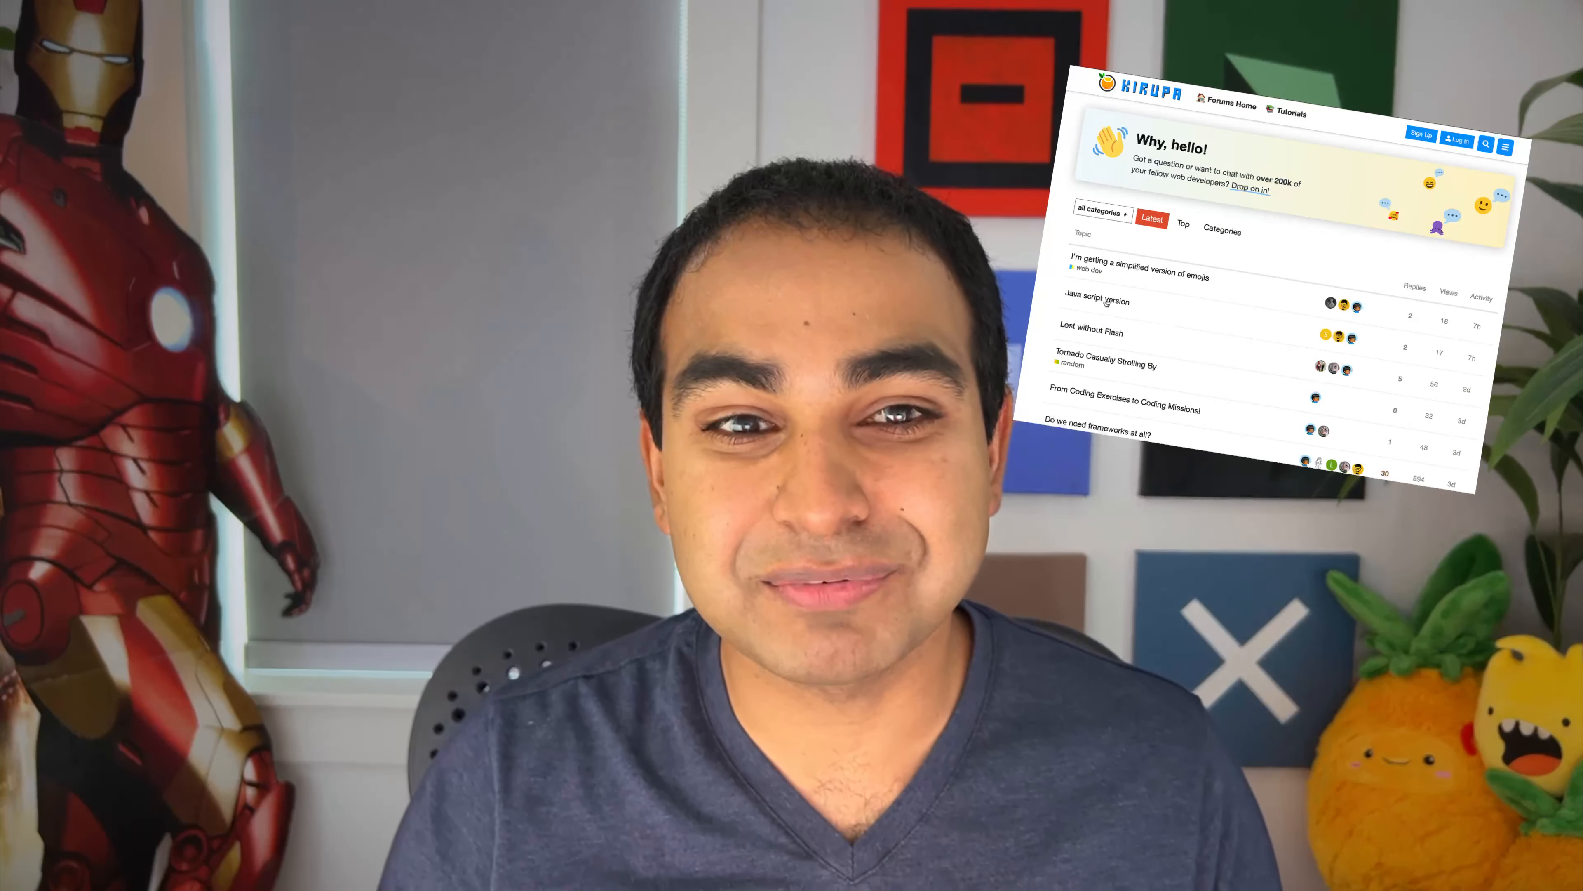
click(1094, 301)
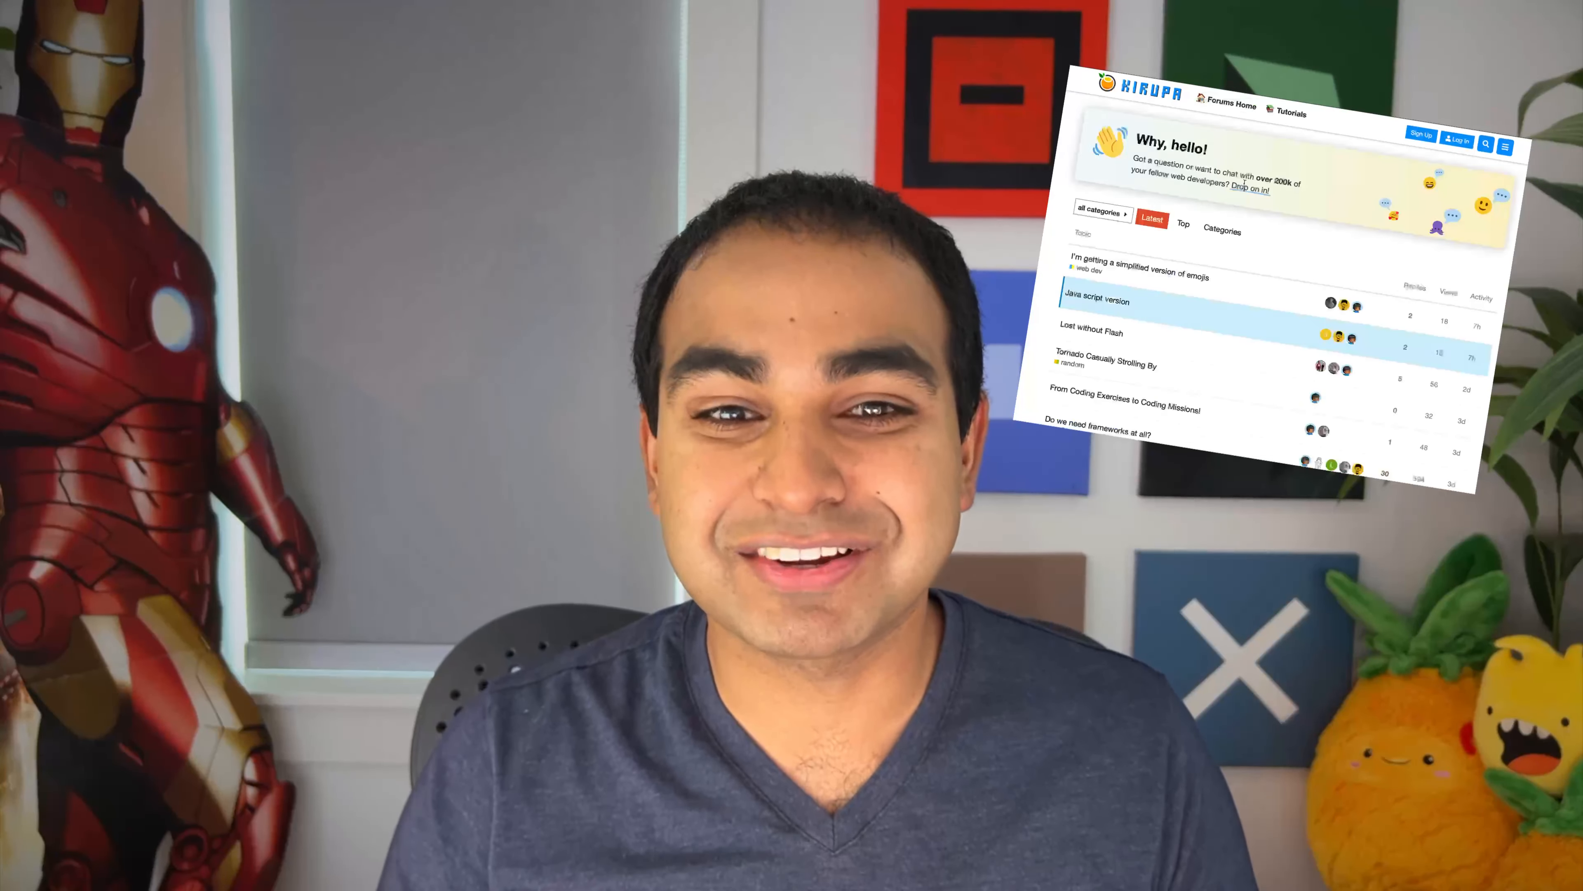
scroll(down, 3)
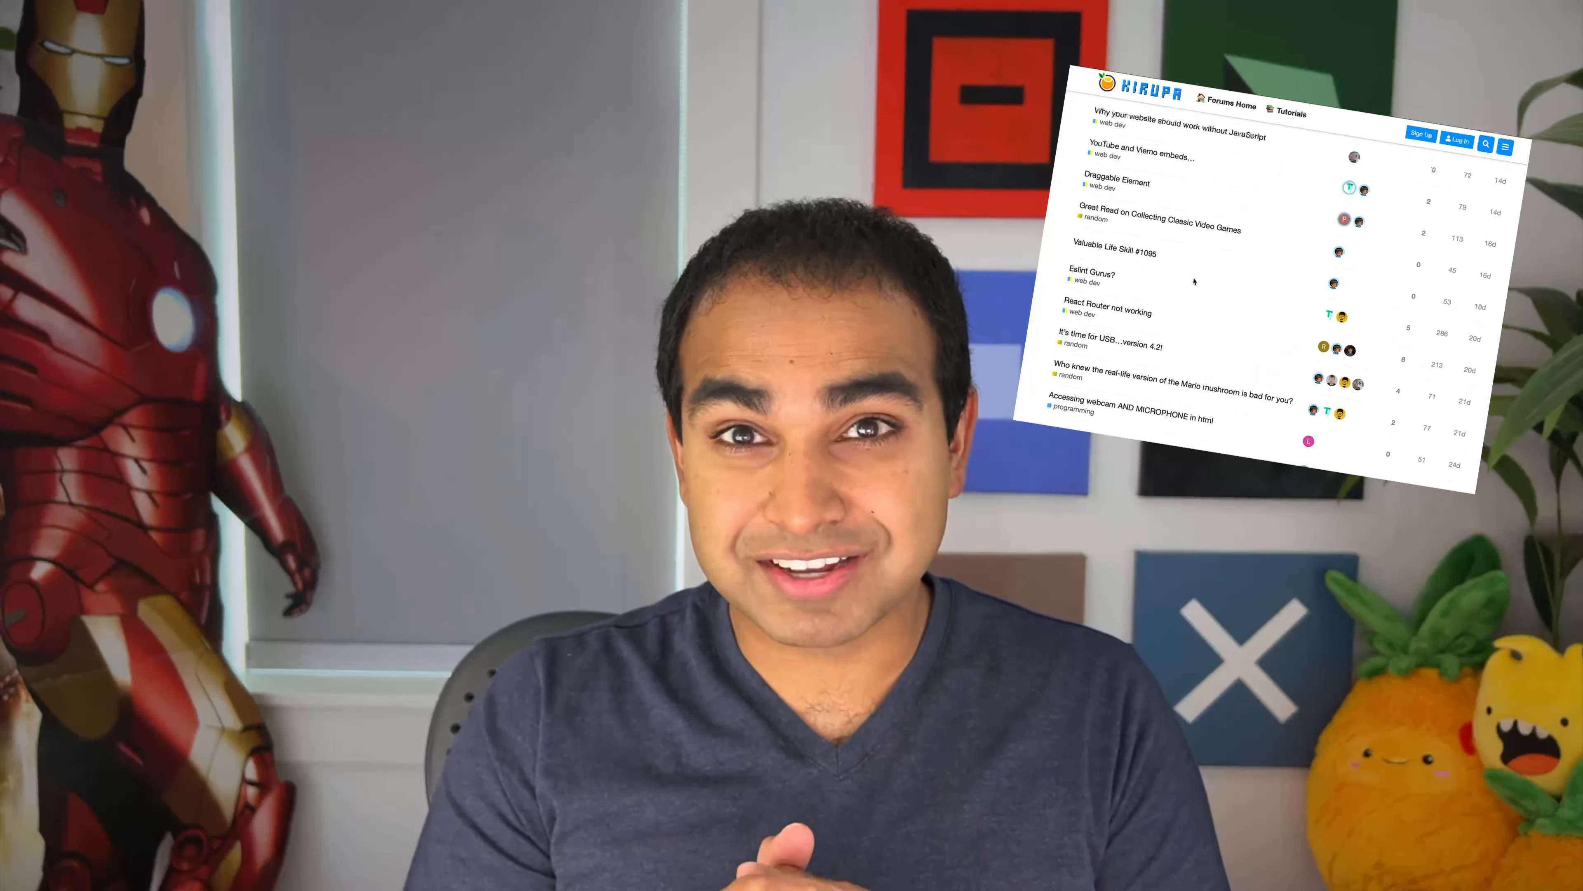